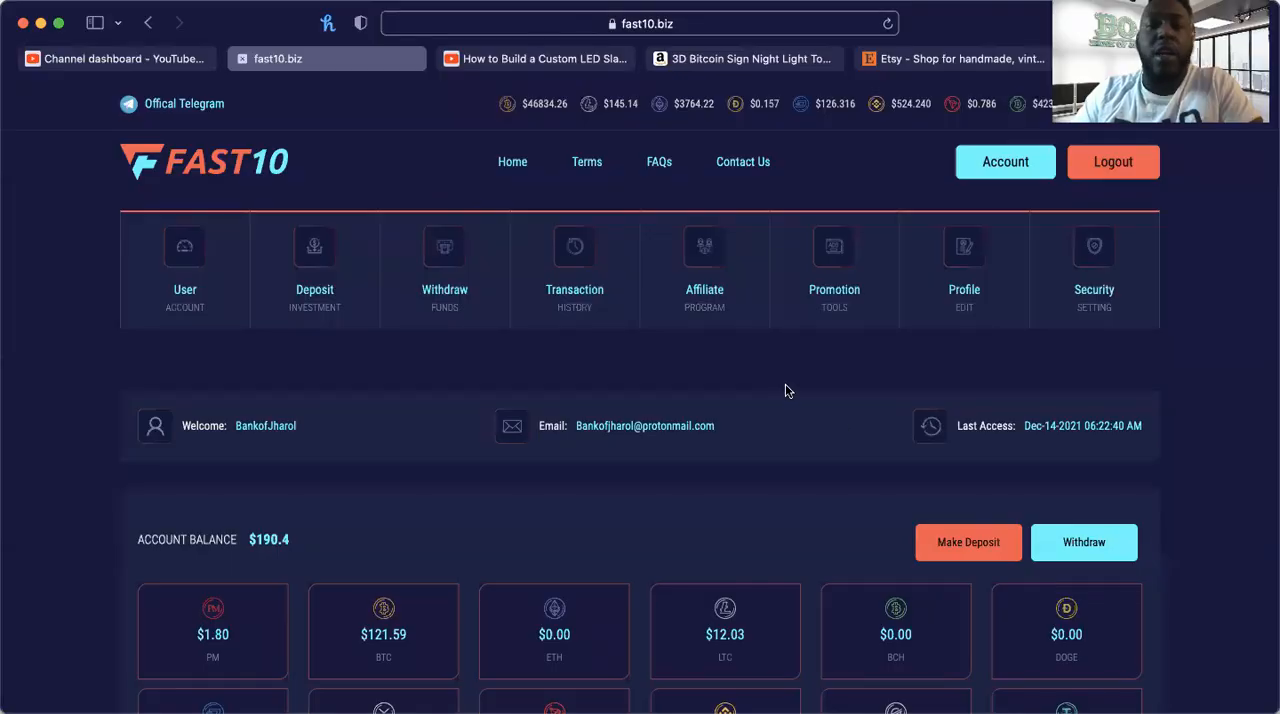
Step: Scroll the home page to the Our Plans section with the 10% and 12% daily plans
{"action": "scroll", "scroll_direction": "down", "scroll_amount": 3}
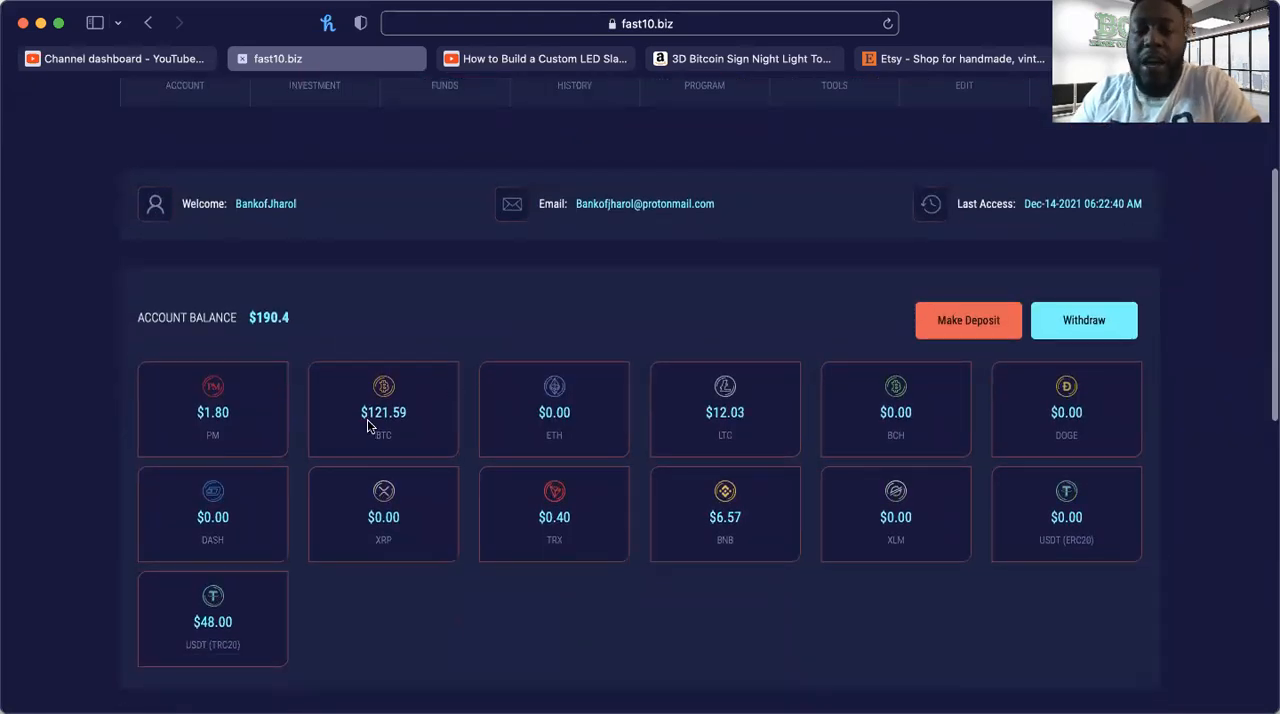
{"action": "mouse_move", "coordinate": [680, 440]}
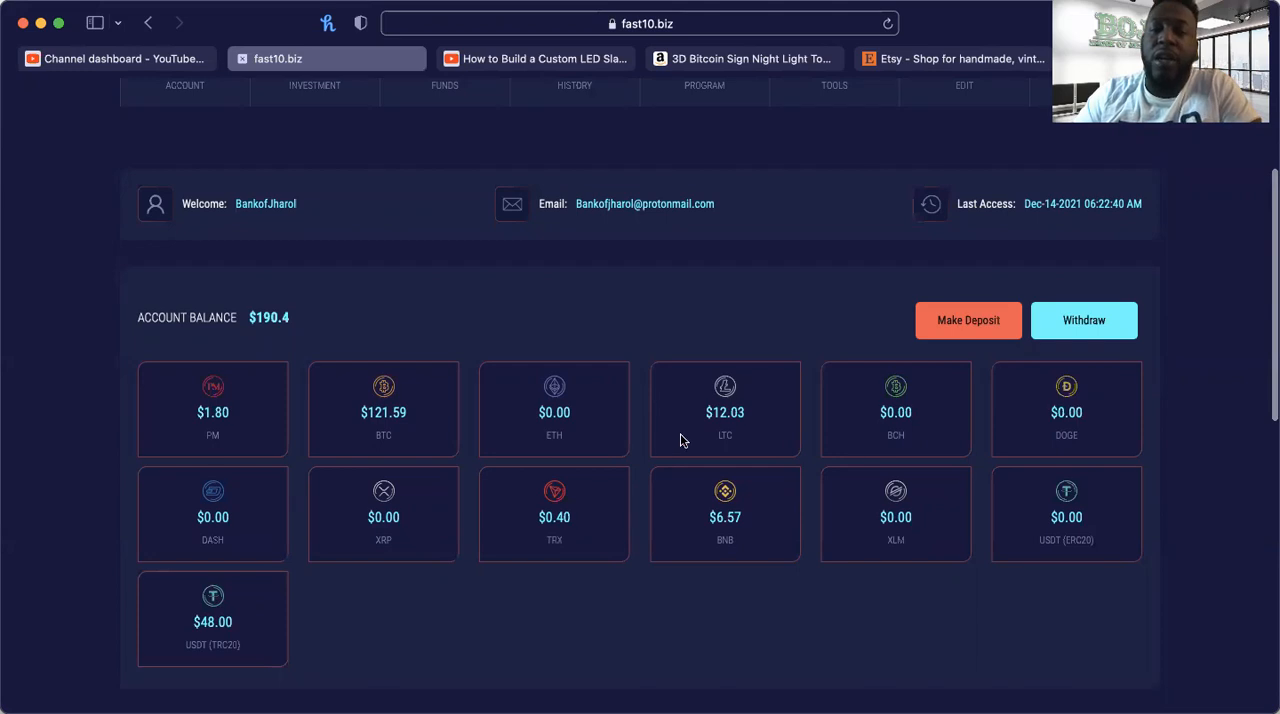
{"action": "mouse_move", "coordinate": [378, 536]}
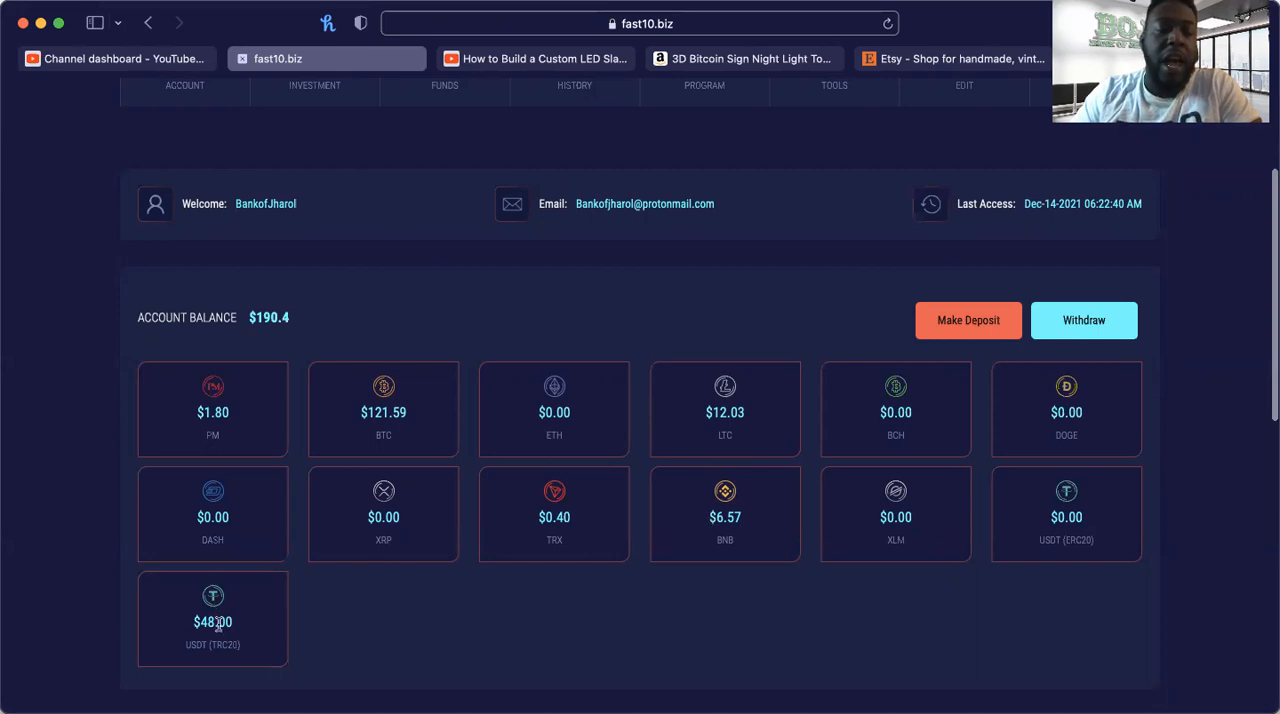
{"action": "mouse_move", "coordinate": [459, 635]}
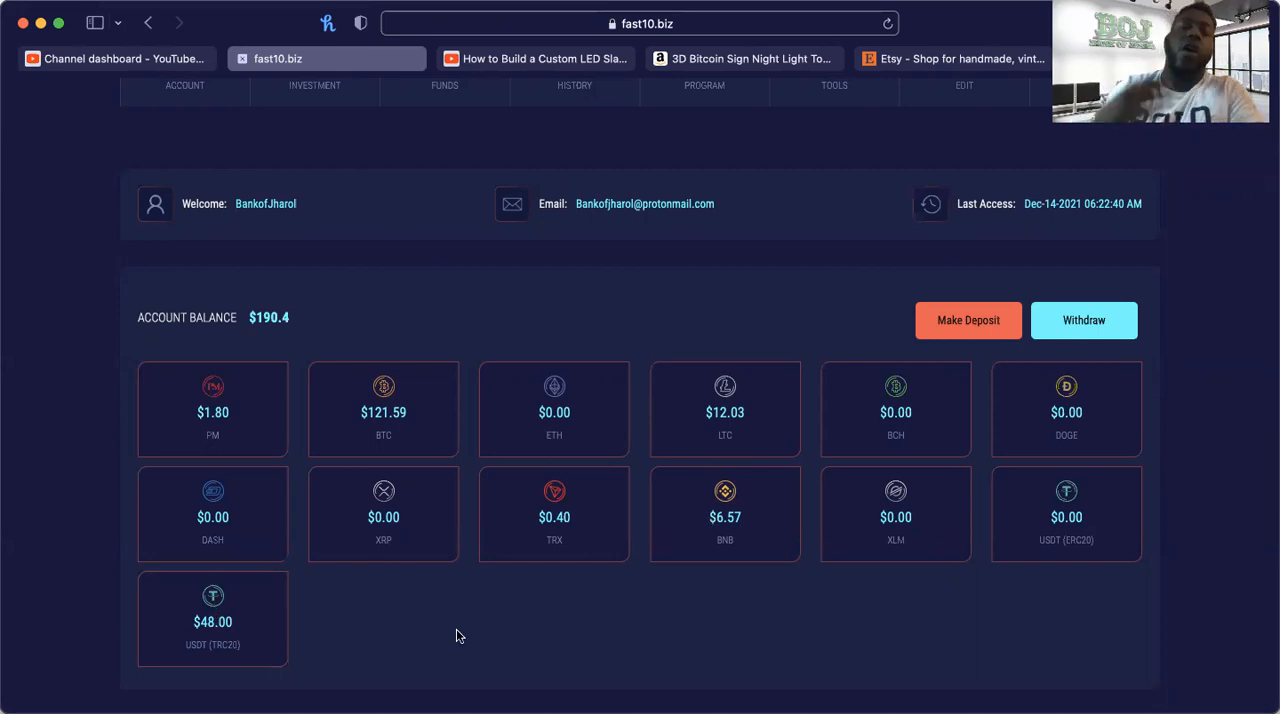
{"action": "mouse_move", "coordinate": [505, 397]}
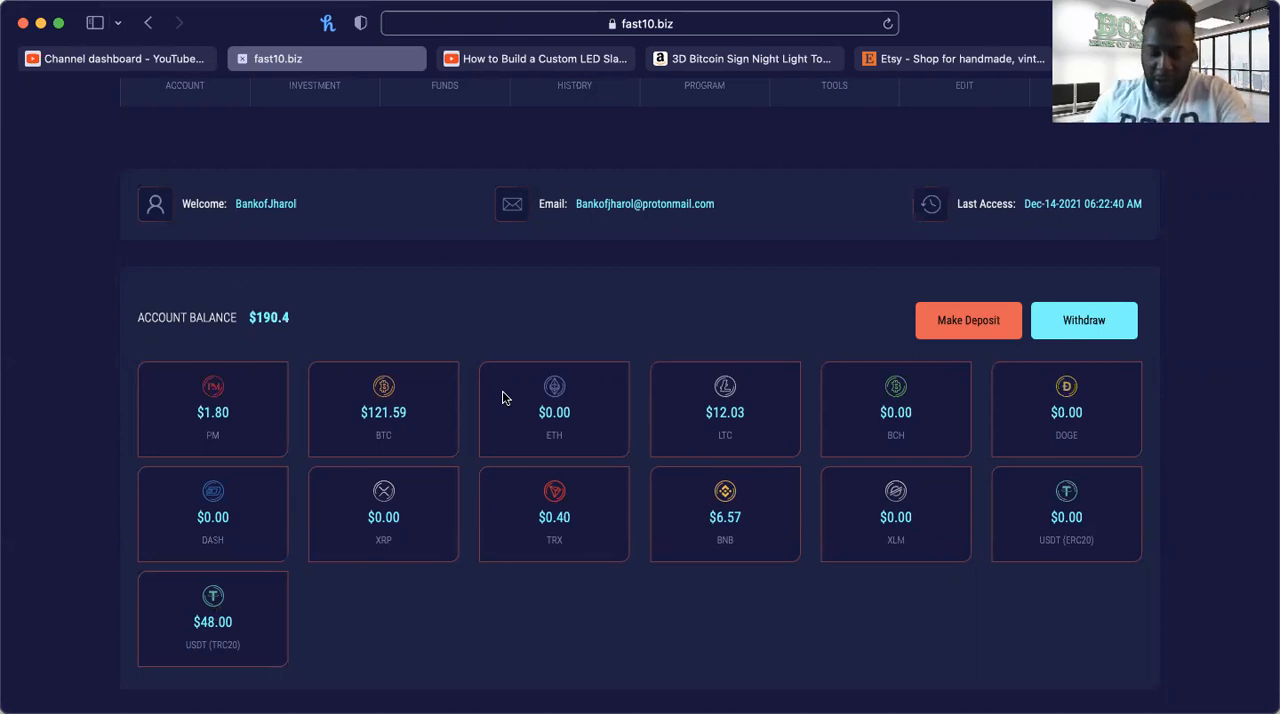
{"action": "scroll", "scroll_direction": "up", "scroll_amount": 3}
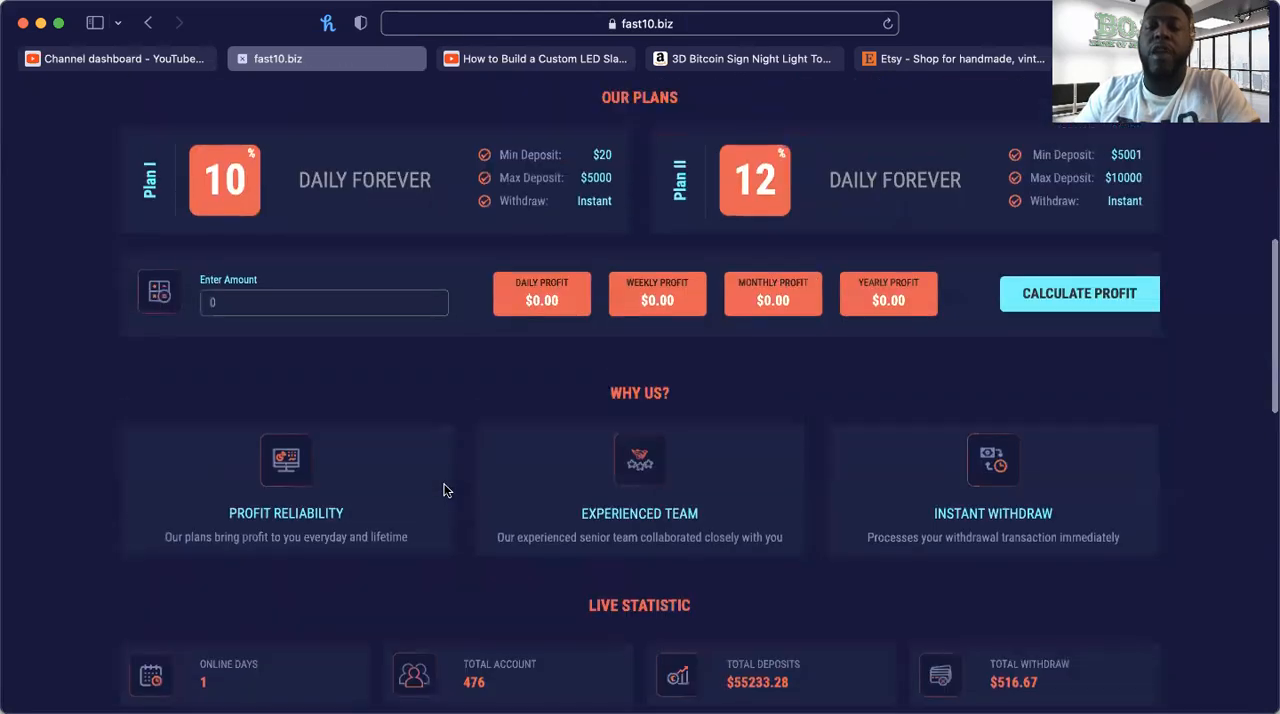
{"action": "scroll", "scroll_direction": "up", "scroll_amount": 3}
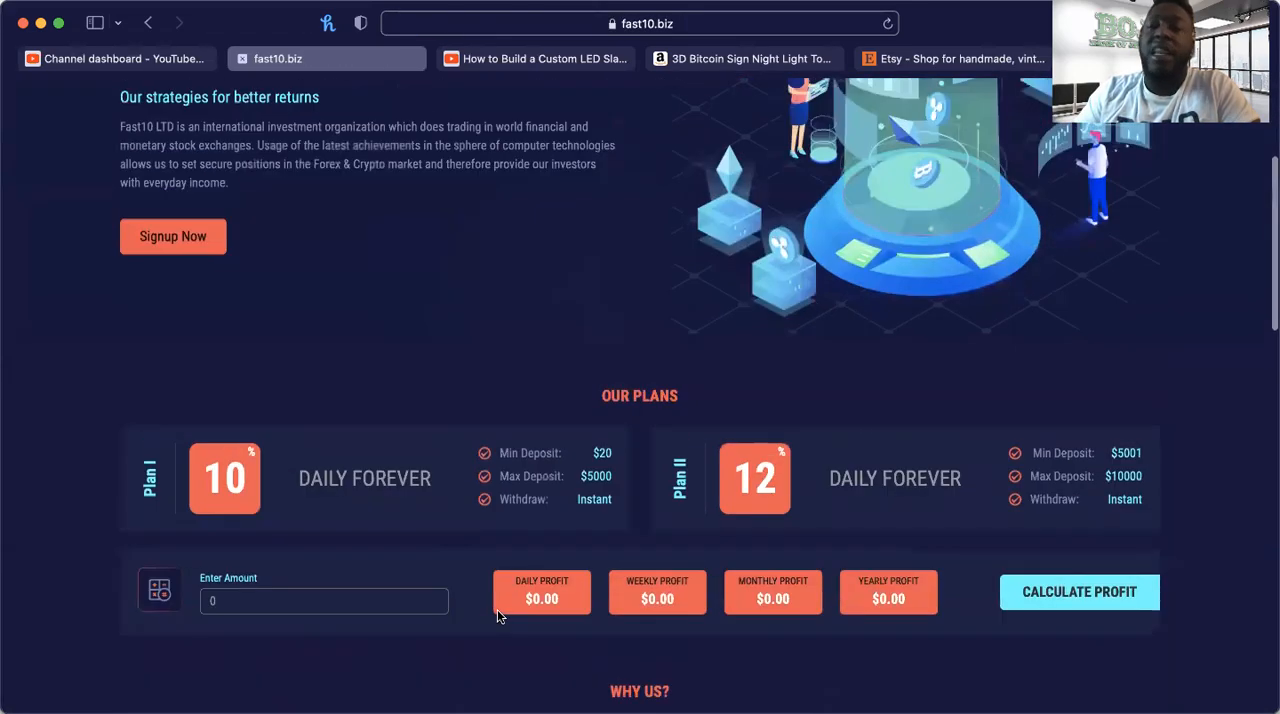
{"action": "mouse_move", "coordinate": [420, 483]}
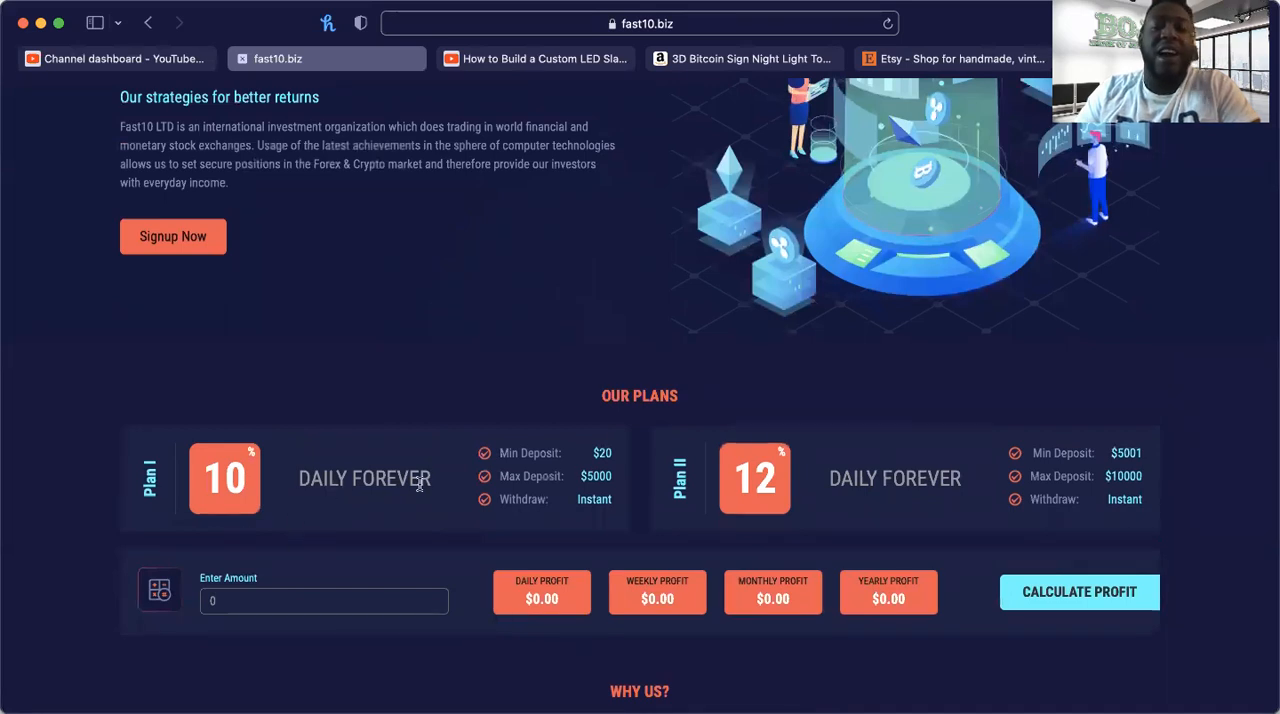
{"action": "mouse_move", "coordinate": [430, 530]}
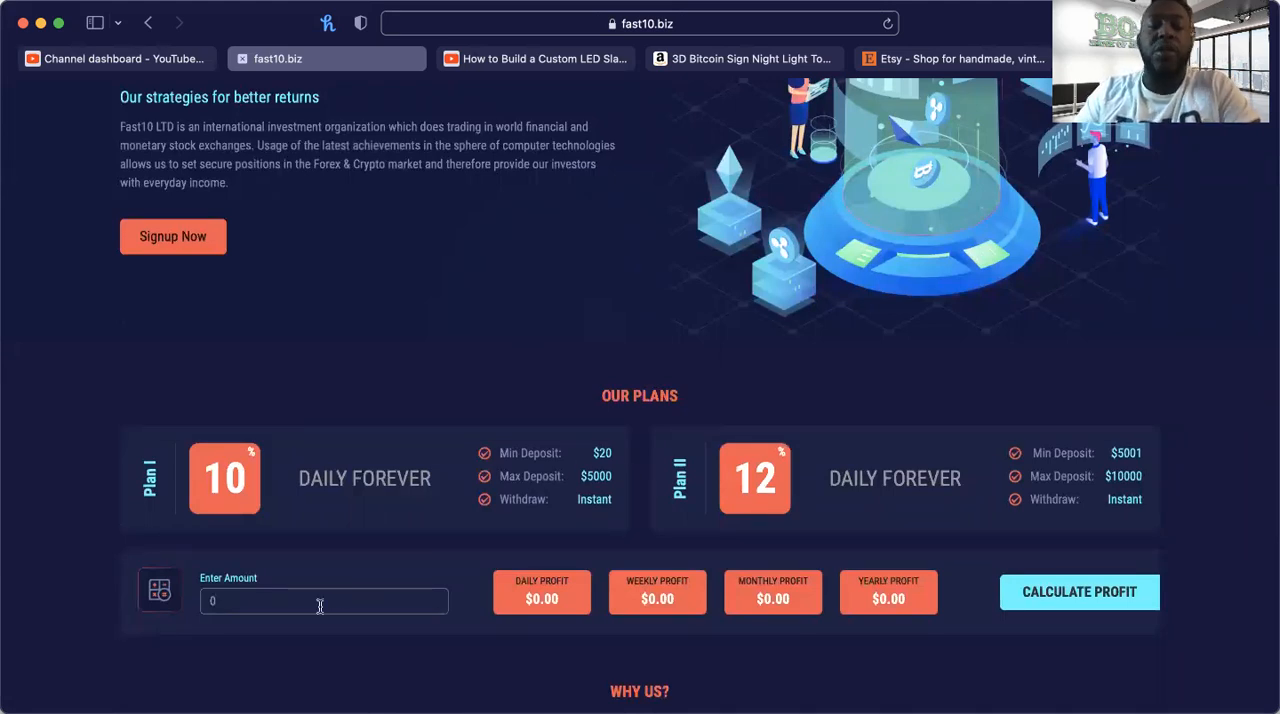
{"action": "scroll", "scroll_direction": "up", "scroll_amount": 3}
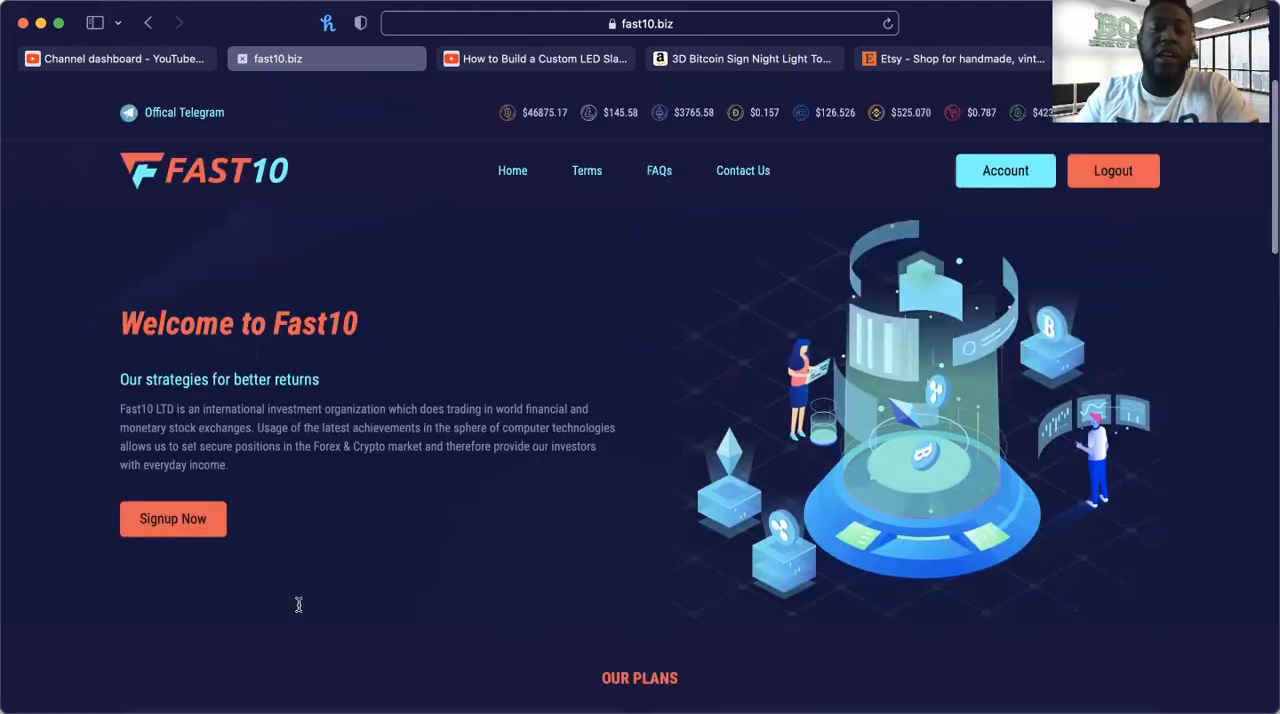
{"action": "scroll", "scroll_direction": "down", "scroll_amount": 3}
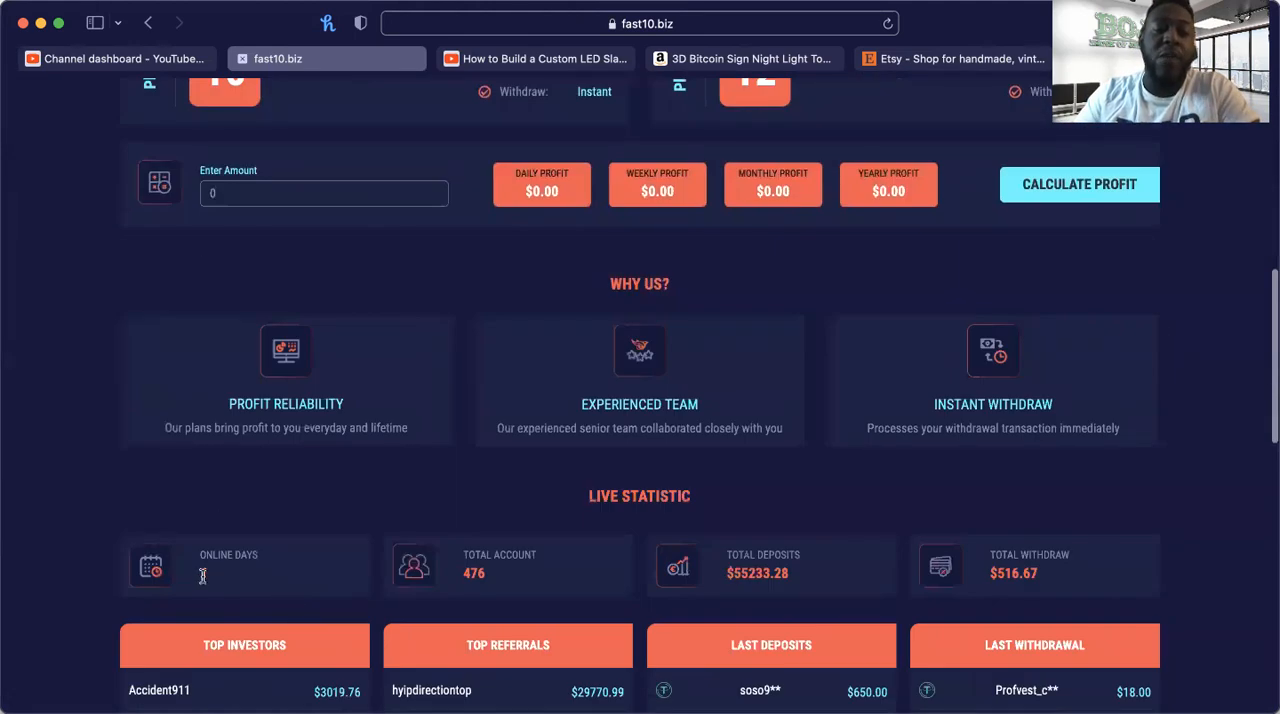
{"action": "scroll", "scroll_direction": "up", "scroll_amount": 3}
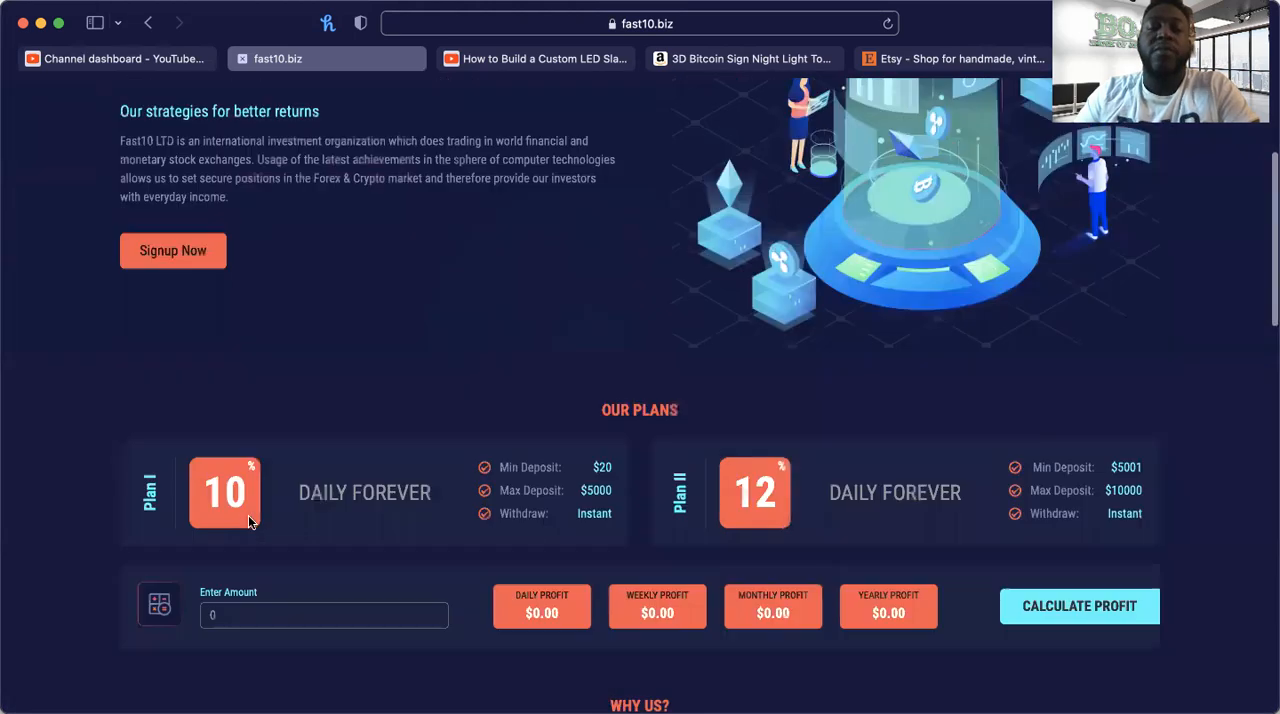
Step: Calculate profit for 5050: $606 daily, $4242 weekly, $18180 monthly, $221190 yearly
{"action": "left_click", "coordinate": [323, 615]}
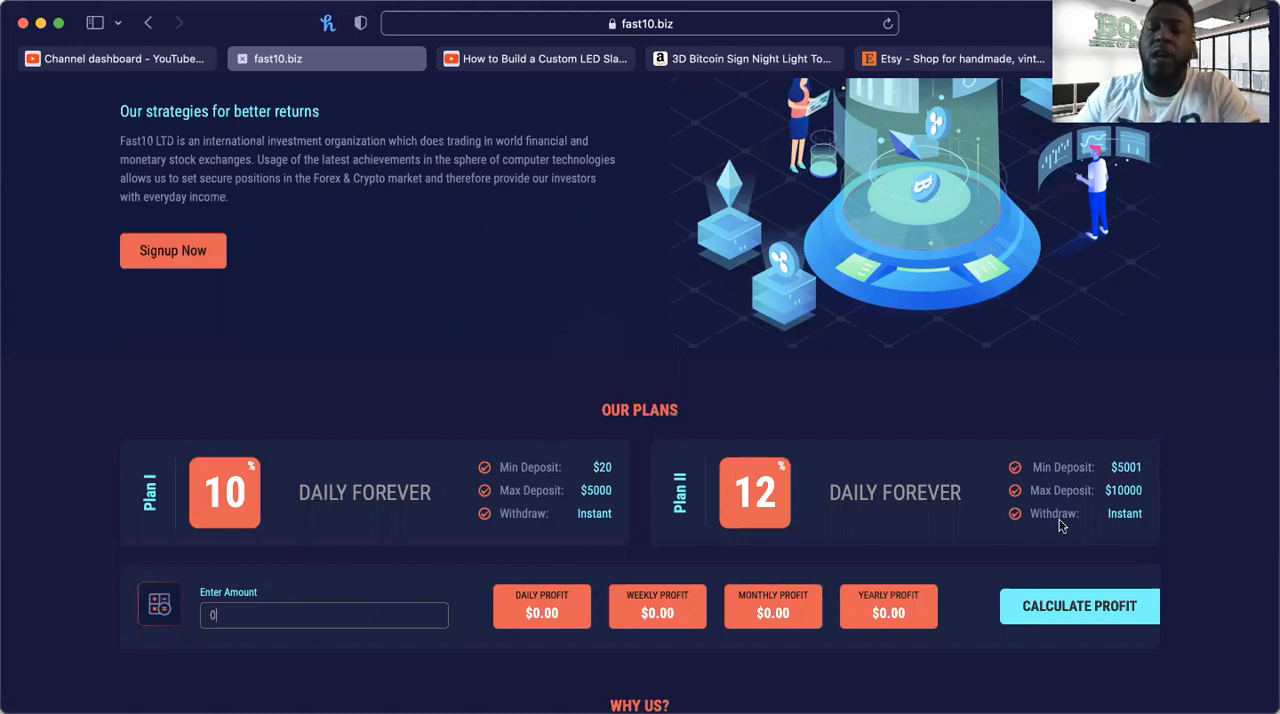
{"action": "mouse_move", "coordinate": [990, 547]}
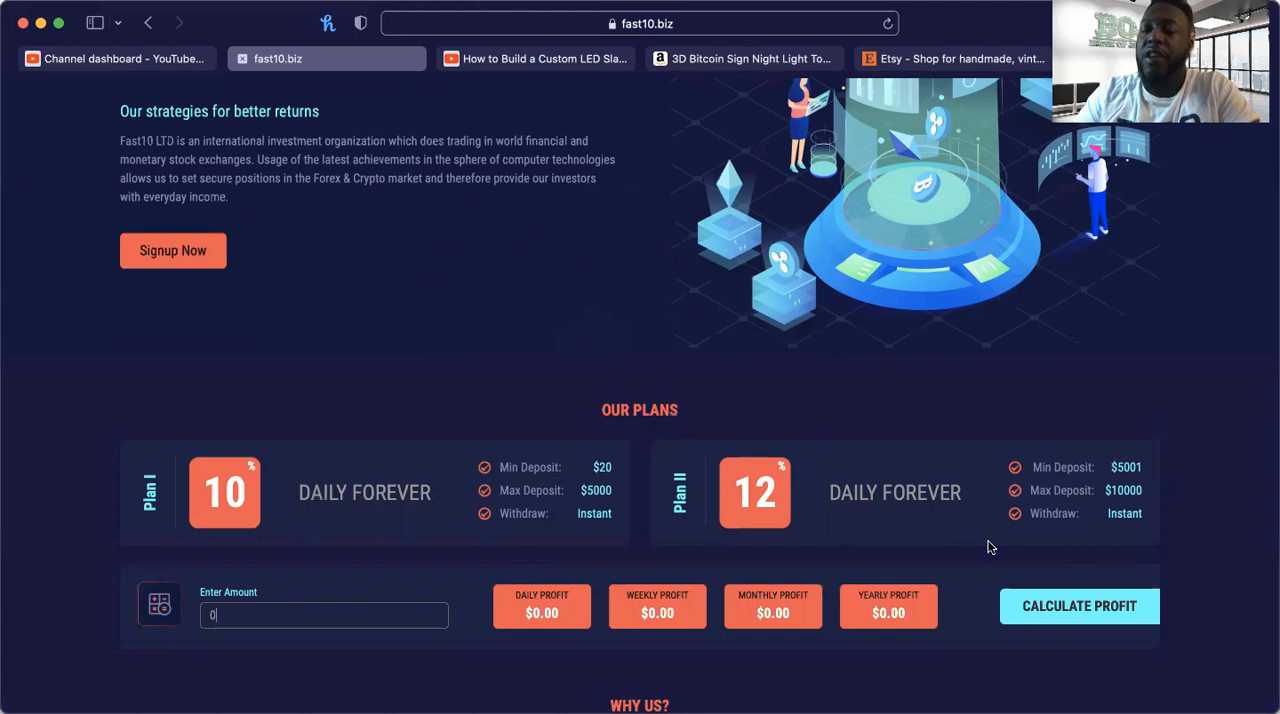
{"action": "mouse_move", "coordinate": [345, 588]}
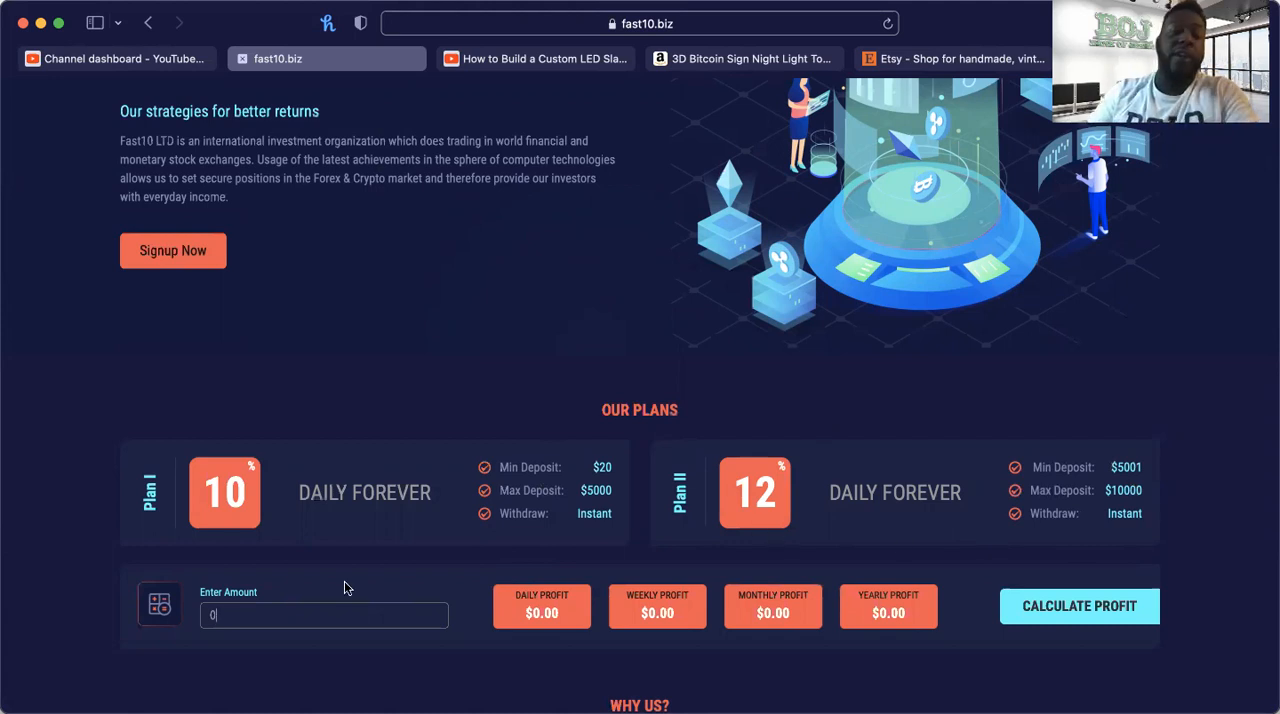
{"action": "type", "text": "5"}
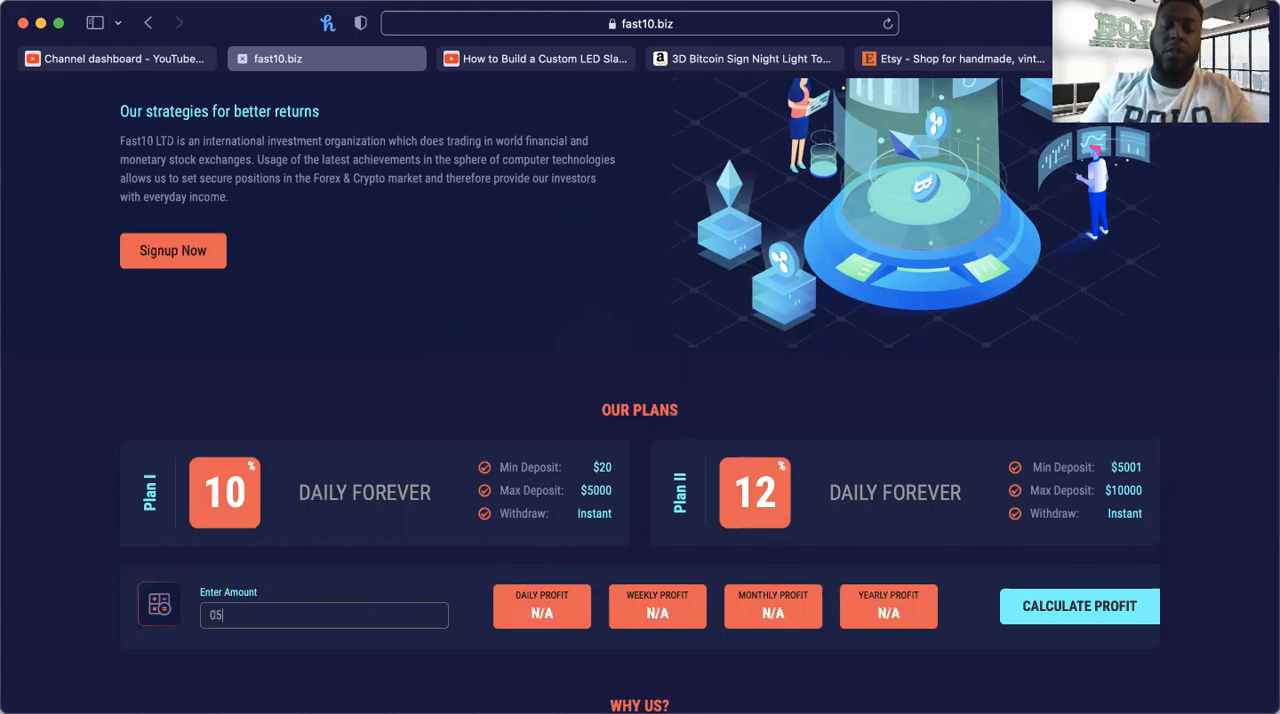
{"action": "left_click", "coordinate": [1079, 606]}
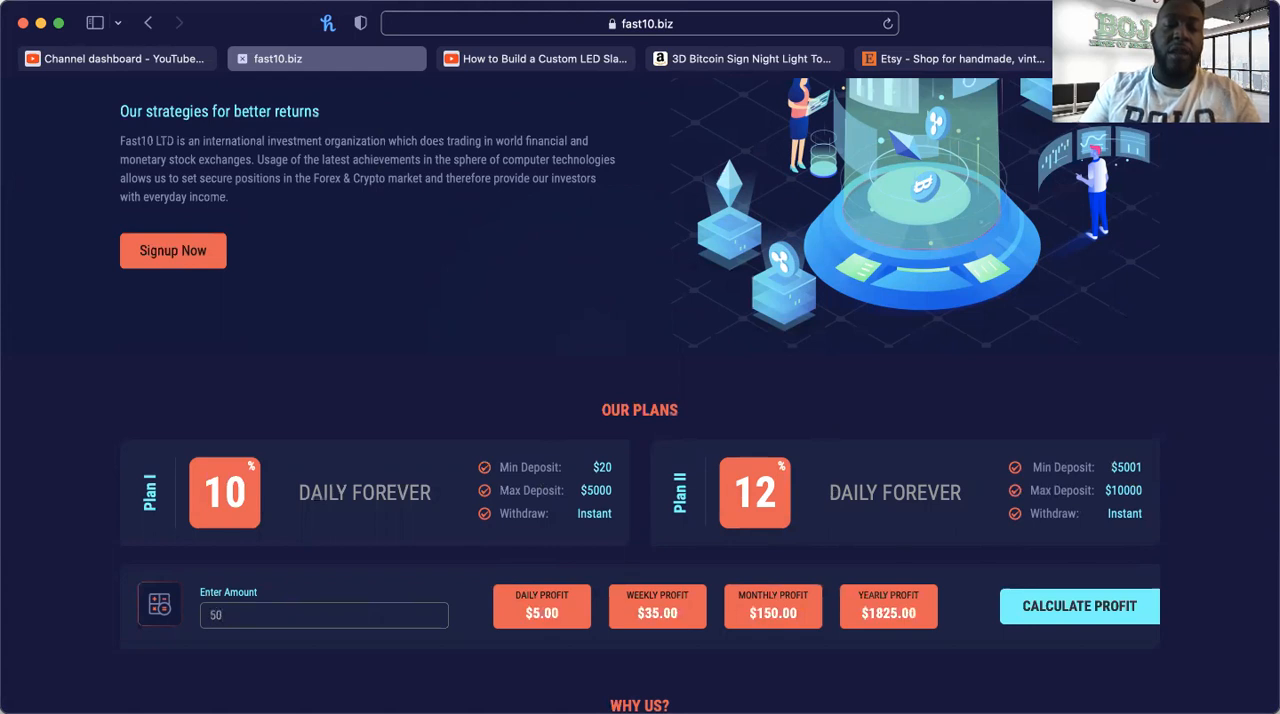
{"action": "left_click", "coordinate": [1079, 606]}
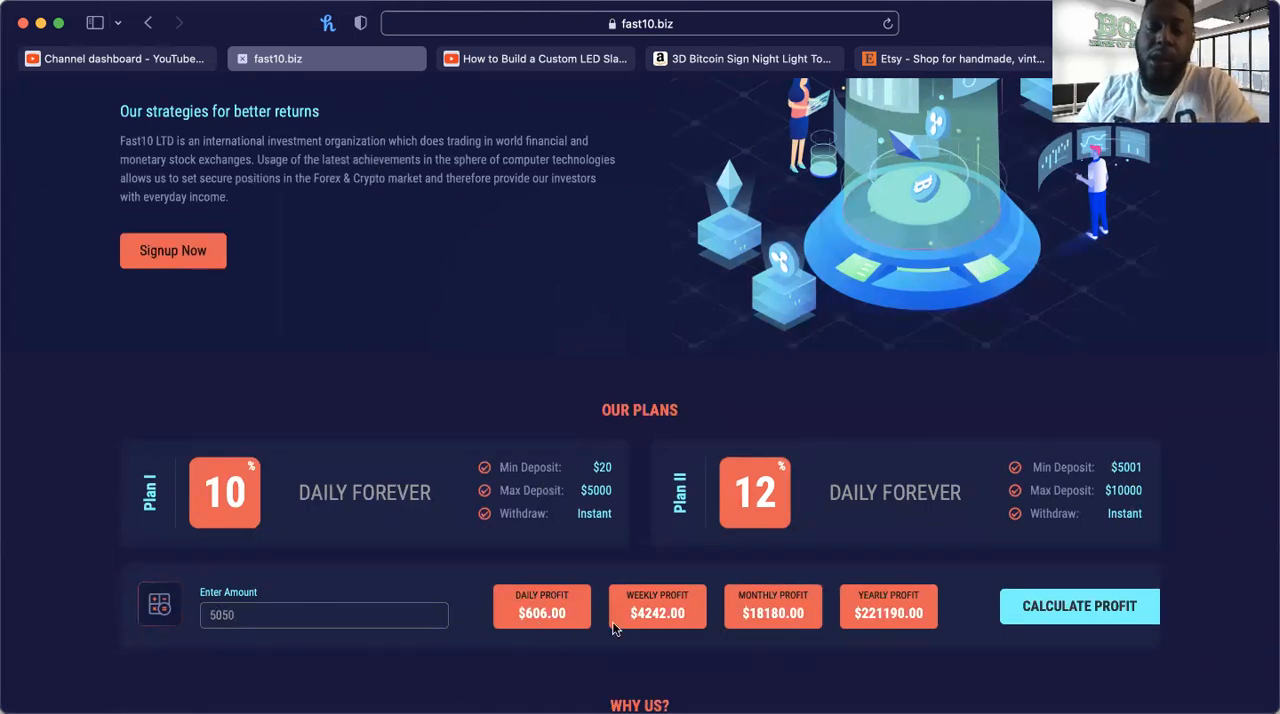
{"action": "mouse_move", "coordinate": [453, 639]}
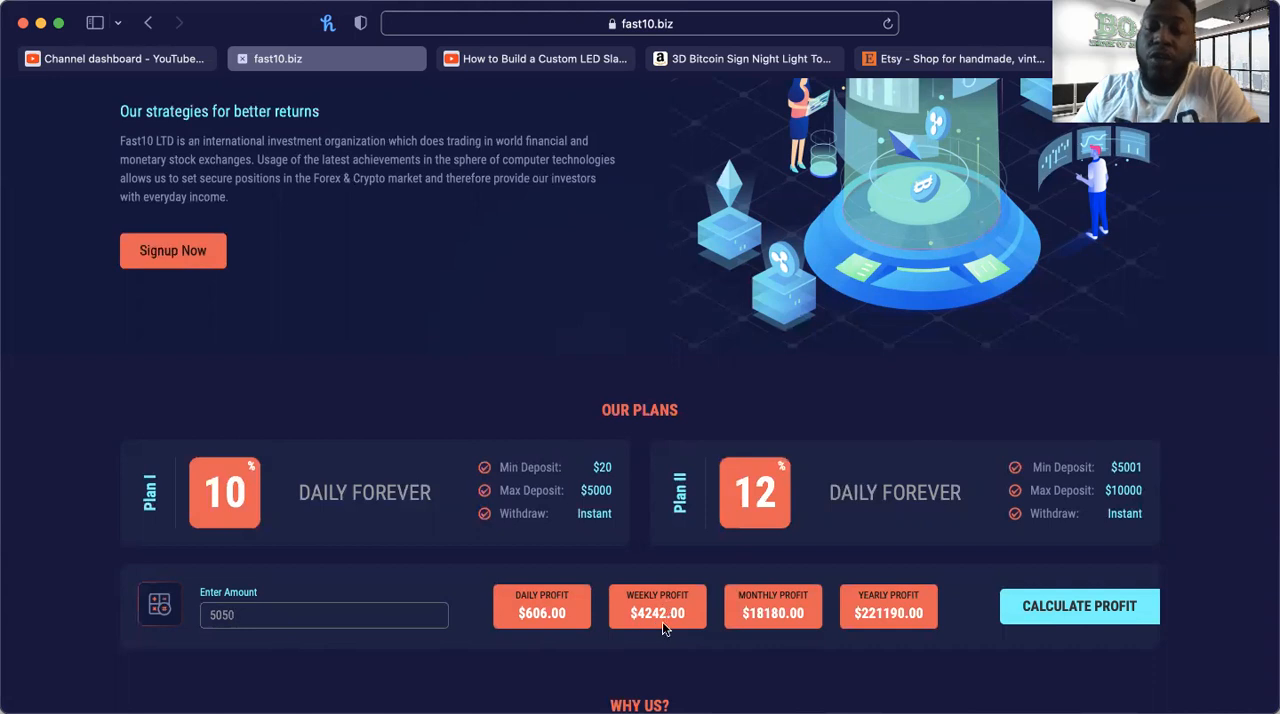
Step: Scroll past Our Plans and Why Us down to the Live Statistic tables
{"action": "scroll", "scroll_direction": "down", "scroll_amount": 3}
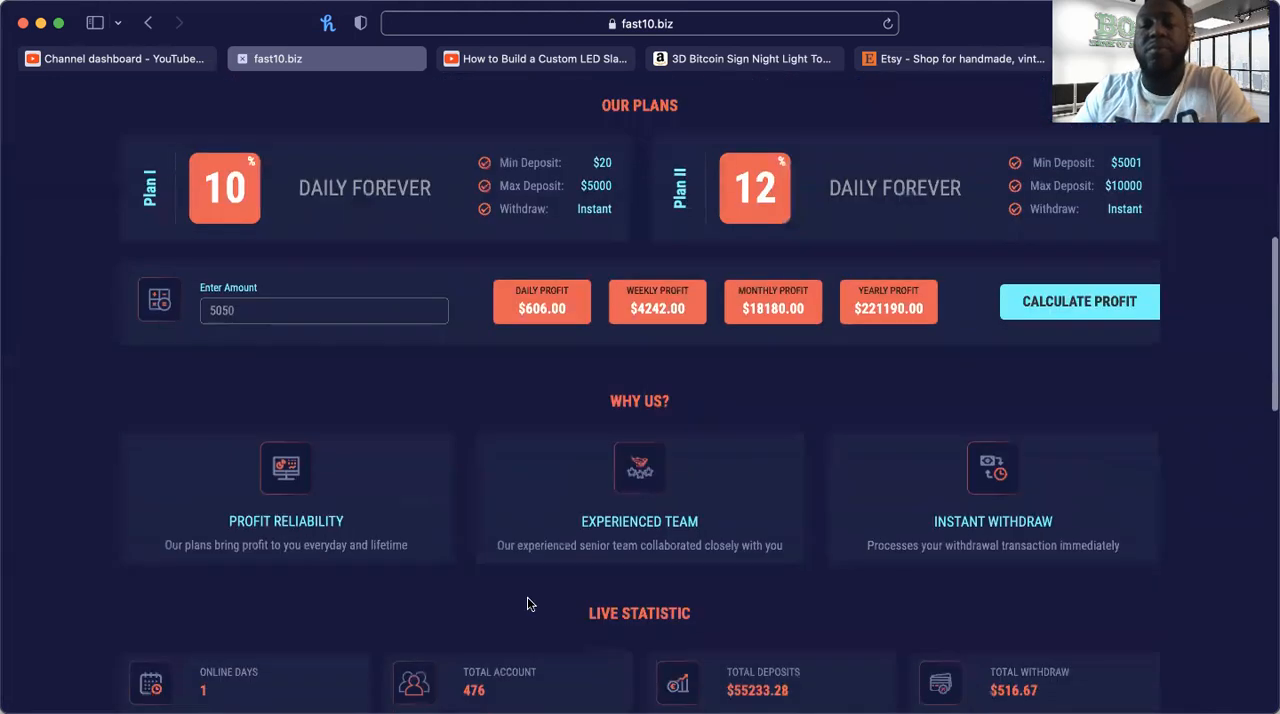
{"action": "mouse_move", "coordinate": [708, 428]}
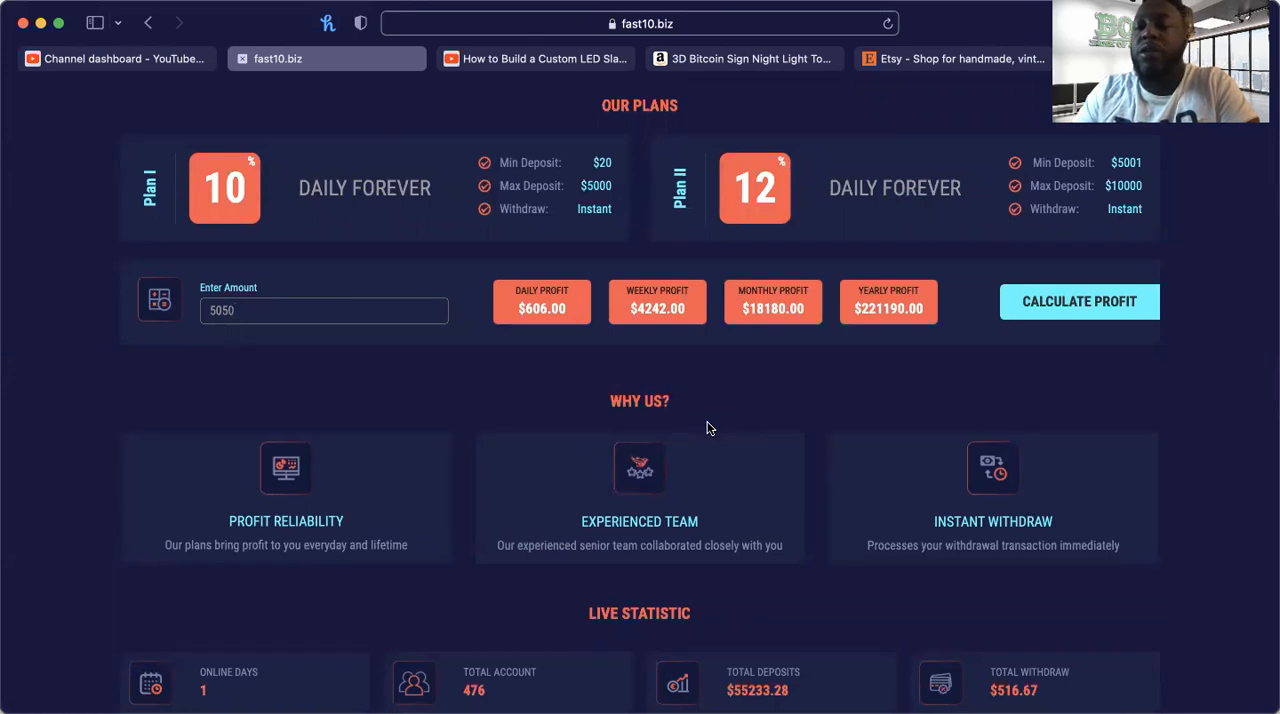
{"action": "scroll", "scroll_direction": "down", "scroll_amount": 3}
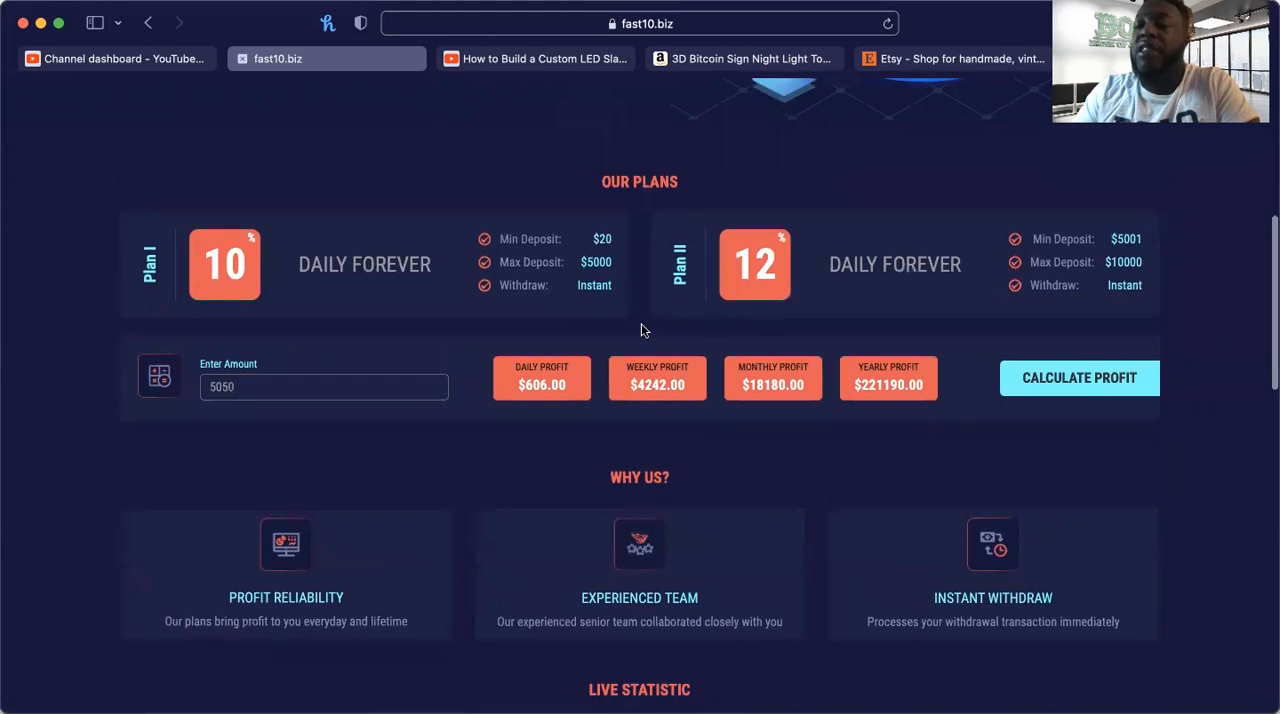
{"action": "mouse_move", "coordinate": [458, 394]}
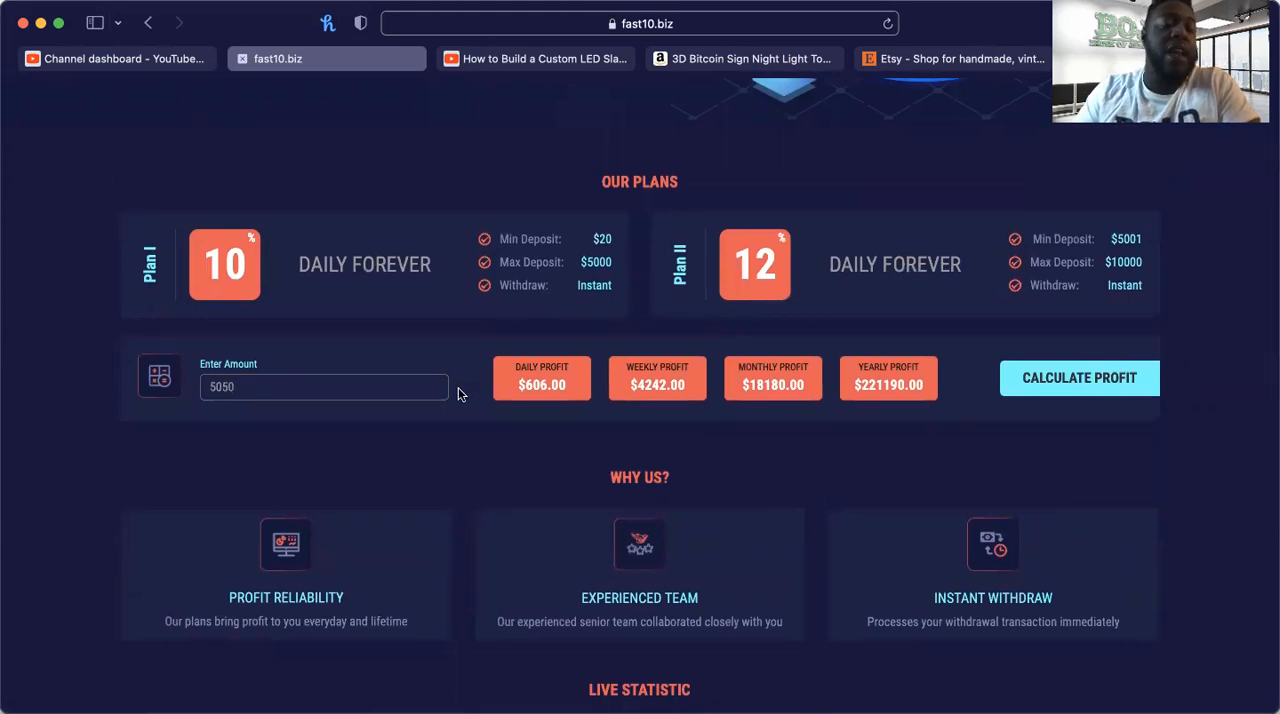
{"action": "mouse_move", "coordinate": [640, 470]}
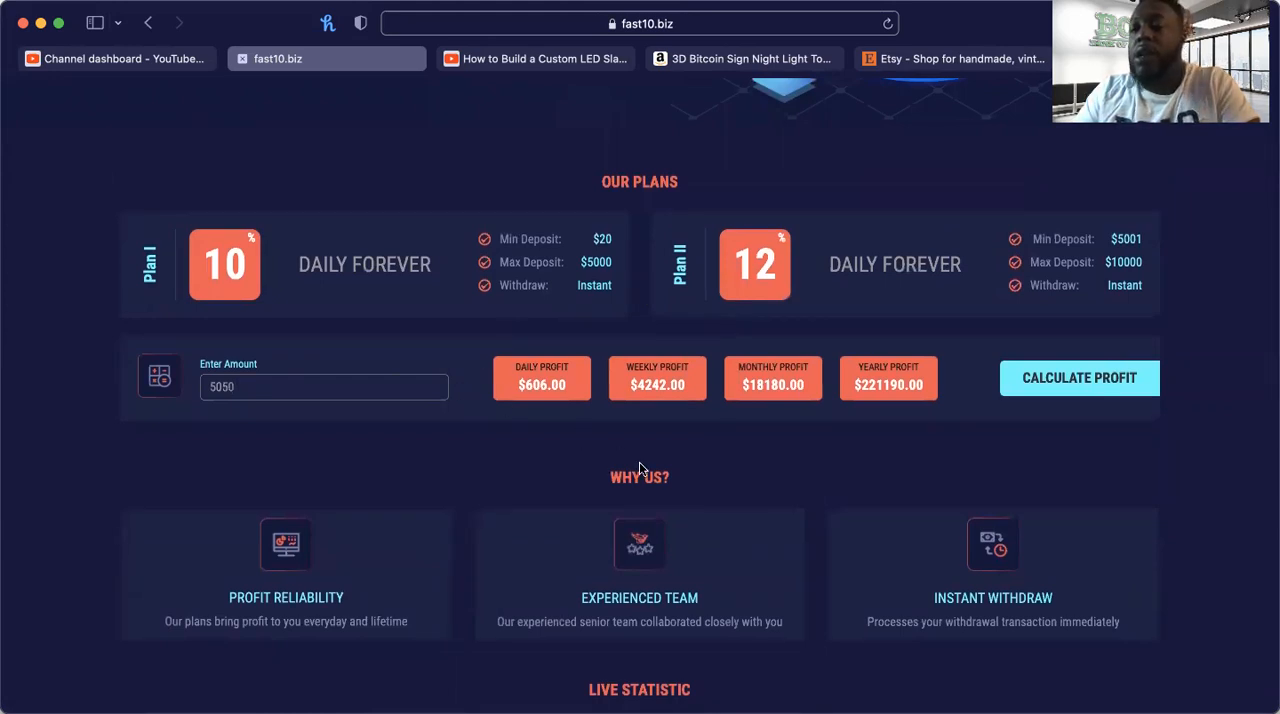
{"action": "scroll", "scroll_direction": "down", "scroll_amount": 3}
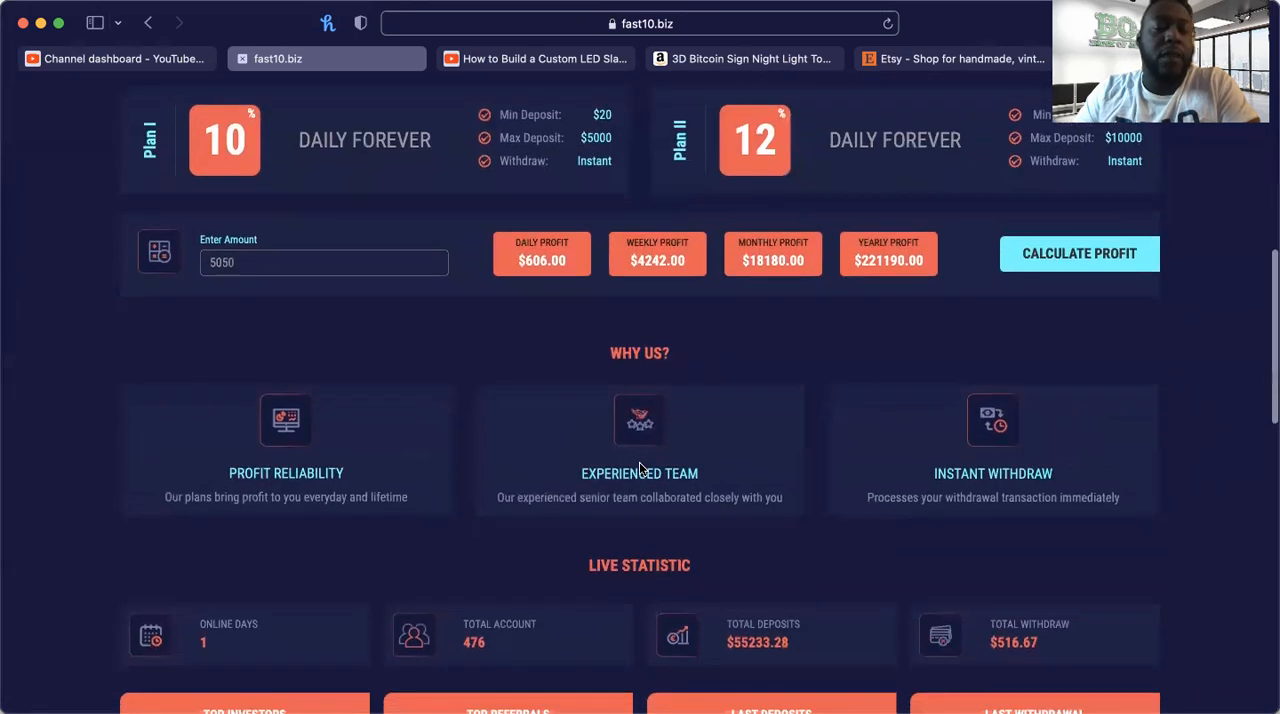
{"action": "scroll", "scroll_direction": "down", "scroll_amount": 3}
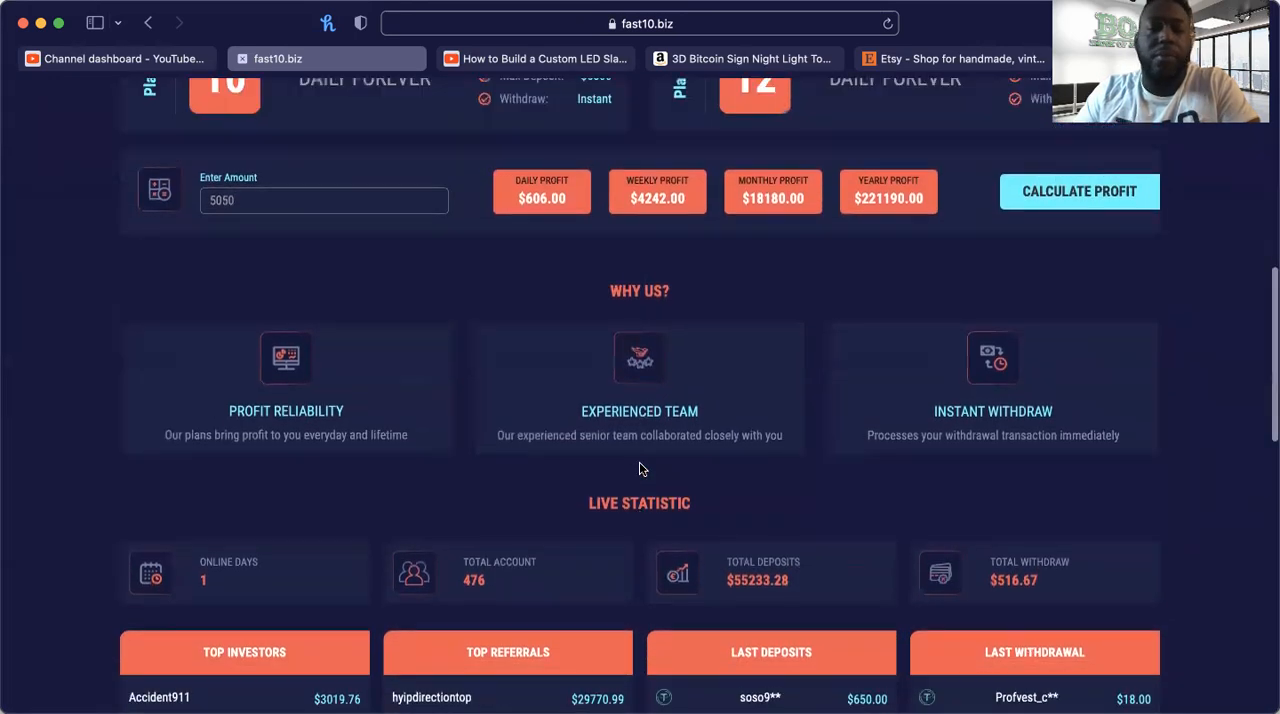
{"action": "scroll", "scroll_direction": "up", "scroll_amount": 3}
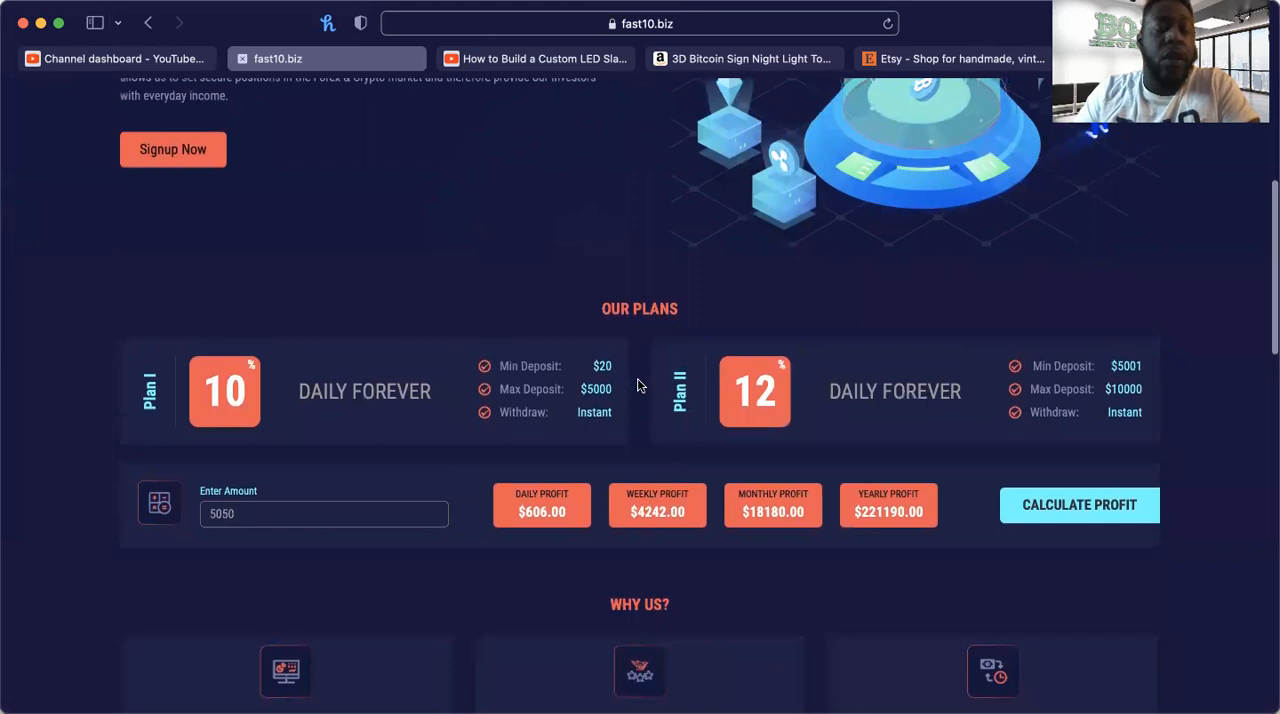
{"action": "mouse_move", "coordinate": [628, 391]}
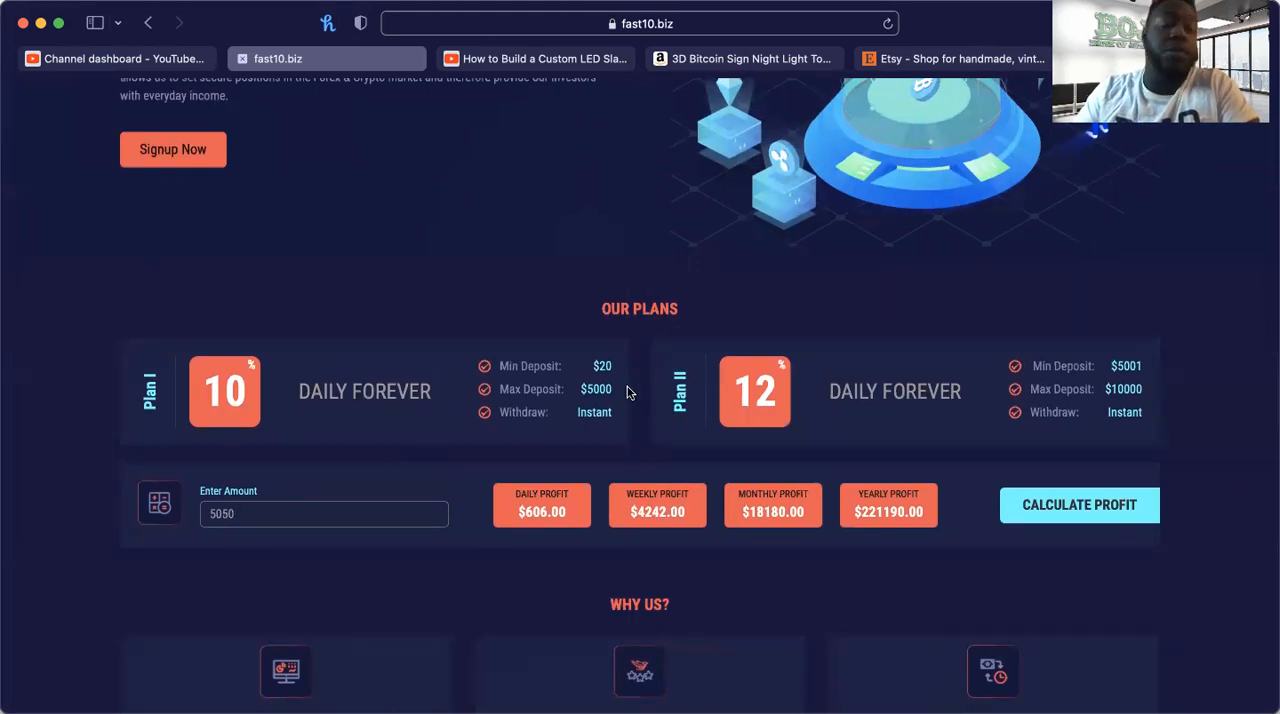
{"action": "mouse_move", "coordinate": [558, 378]}
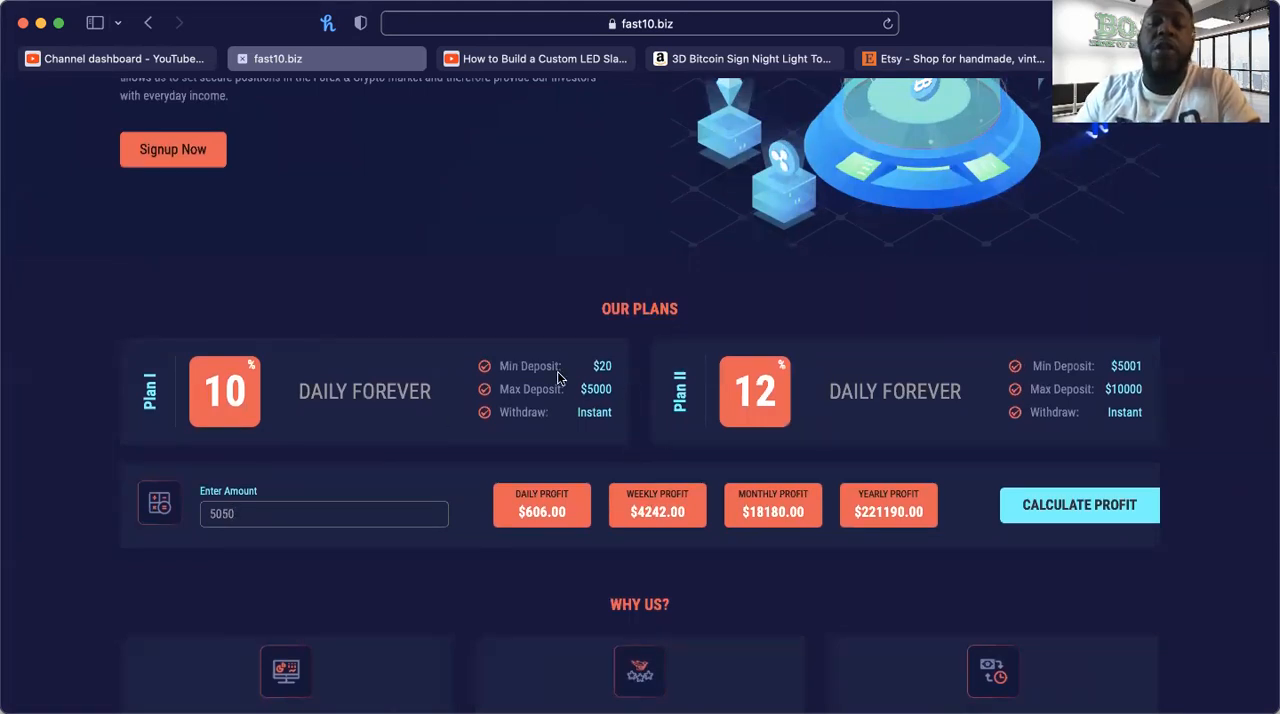
{"action": "mouse_move", "coordinate": [475, 345]}
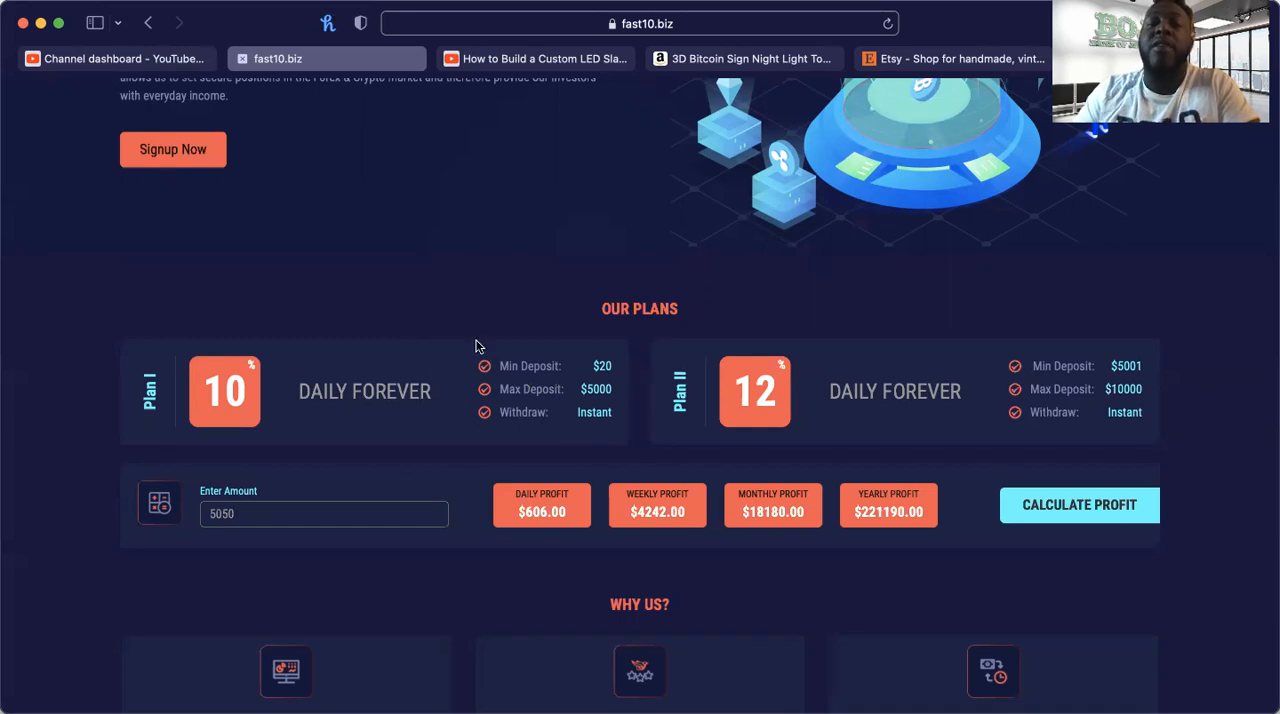
{"action": "mouse_move", "coordinate": [405, 382]}
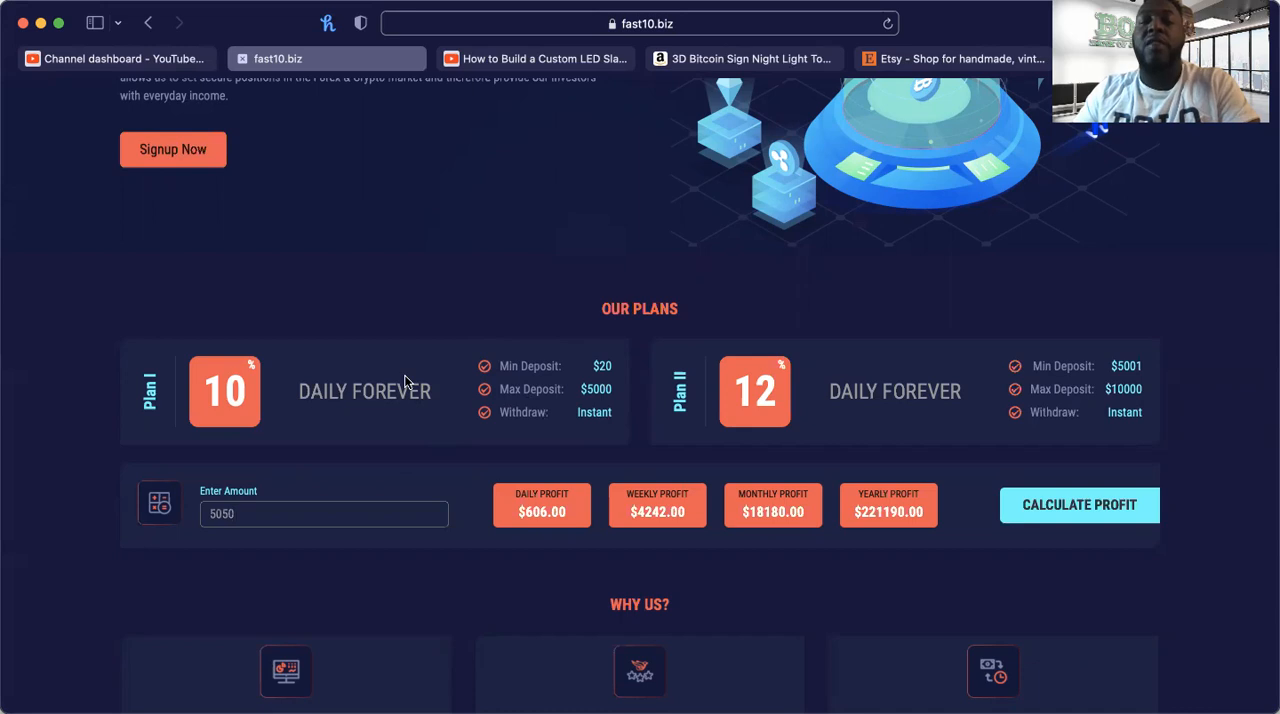
{"action": "mouse_move", "coordinate": [313, 410]}
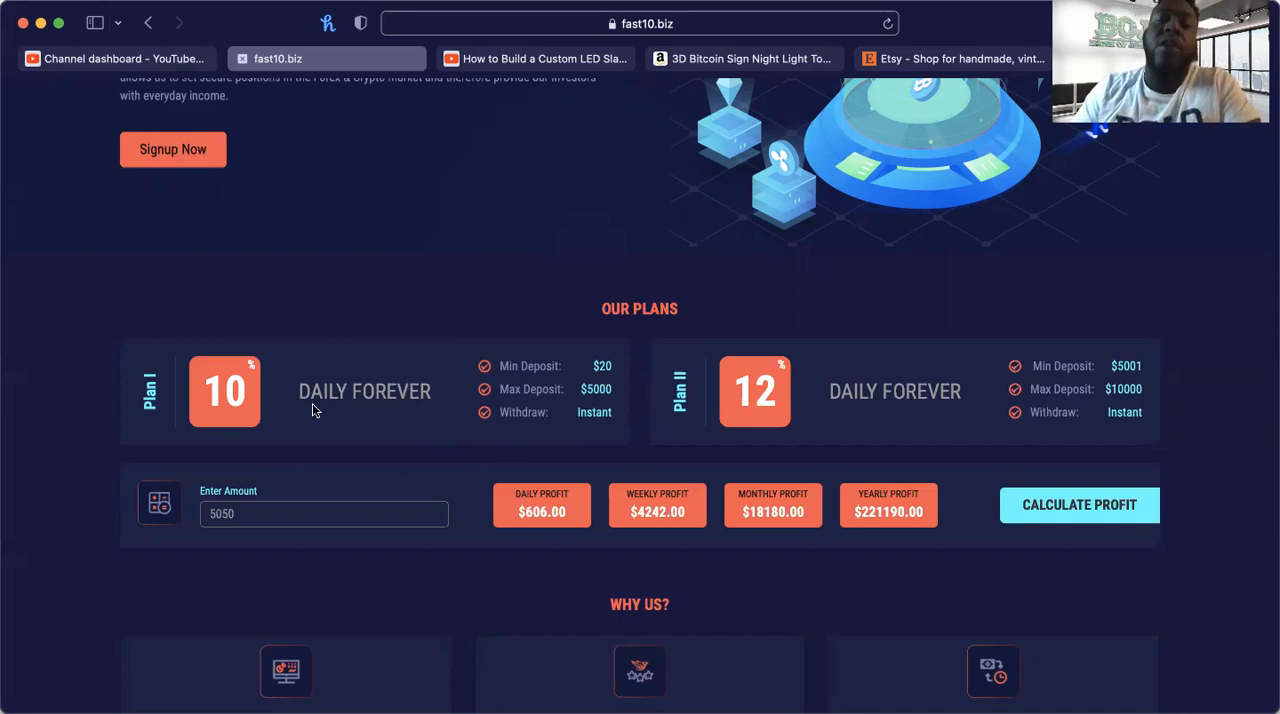
{"action": "mouse_move", "coordinate": [559, 395]}
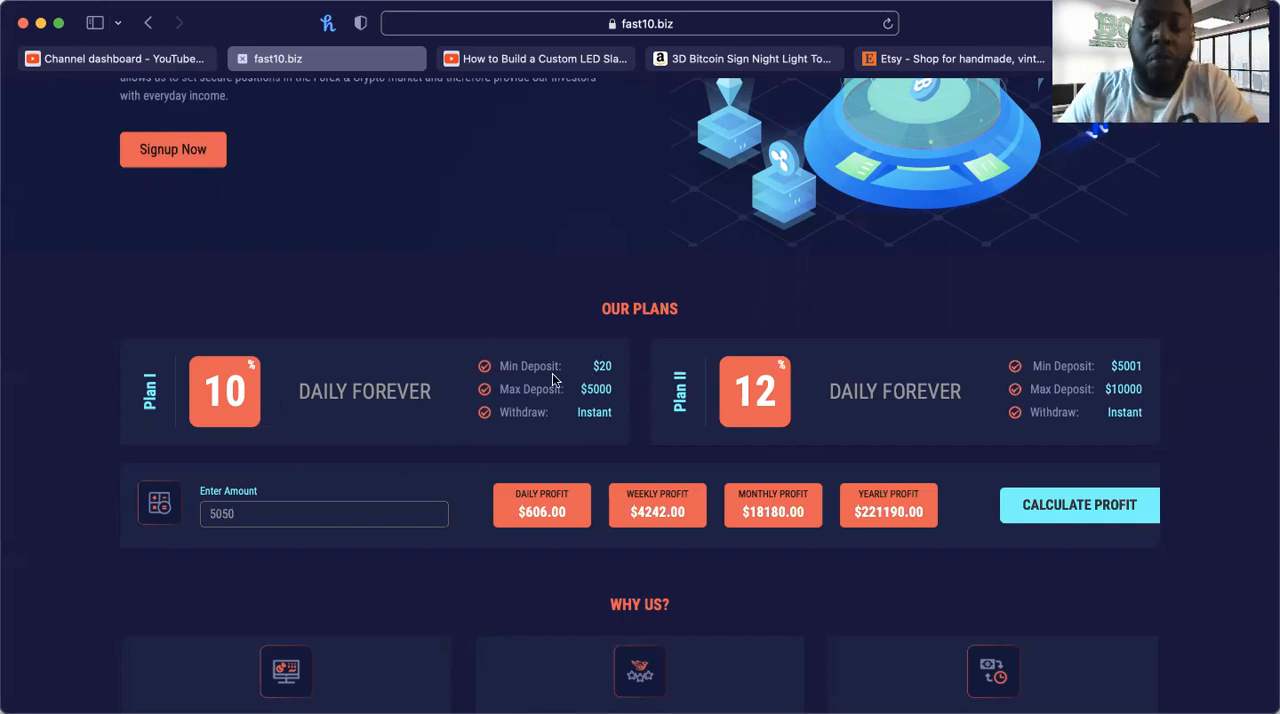
{"action": "mouse_move", "coordinate": [476, 441]}
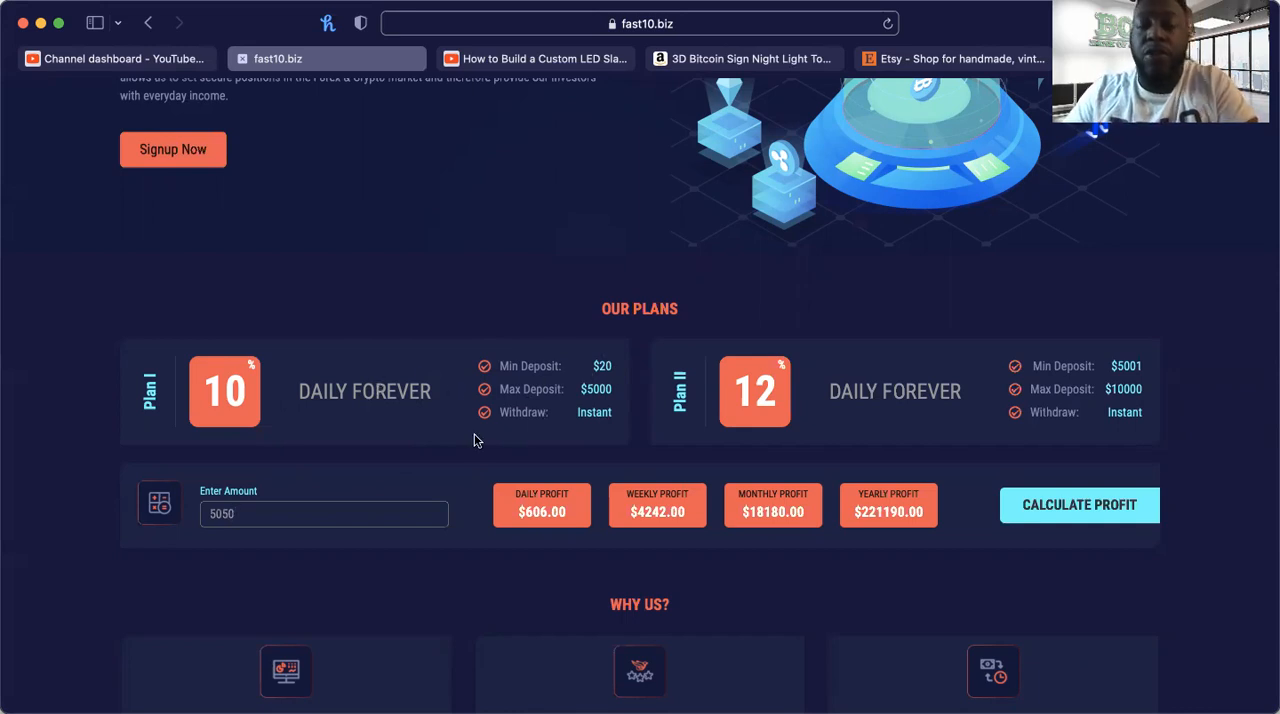
{"action": "scroll", "scroll_direction": "down", "scroll_amount": 3}
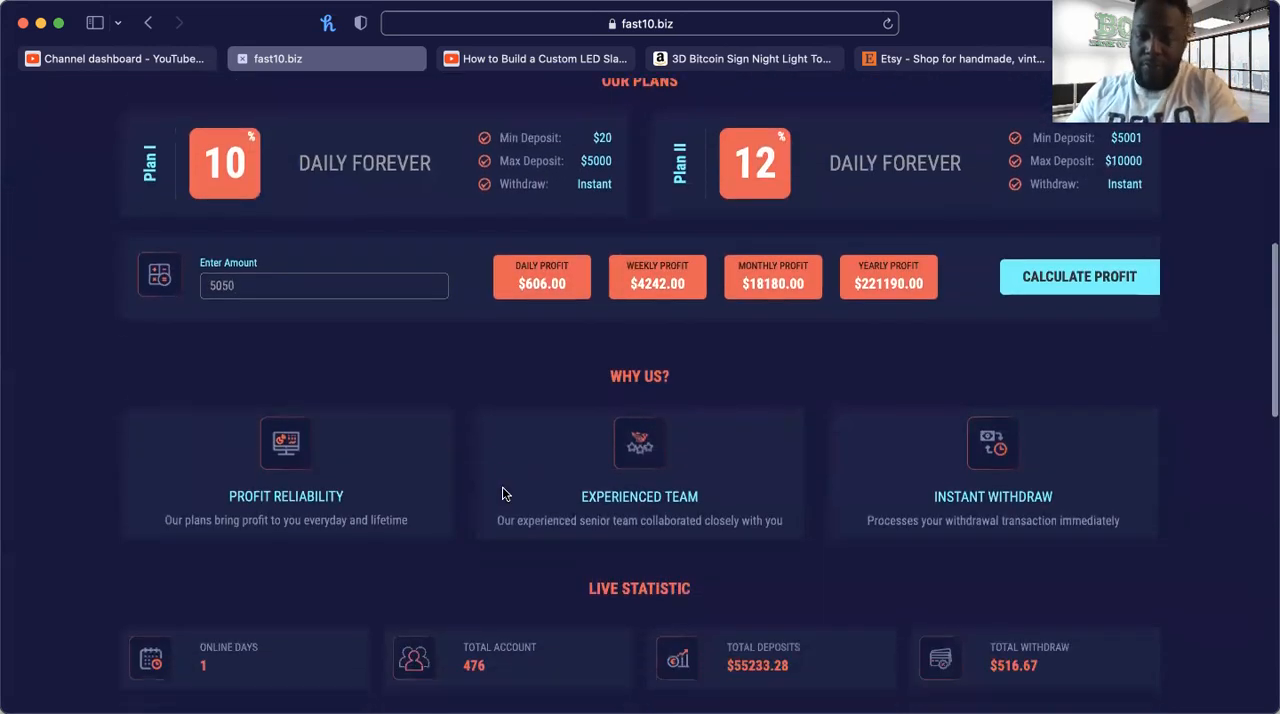
{"action": "scroll", "scroll_direction": "down", "scroll_amount": 3}
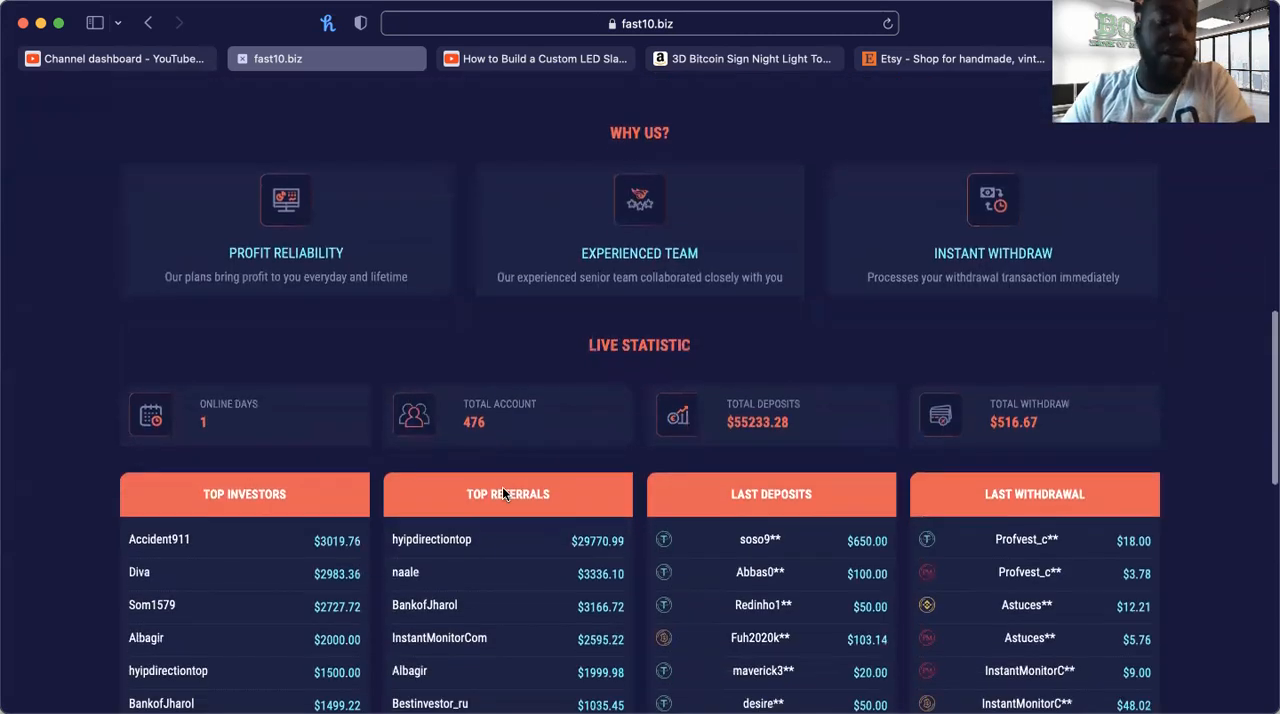
{"action": "scroll", "scroll_direction": "down", "scroll_amount": 3}
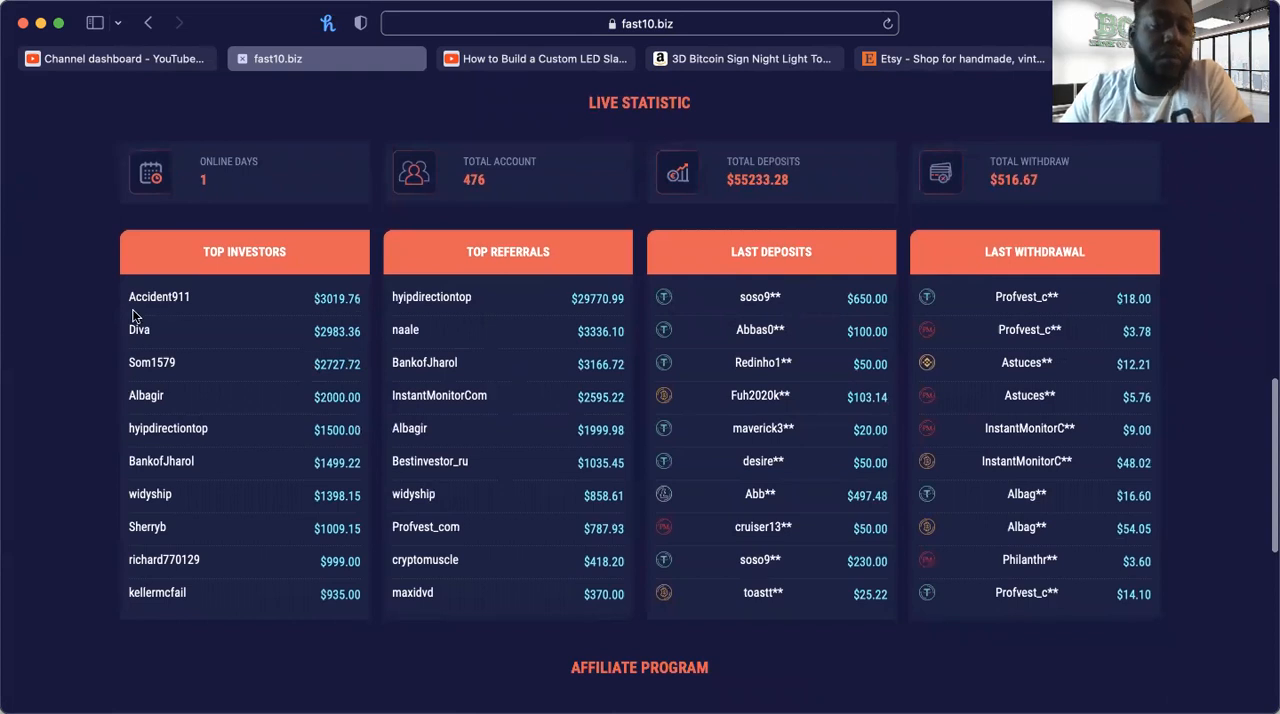
{"action": "mouse_move", "coordinate": [338, 362]}
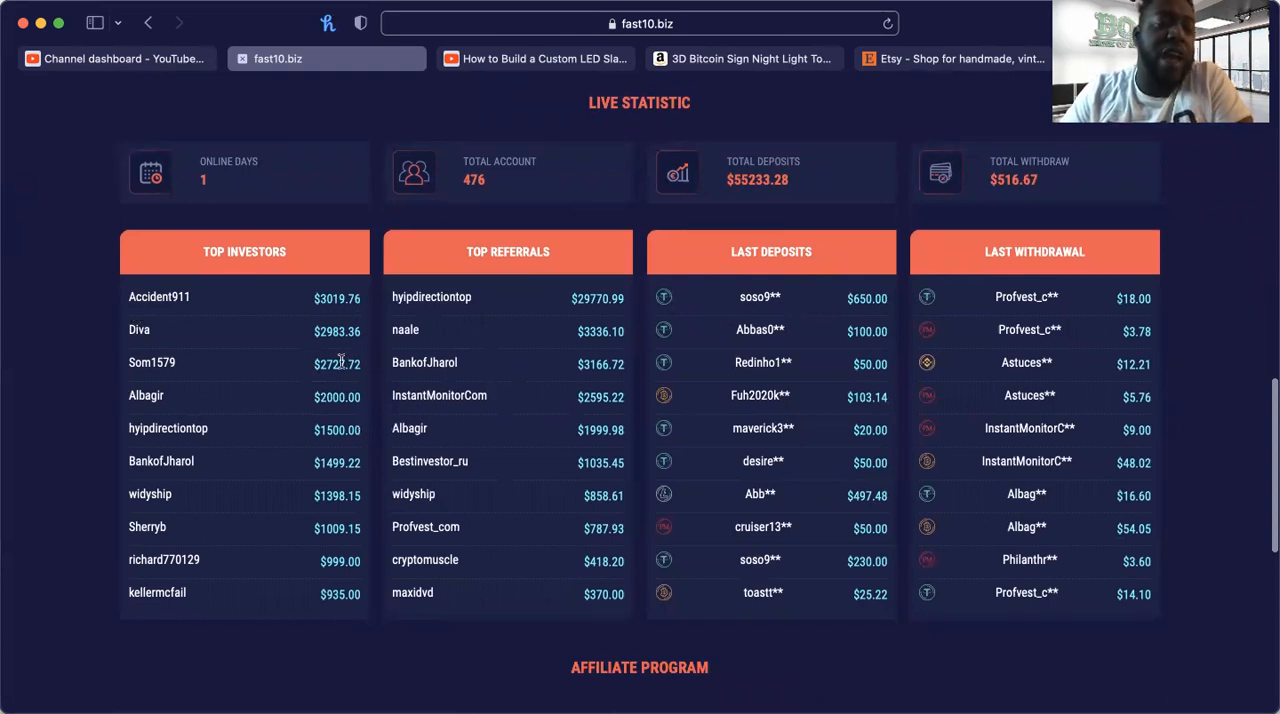
{"action": "mouse_move", "coordinate": [325, 463]}
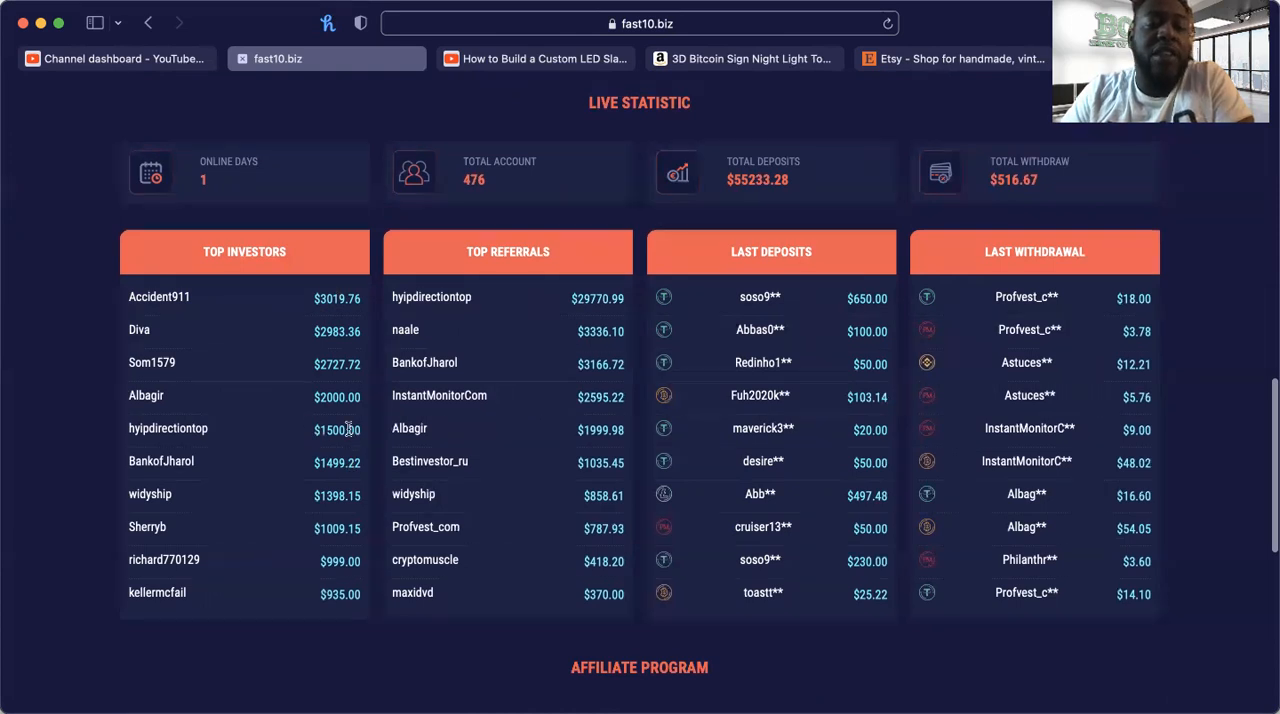
{"action": "mouse_move", "coordinate": [313, 490]}
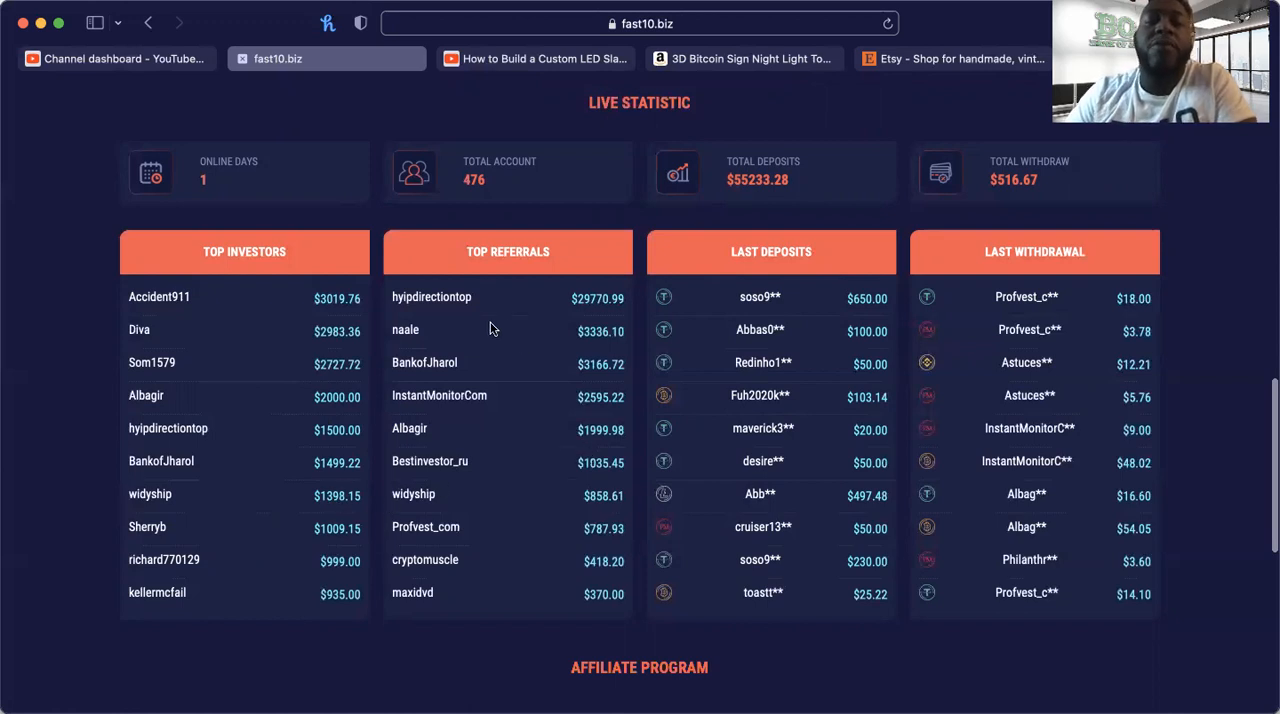
{"action": "mouse_move", "coordinate": [408, 386]}
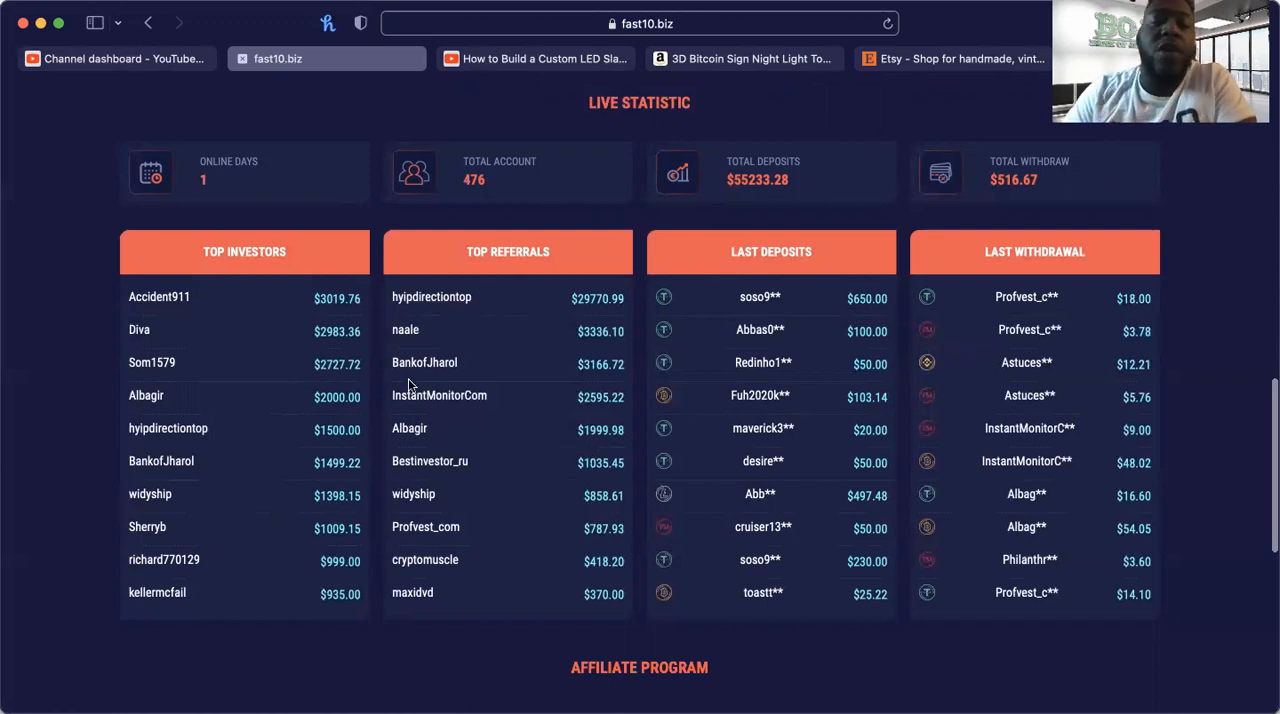
{"action": "mouse_move", "coordinate": [425, 420]}
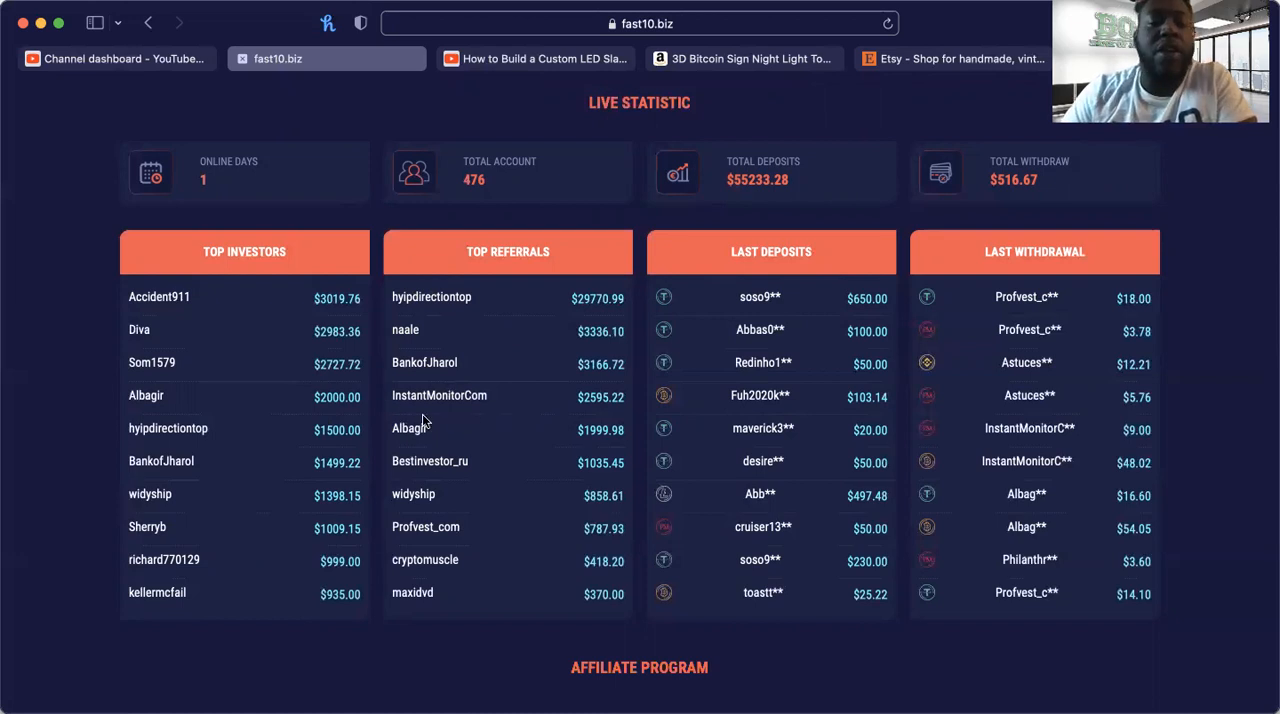
{"action": "mouse_move", "coordinate": [458, 490]}
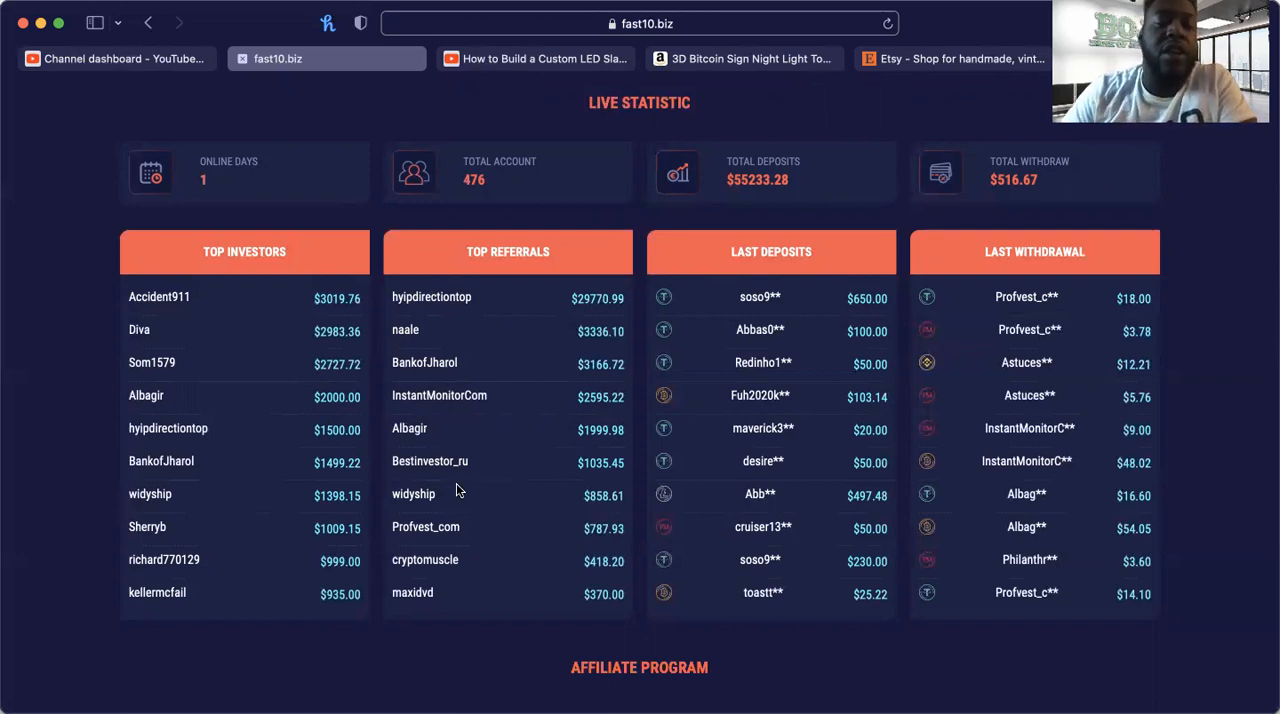
{"action": "mouse_move", "coordinate": [434, 568]}
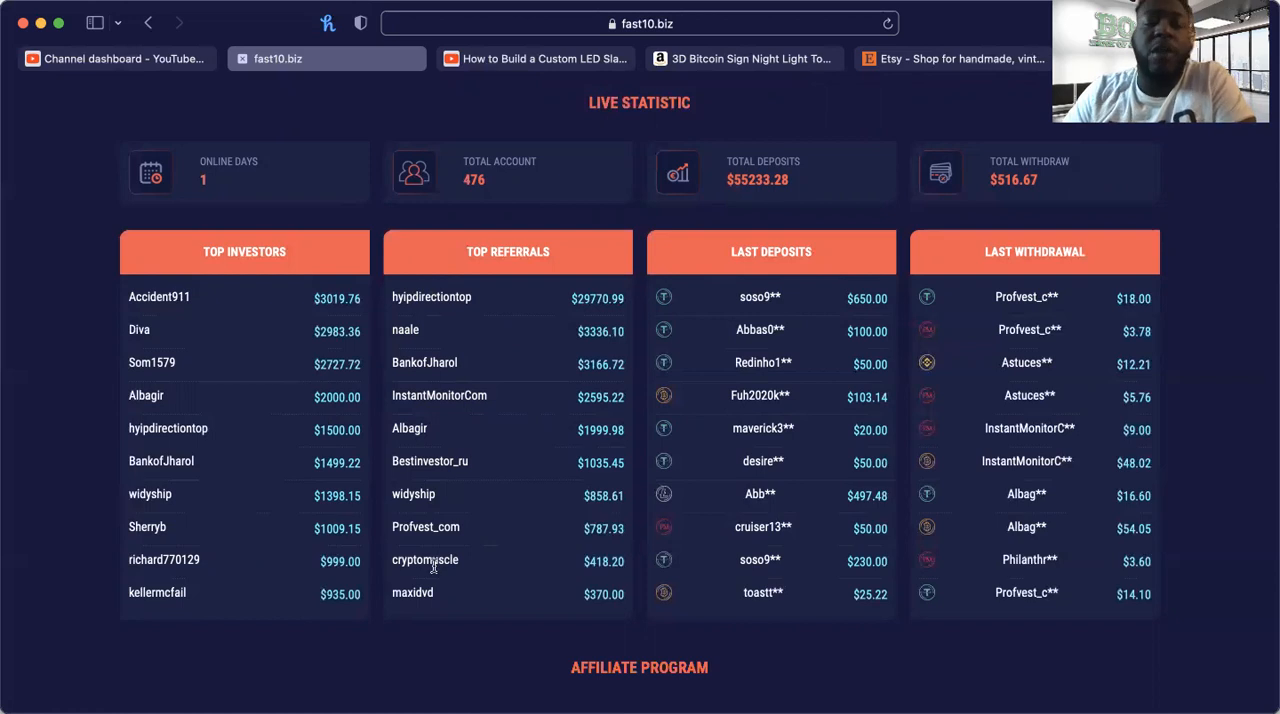
{"action": "mouse_move", "coordinate": [472, 607]}
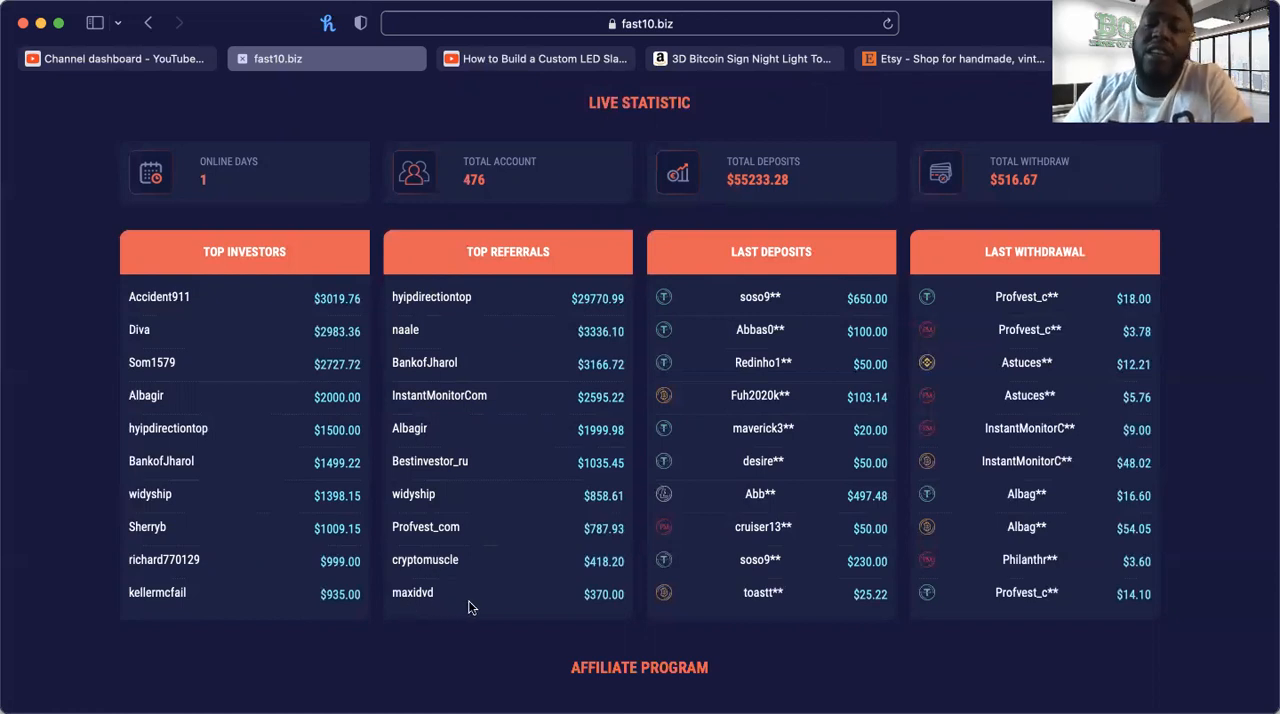
{"action": "mouse_move", "coordinate": [500, 378]}
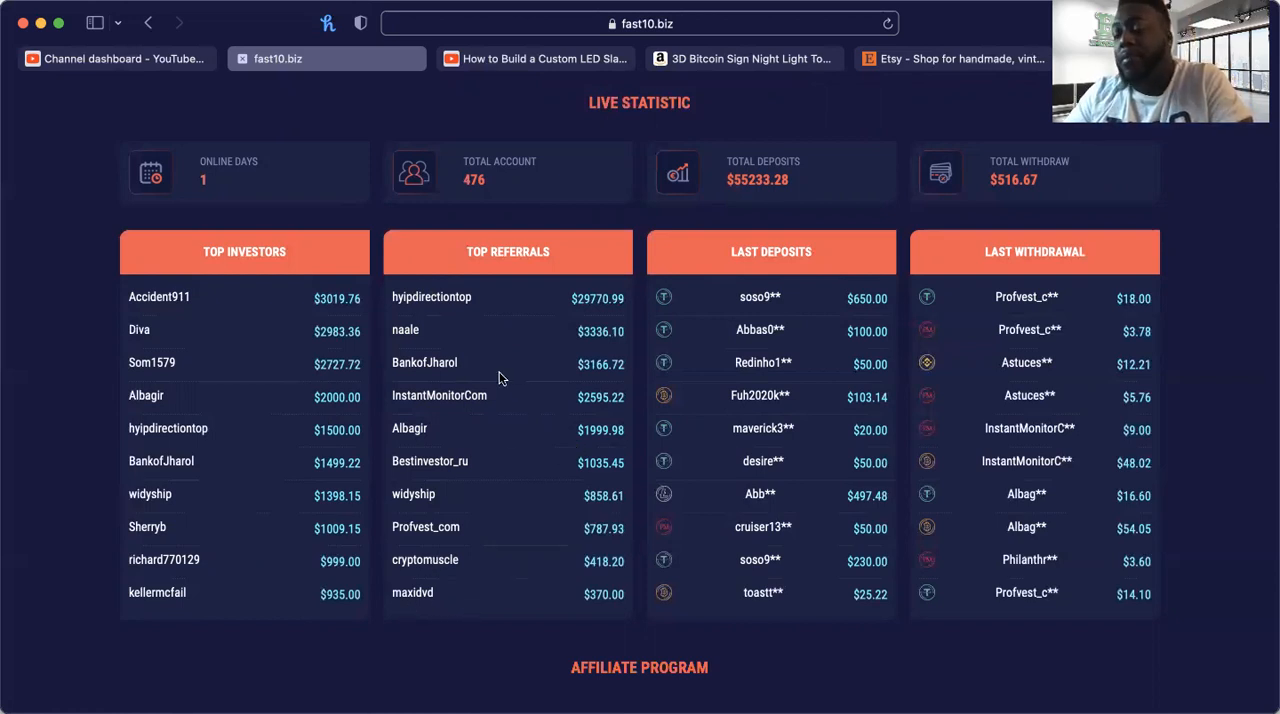
{"action": "mouse_move", "coordinate": [762, 484]}
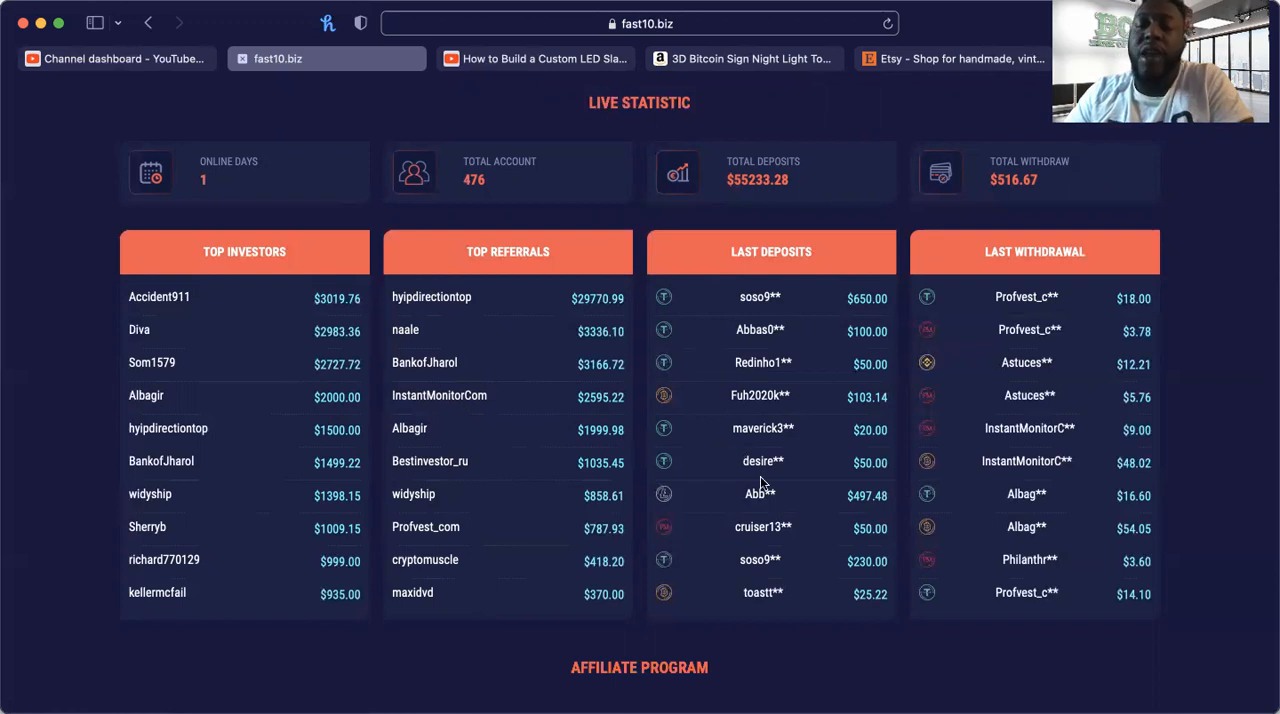
Step: Scroll to the affiliate program section with 6%, 2% and 1% referral commissions
{"action": "scroll", "scroll_direction": "down", "scroll_amount": 3}
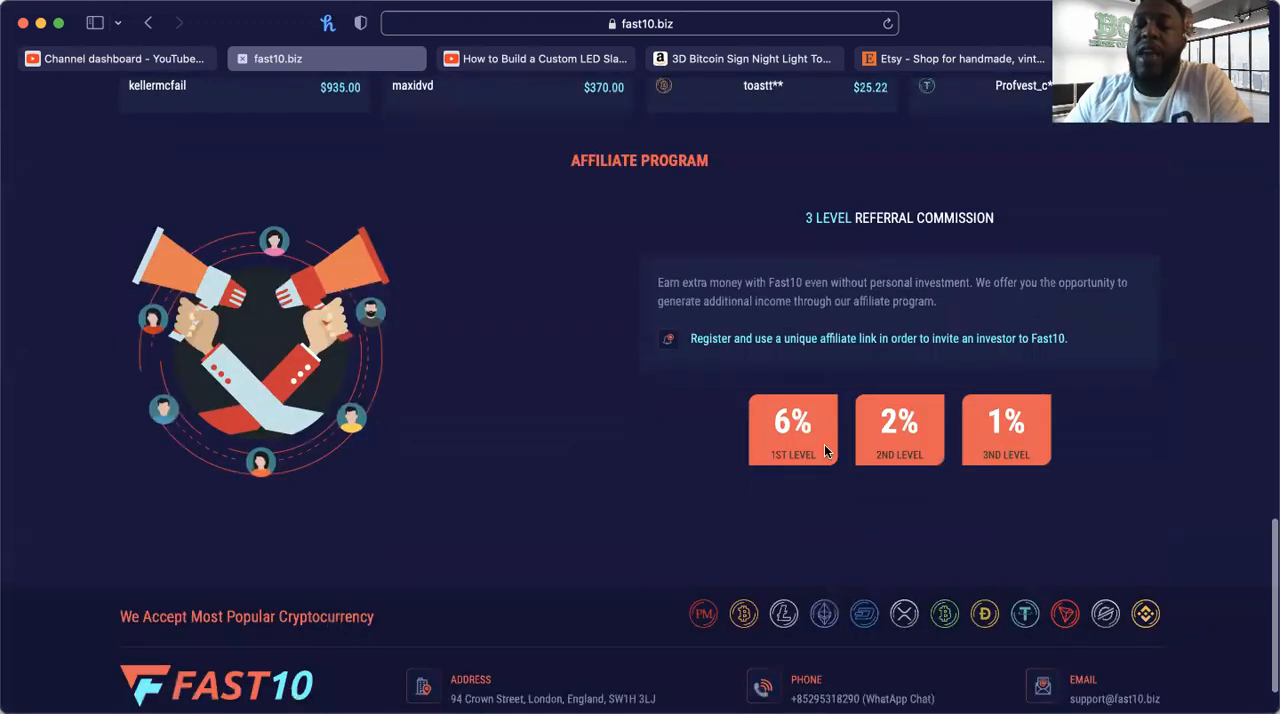
{"action": "mouse_move", "coordinate": [915, 457]}
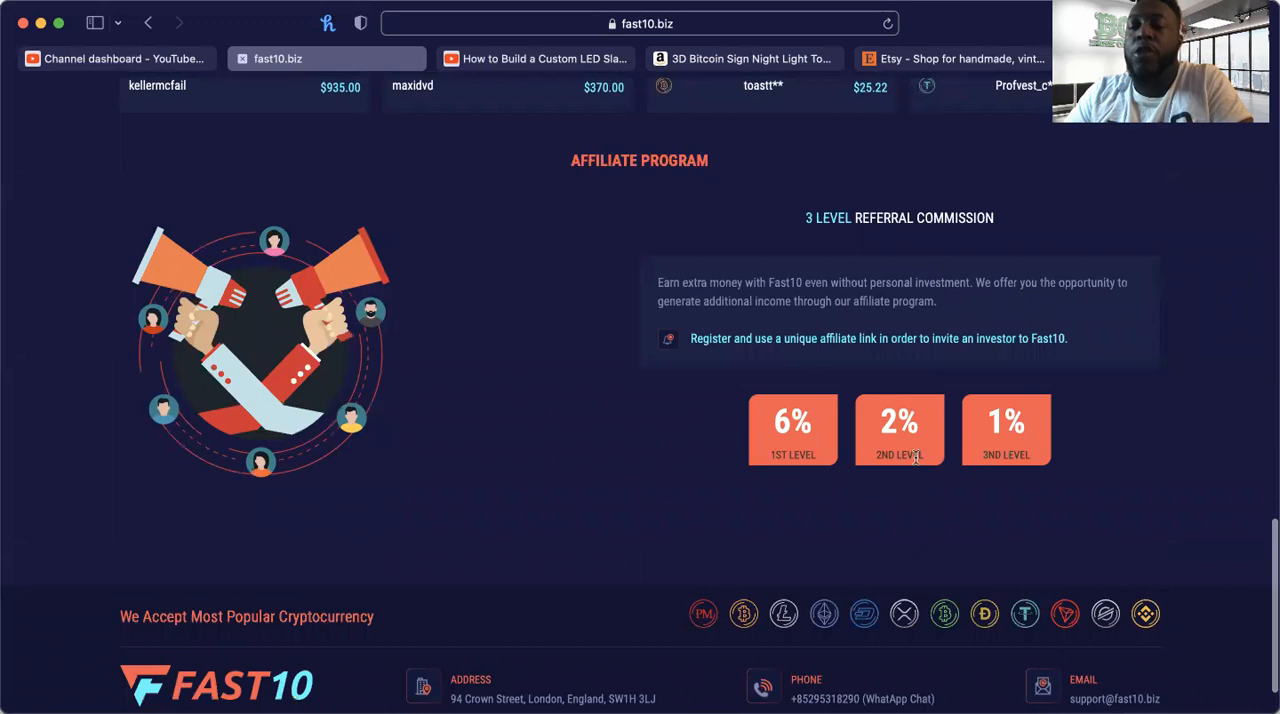
{"action": "scroll", "scroll_direction": "down", "scroll_amount": 3}
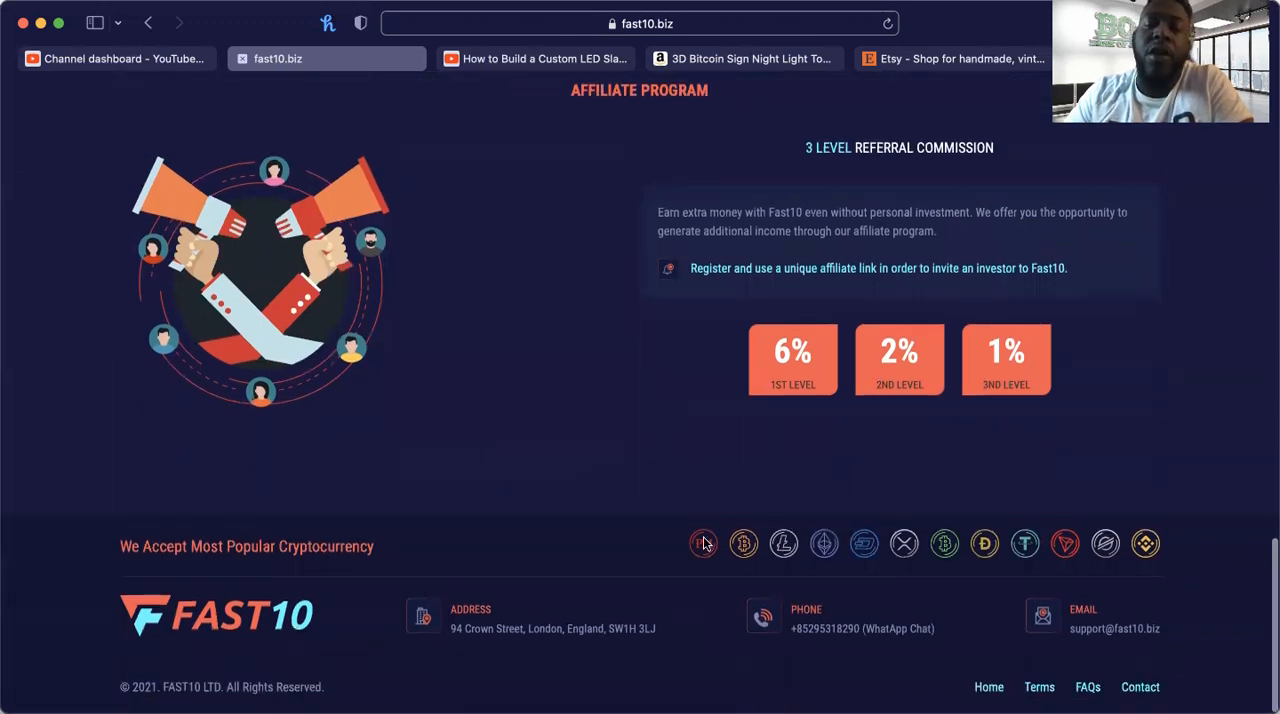
{"action": "mouse_move", "coordinate": [808, 553]}
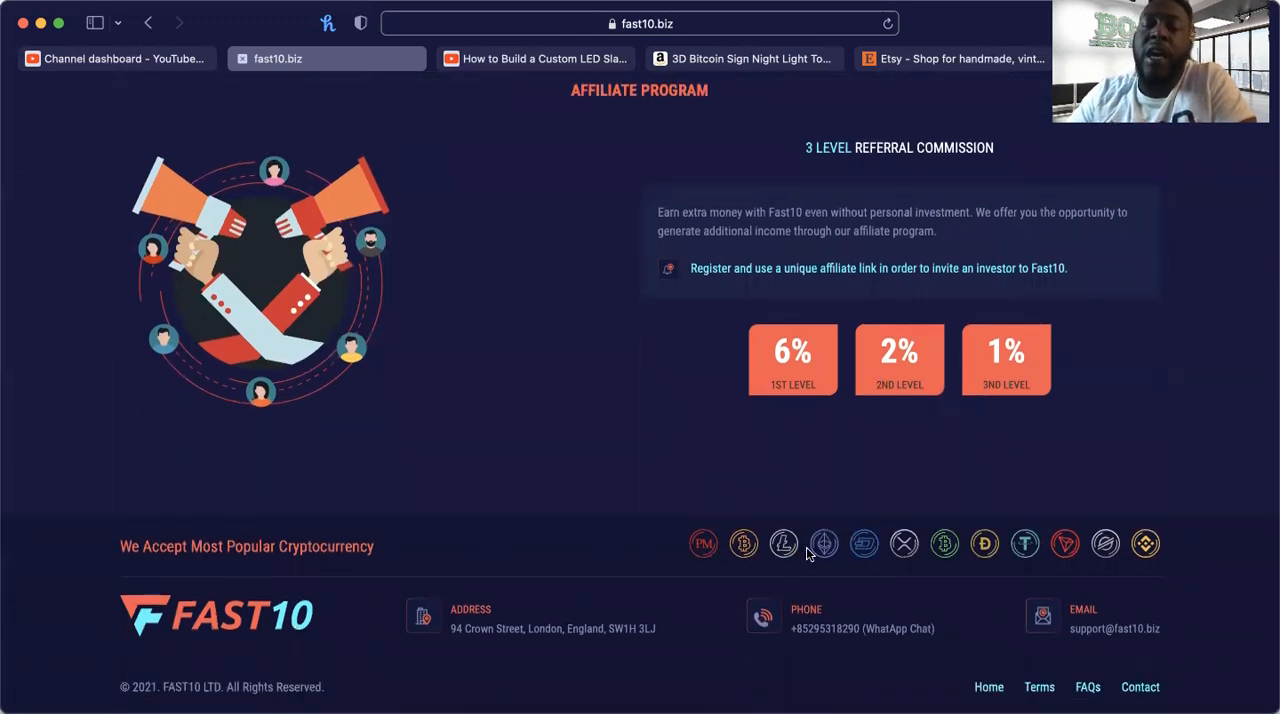
{"action": "mouse_move", "coordinate": [943, 543]}
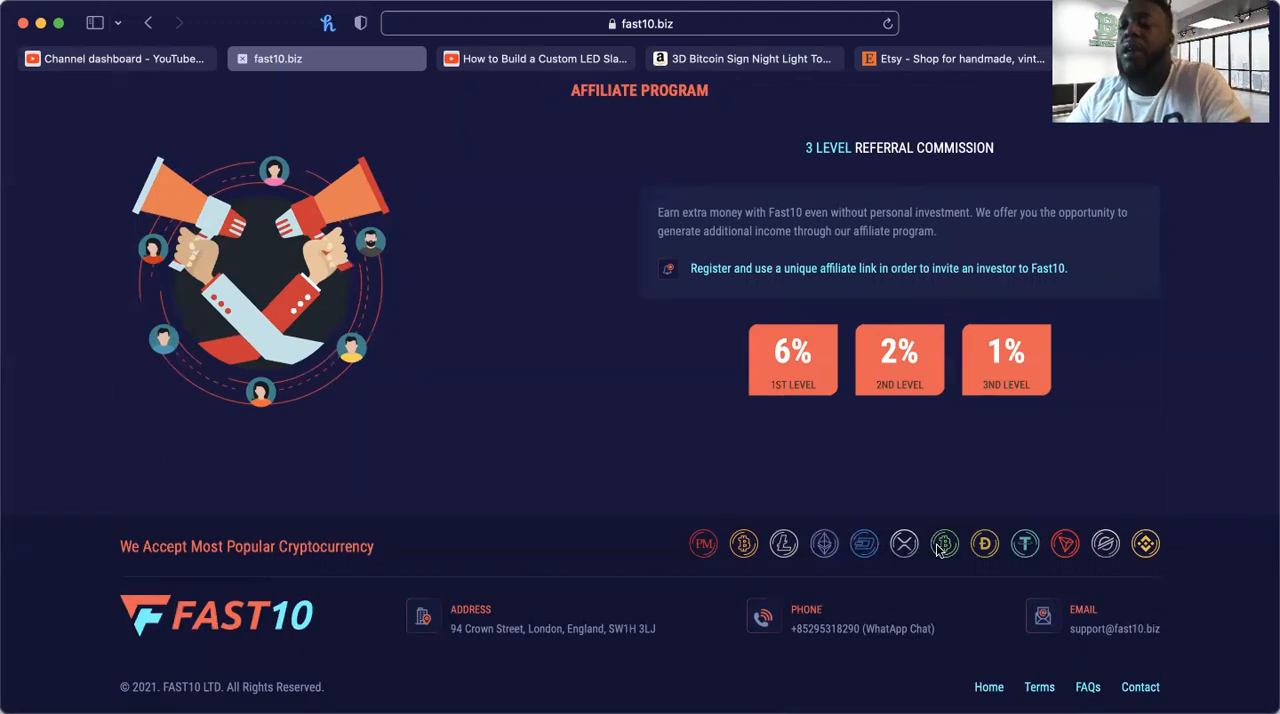
{"action": "mouse_move", "coordinate": [1075, 550]}
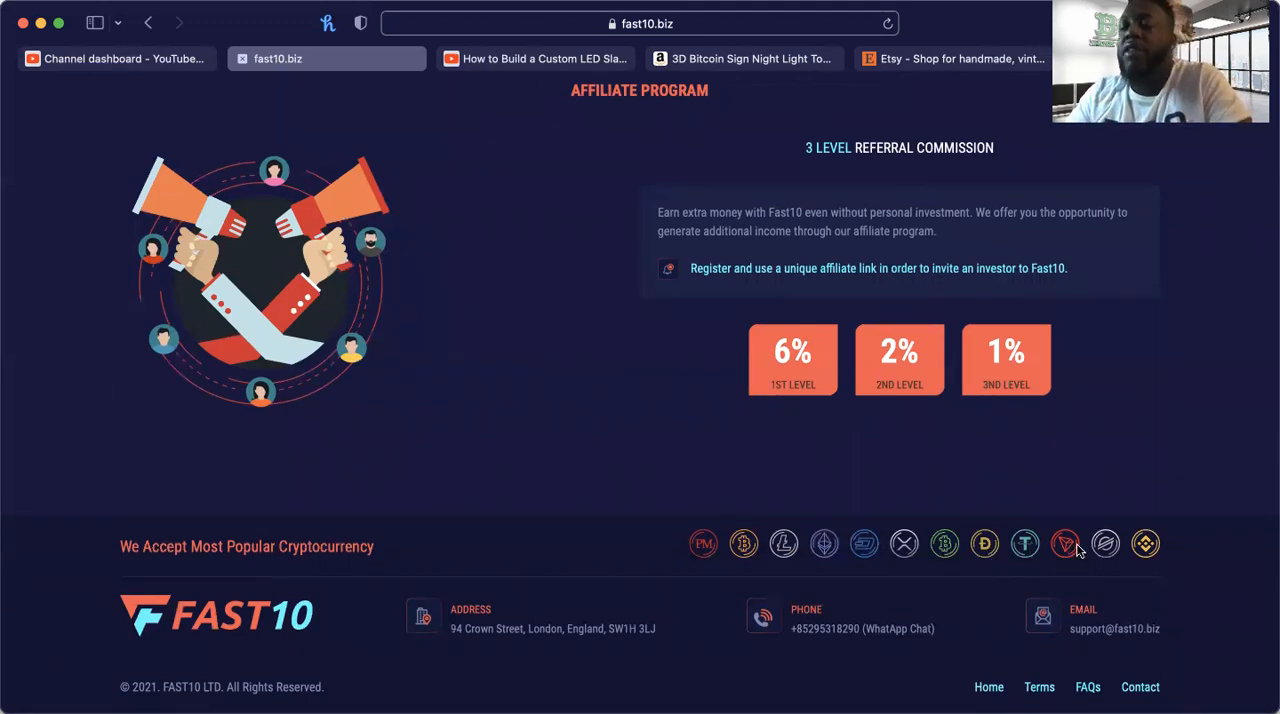
{"action": "mouse_move", "coordinate": [1146, 543]}
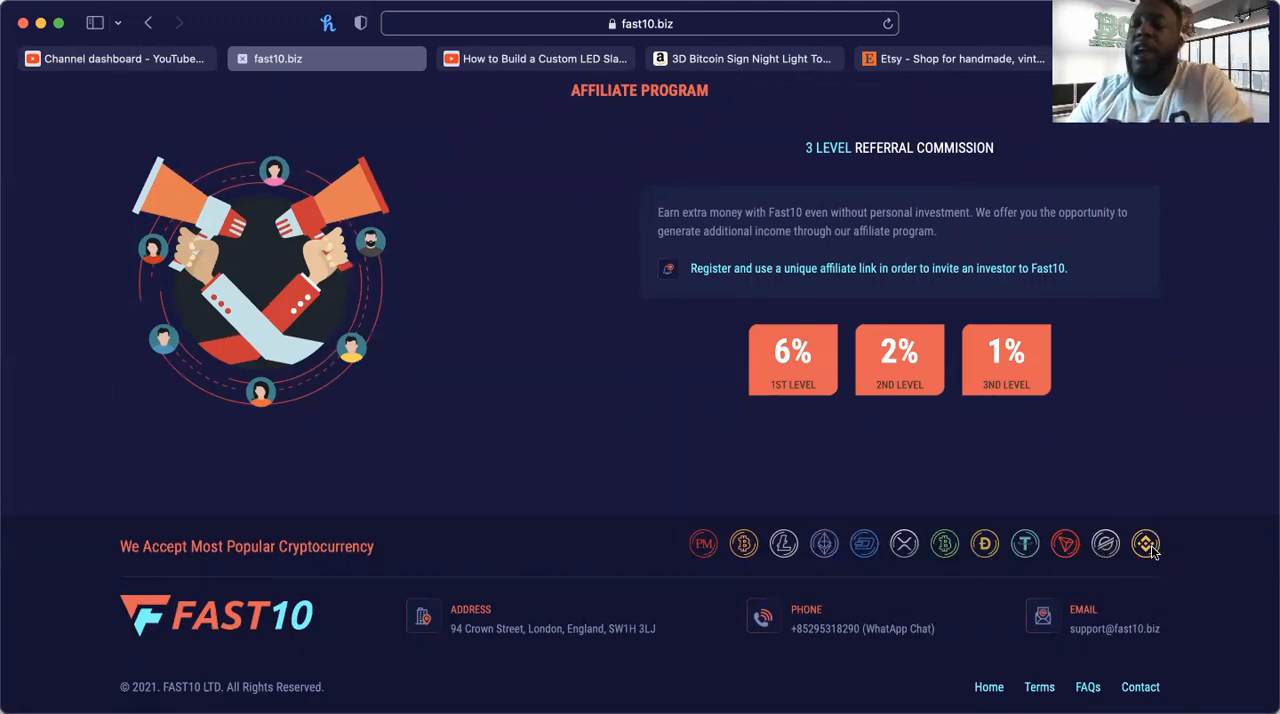
{"action": "mouse_move", "coordinate": [1080, 446]}
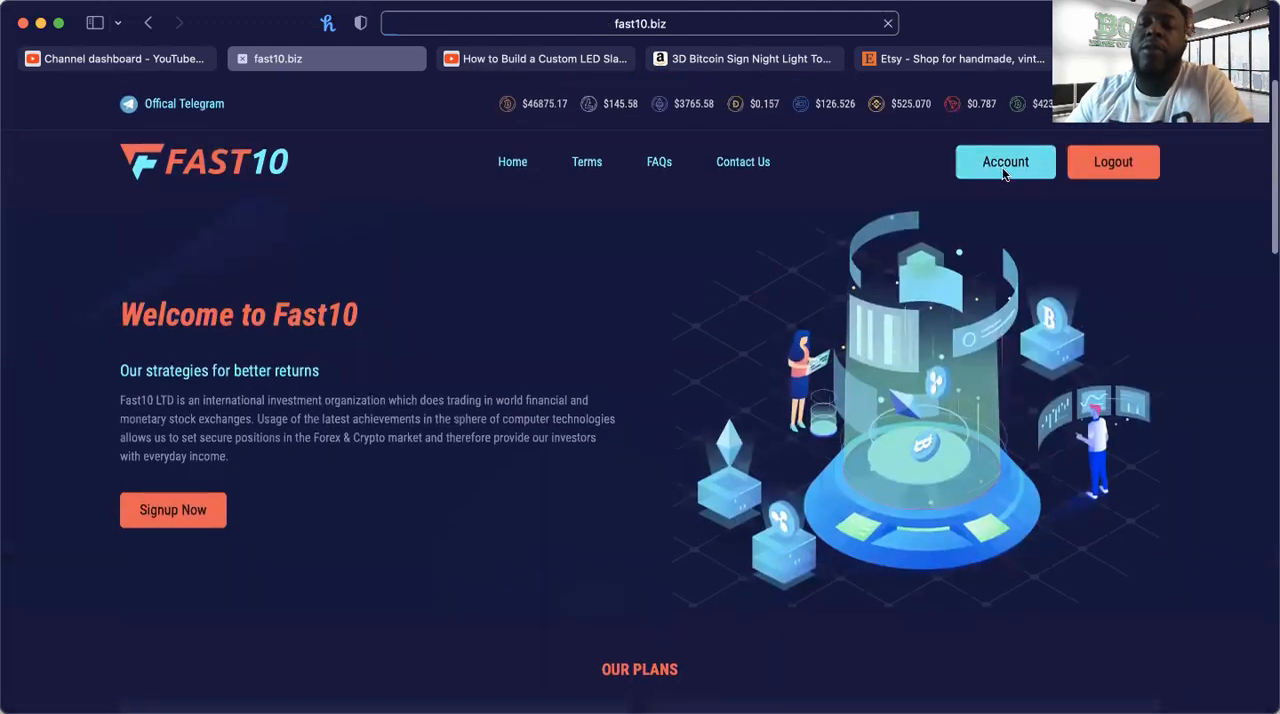
Step: Open the account dashboard showing the $190.4 balance split by coin
{"action": "left_click", "coordinate": [1005, 161]}
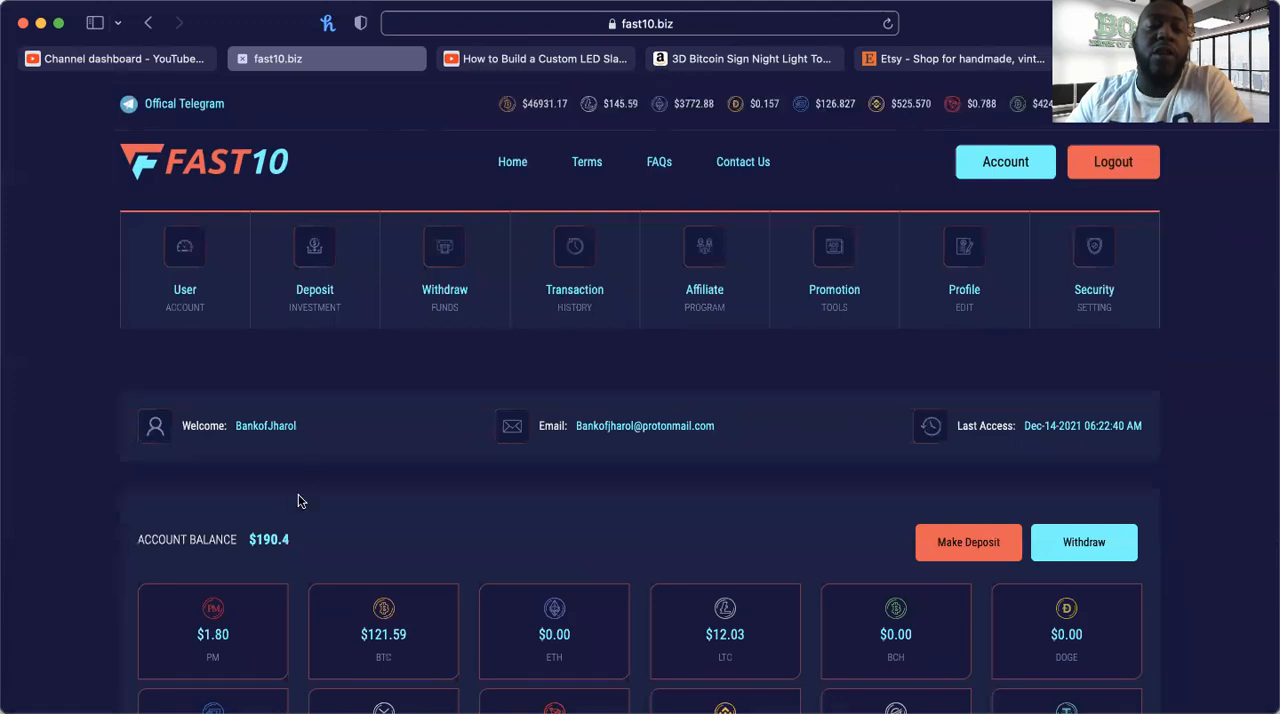
{"action": "scroll", "scroll_direction": "down", "scroll_amount": 3}
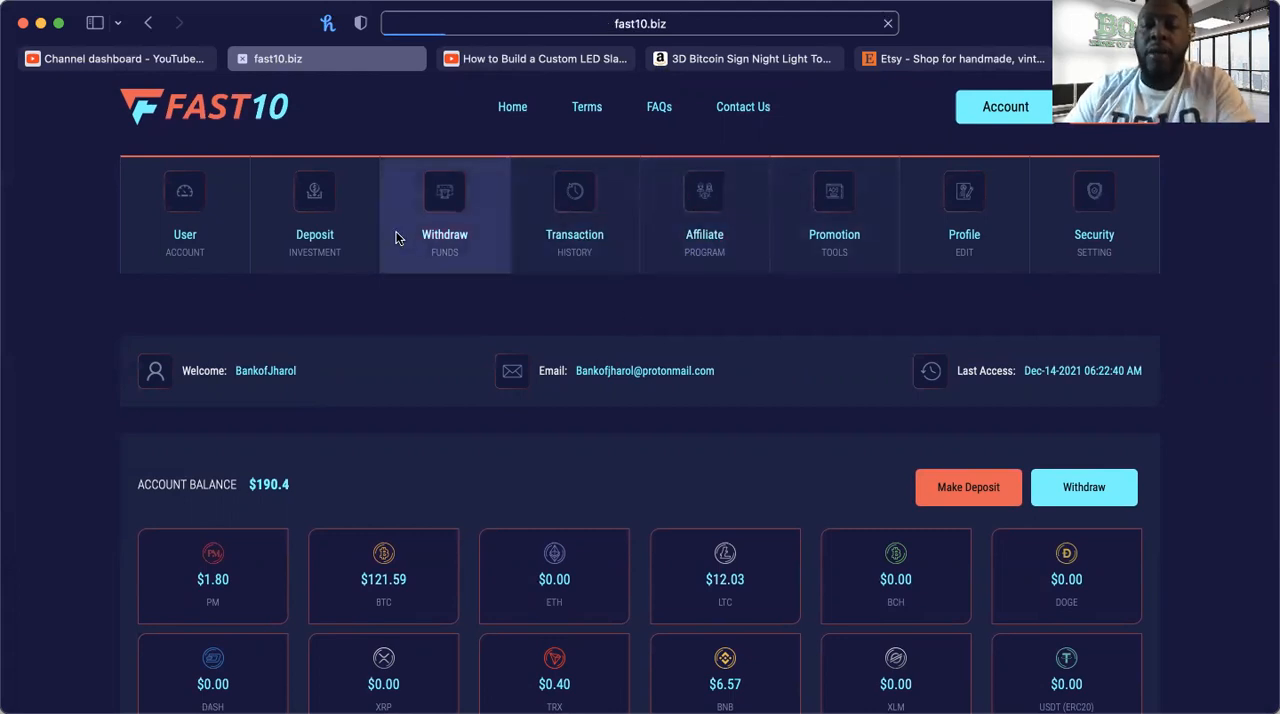
Step: Request a $121.59 Bitcoin withdrawal from the Withdraw Funds page
{"action": "left_click", "coordinate": [444, 215]}
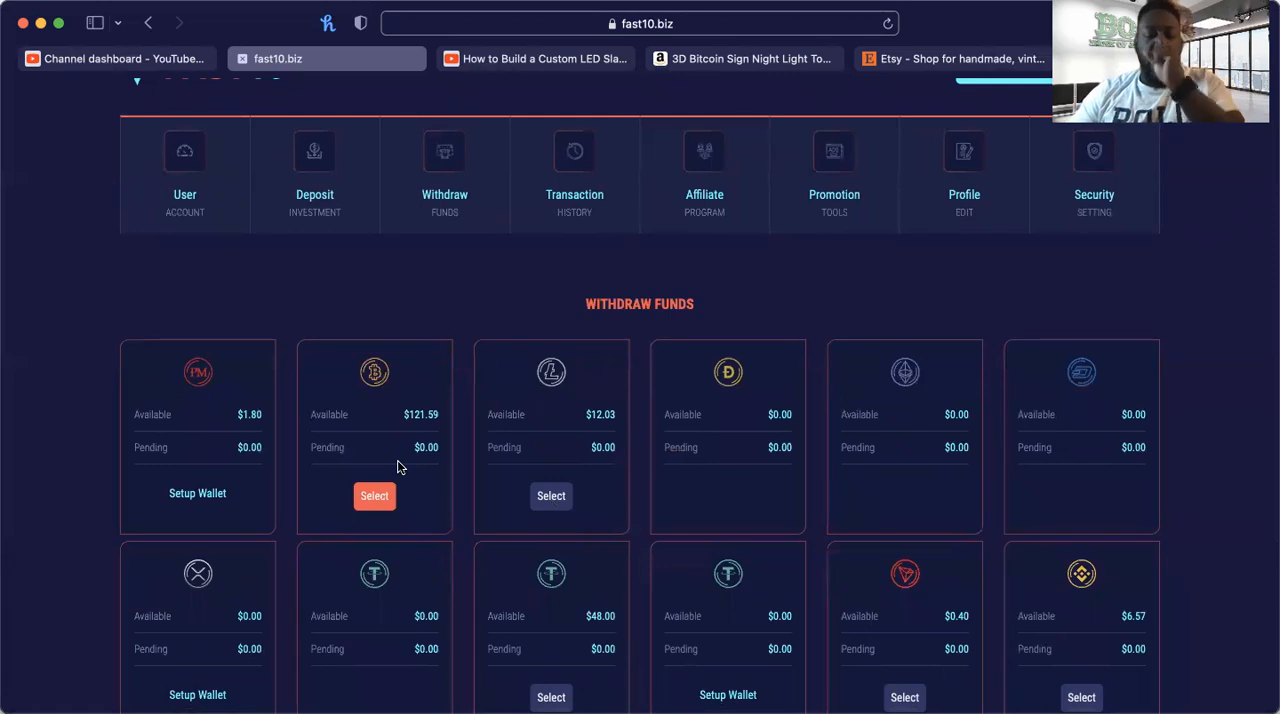
{"action": "mouse_move", "coordinate": [385, 481]}
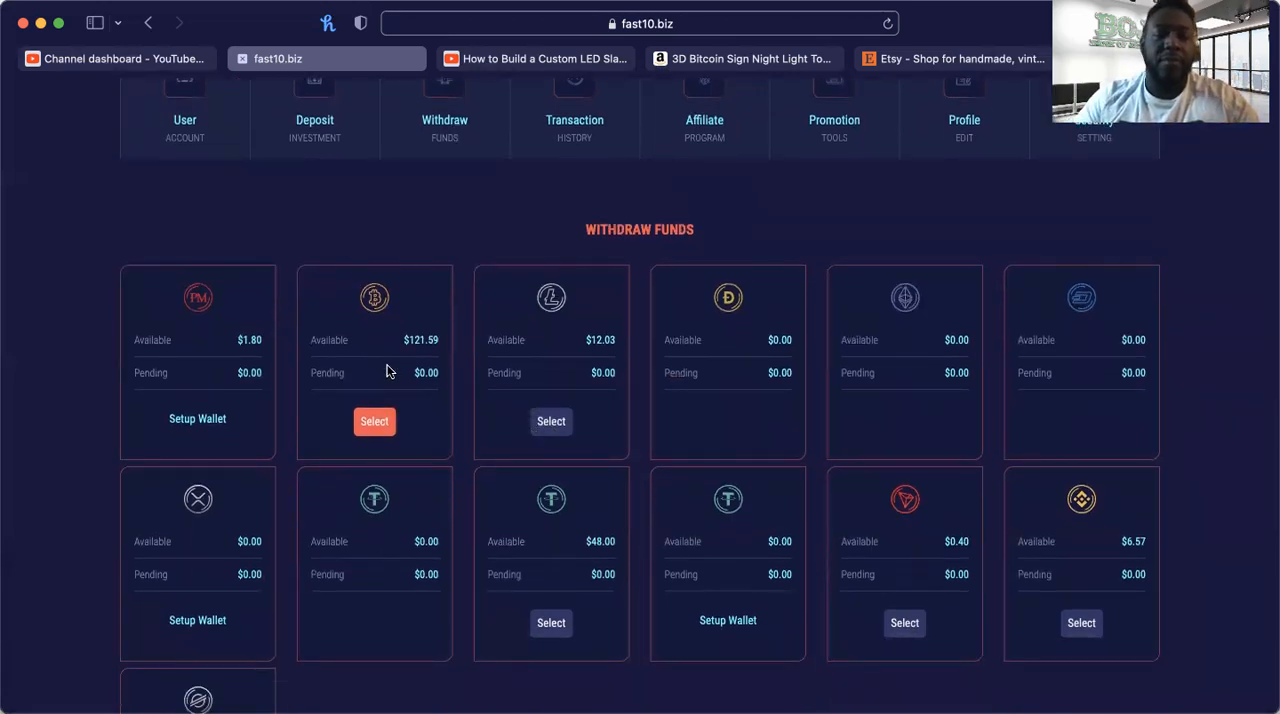
{"action": "scroll", "scroll_direction": "down", "scroll_amount": 3}
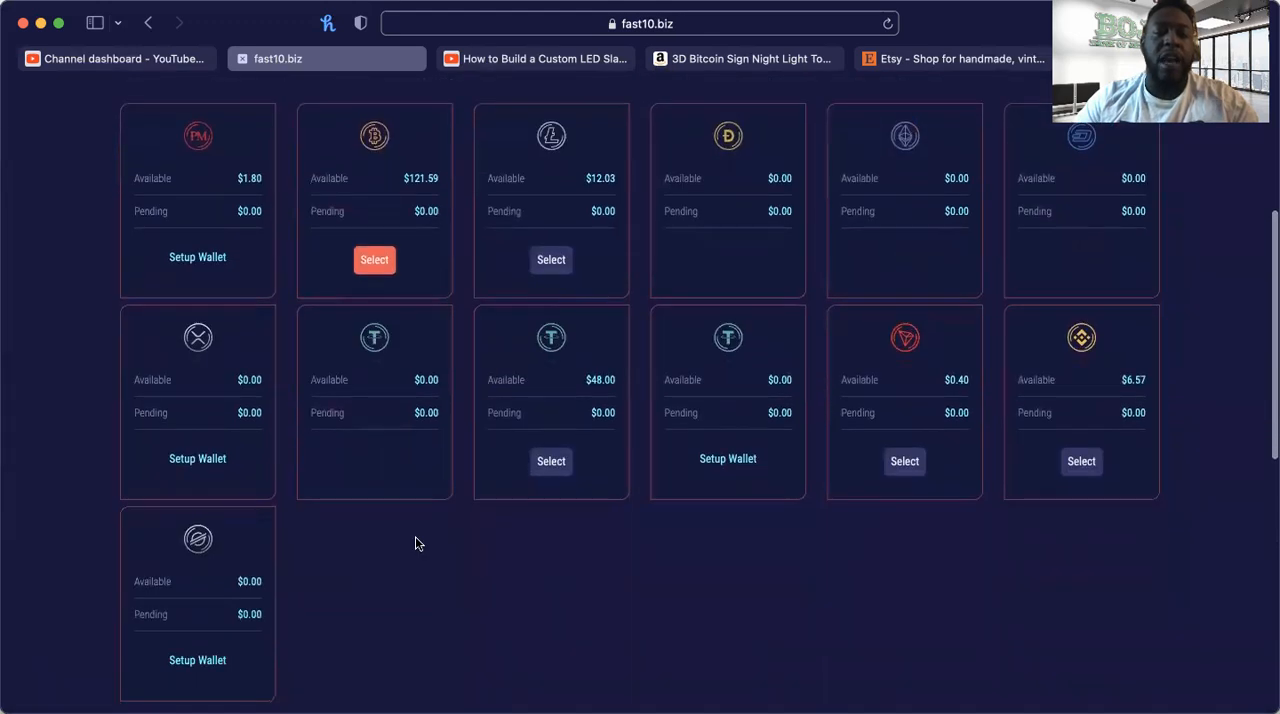
{"action": "scroll", "scroll_direction": "down", "scroll_amount": 3}
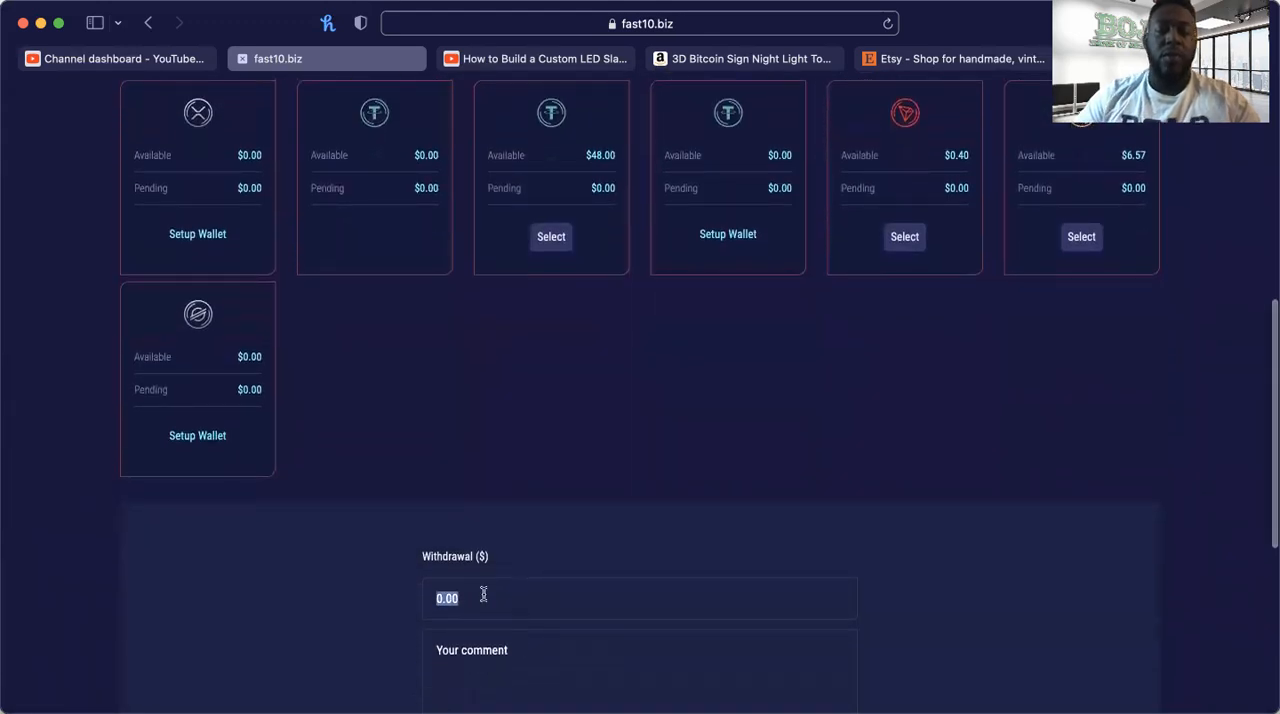
{"action": "type", "text": "121.5"}
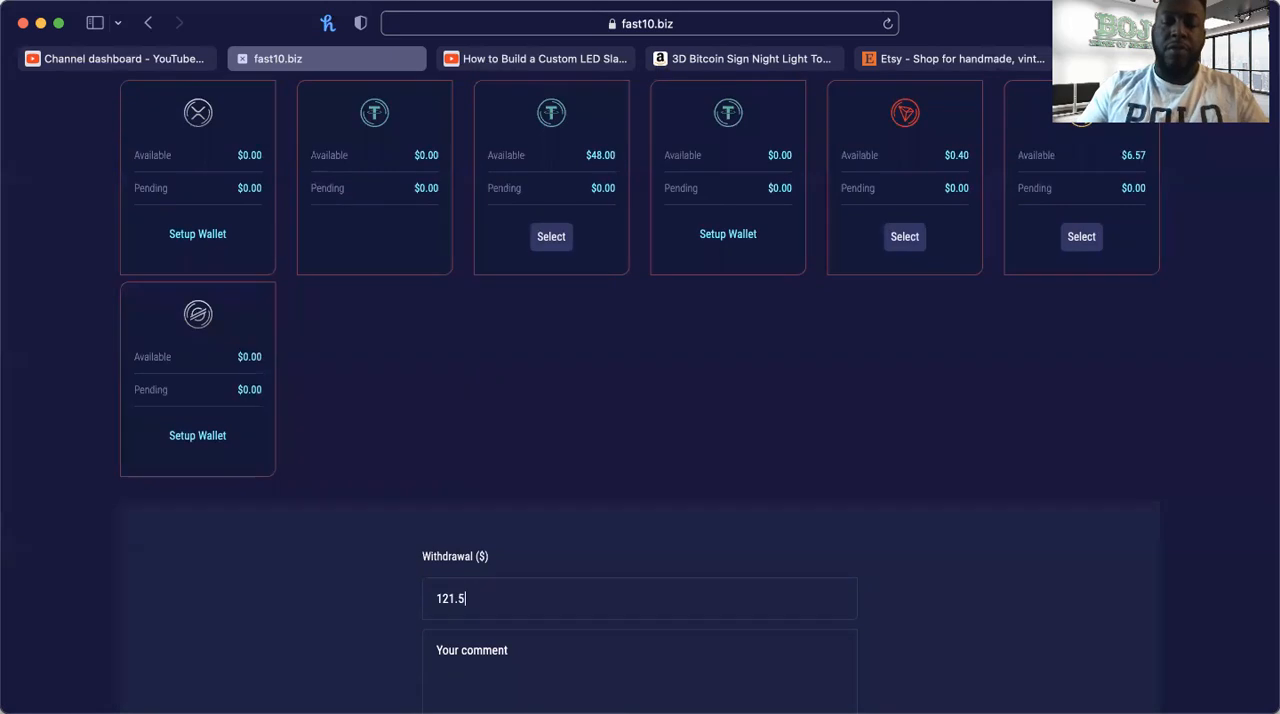
{"action": "scroll", "scroll_direction": "up", "scroll_amount": 3}
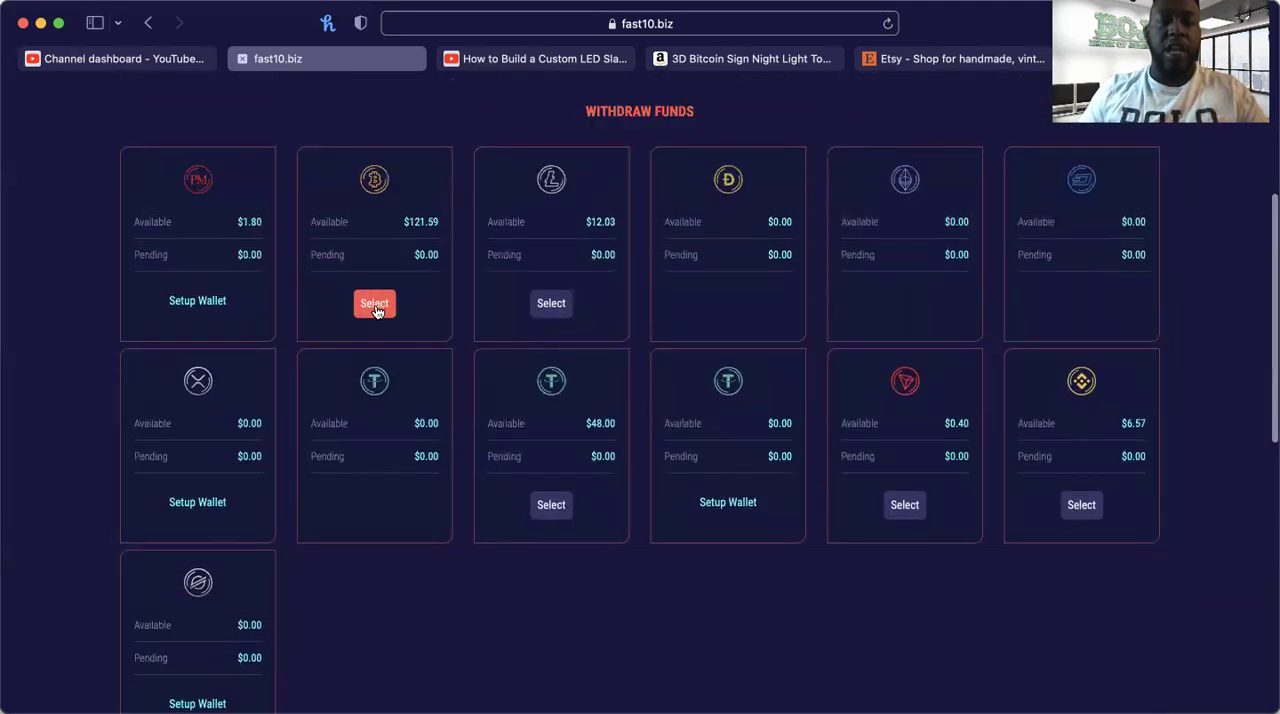
{"action": "left_click", "coordinate": [374, 303]}
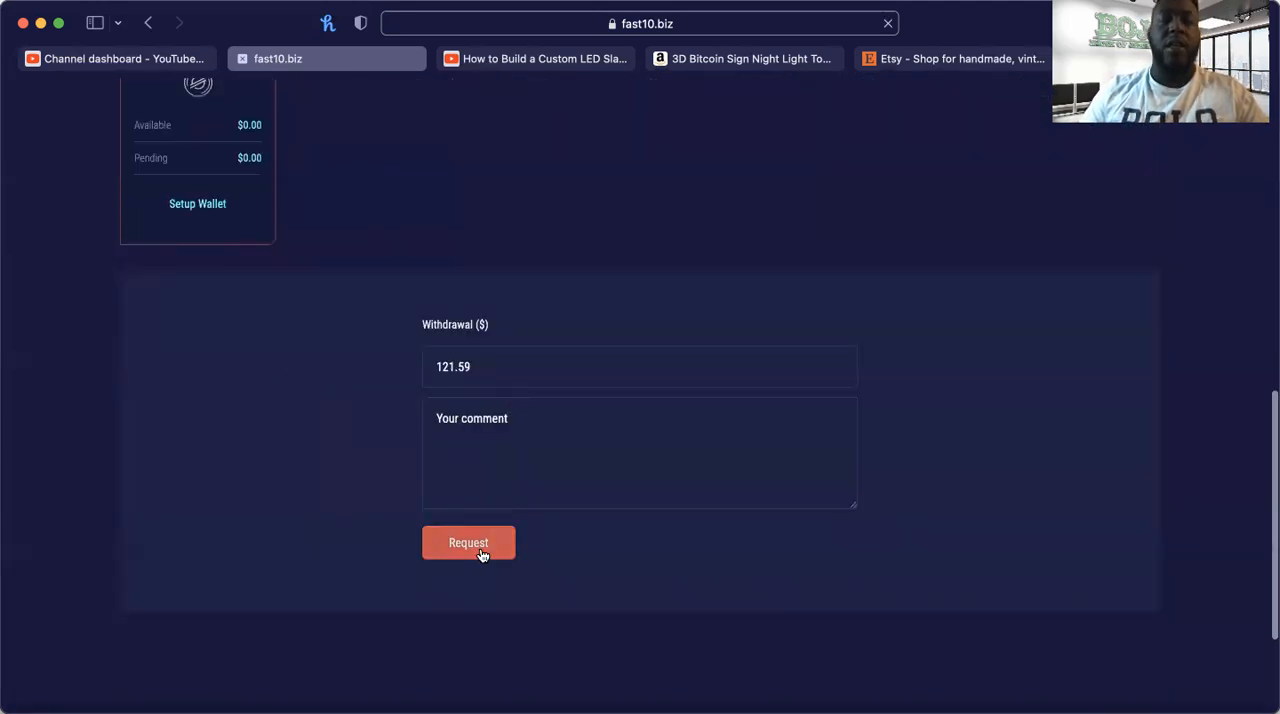
{"action": "left_click", "coordinate": [468, 542]}
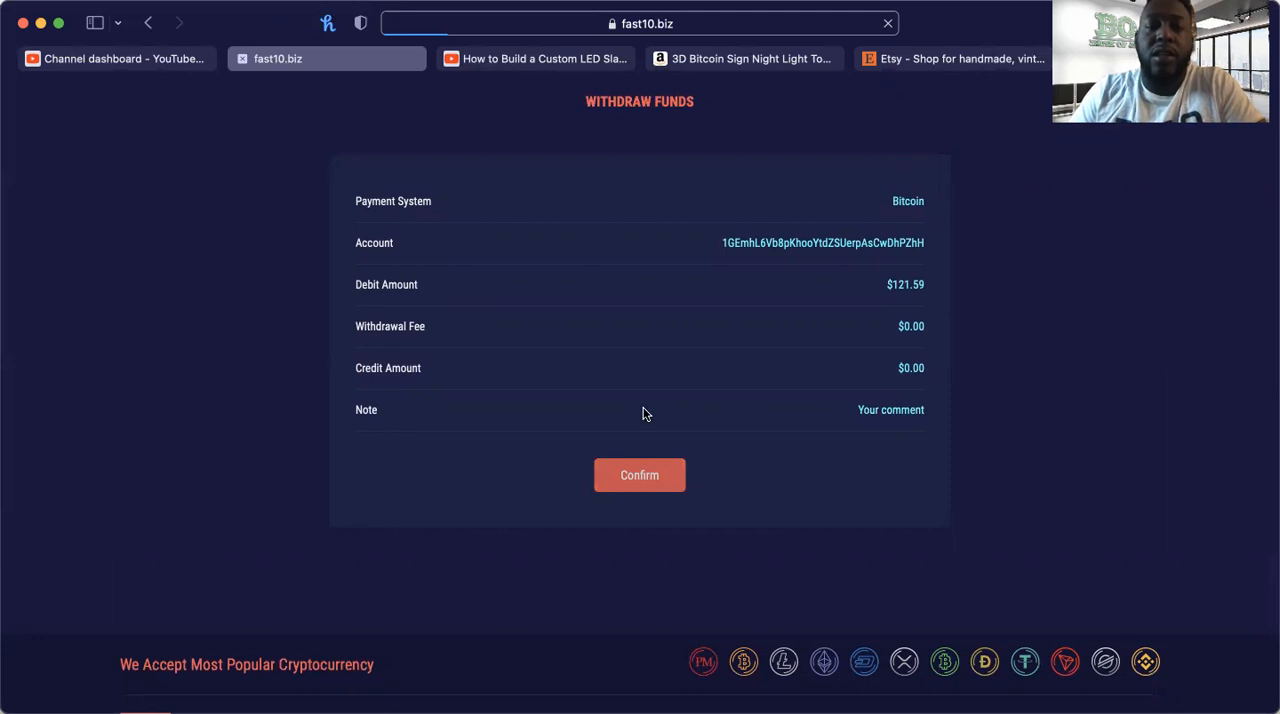
Step: Confirm the Bitcoin withdrawal, leaving Bitcoin at $0.00, and pick Litecoin next
{"action": "left_click", "coordinate": [639, 475]}
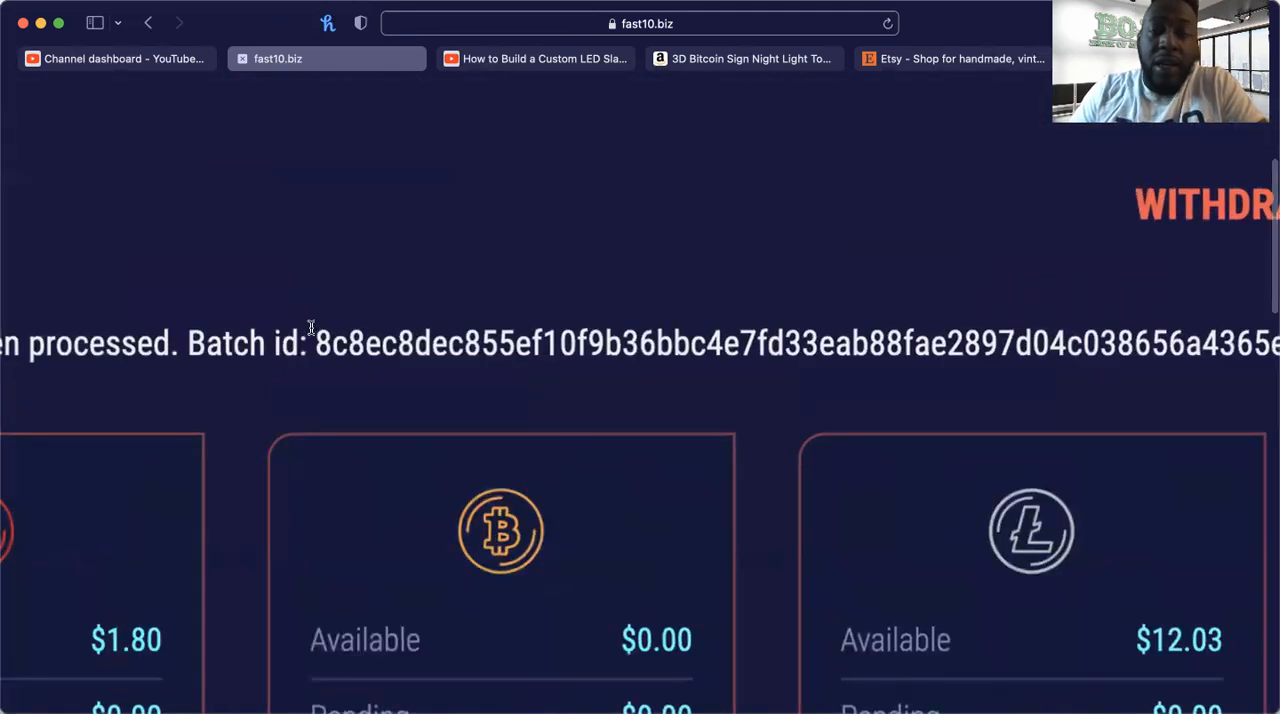
{"action": "scroll", "scroll_direction": "up", "scroll_amount": 3}
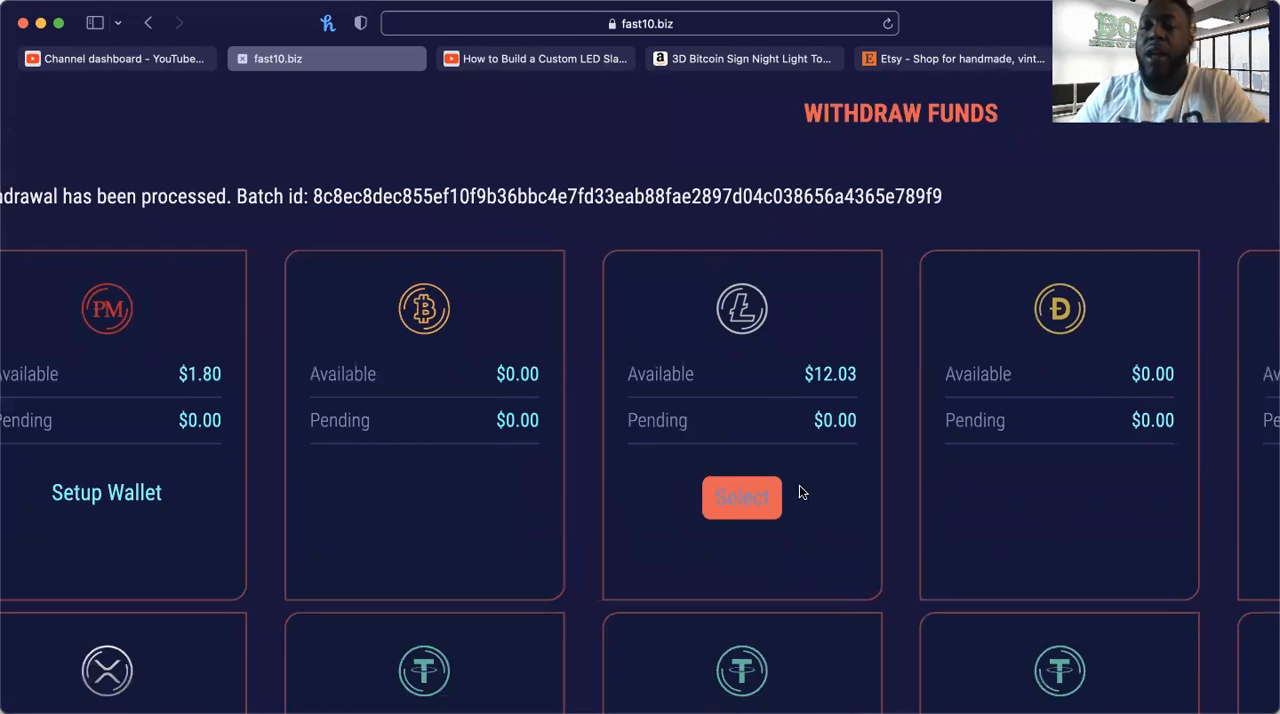
{"action": "scroll", "scroll_direction": "up", "scroll_amount": 3}
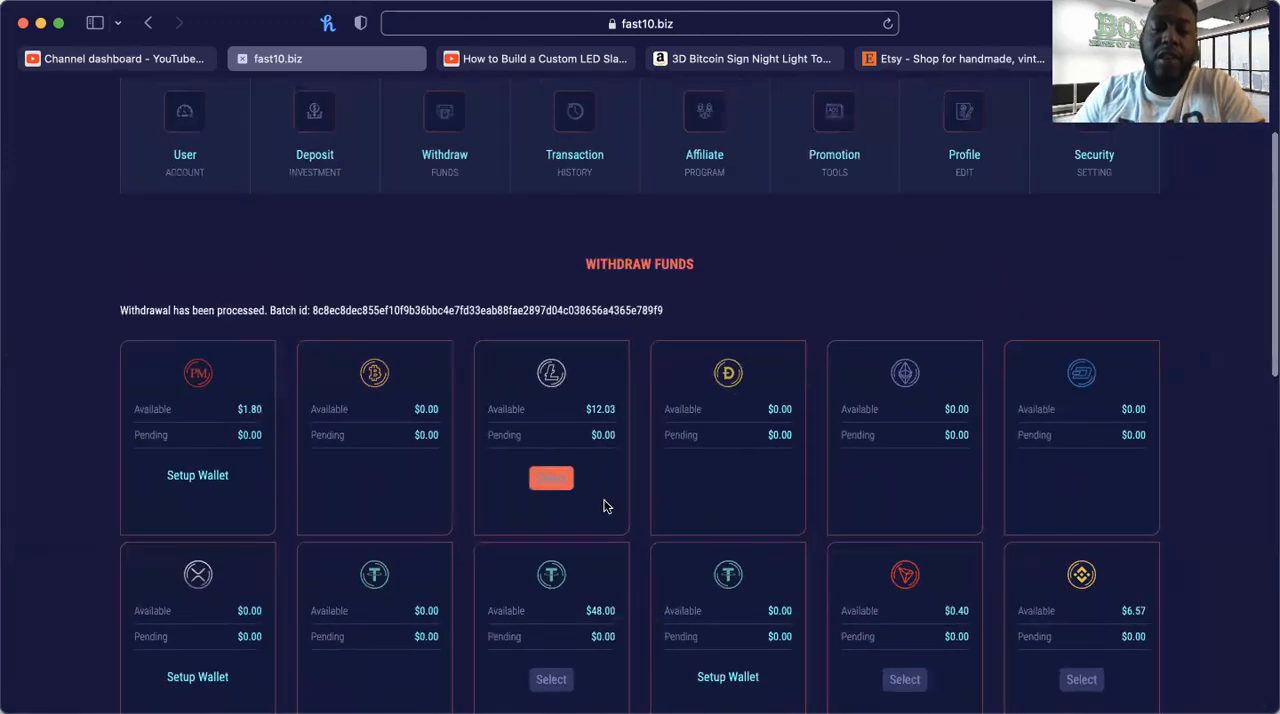
{"action": "scroll", "scroll_direction": "down", "scroll_amount": 3}
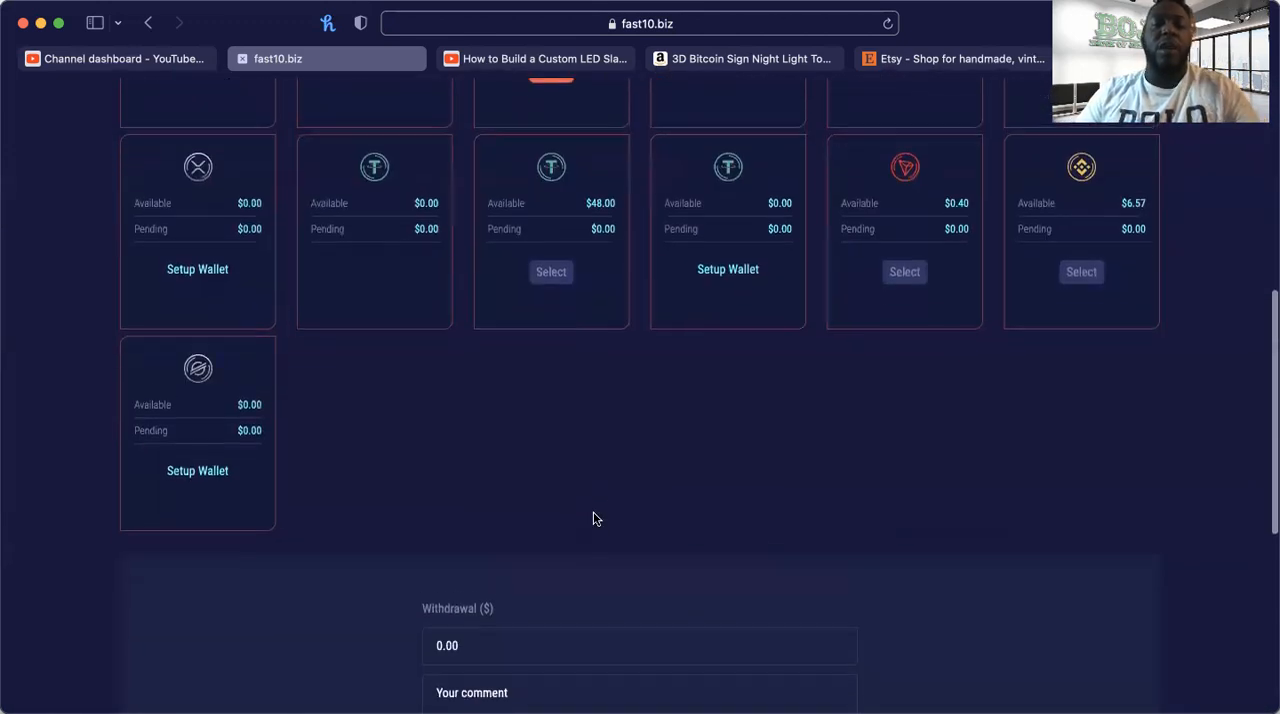
Step: Request and confirm a $12.03 Litecoin withdrawal, leaving Litecoin at $0.00
{"action": "scroll", "scroll_direction": "down", "scroll_amount": 3}
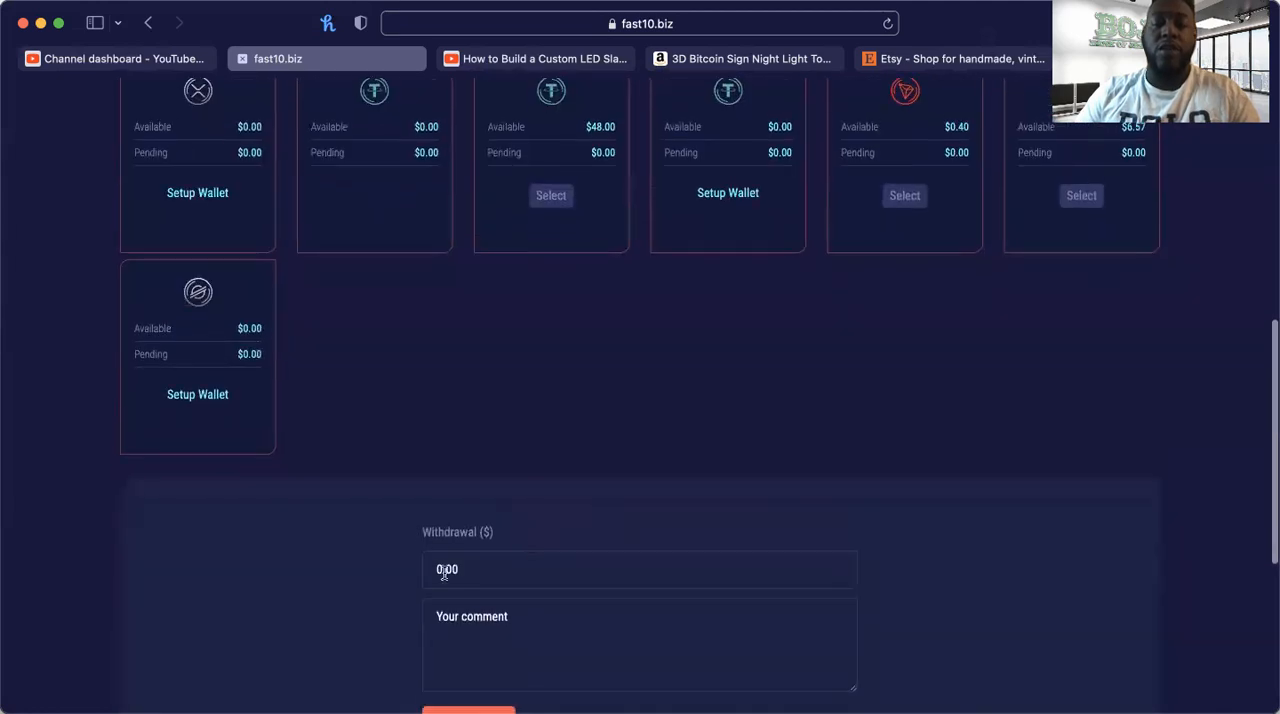
{"action": "type", "text": "12.03"}
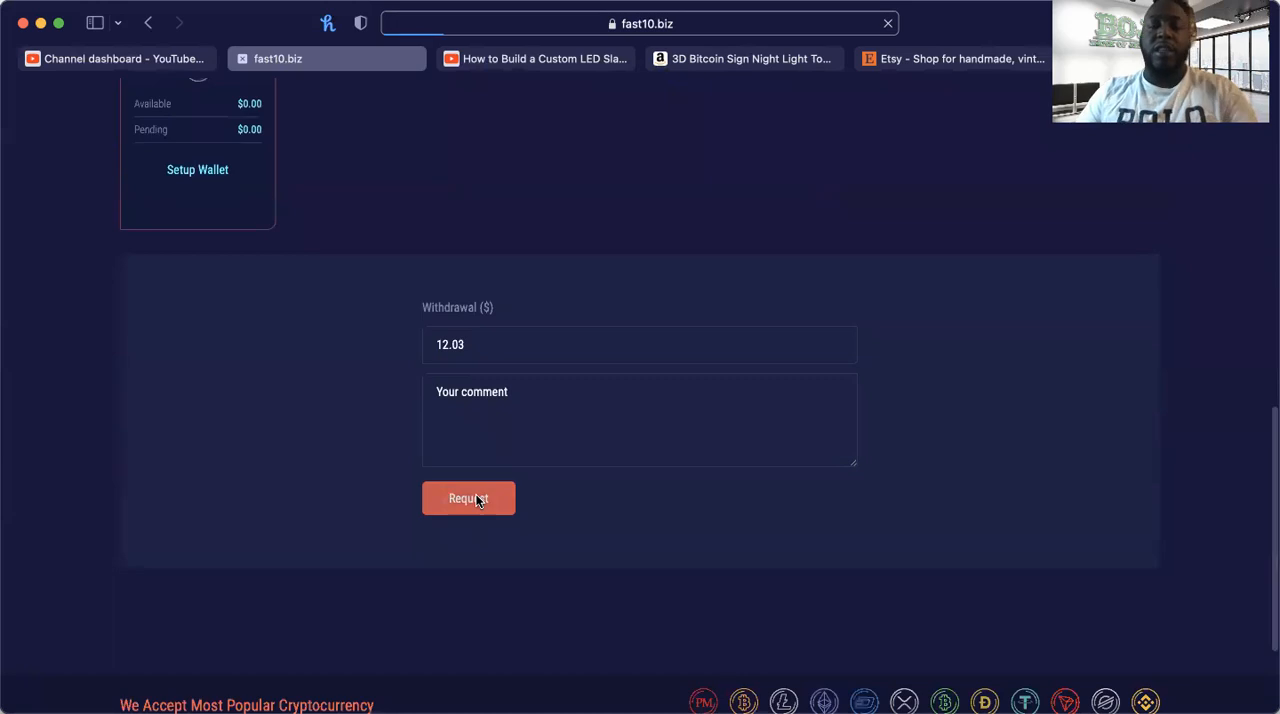
{"action": "left_click", "coordinate": [468, 498]}
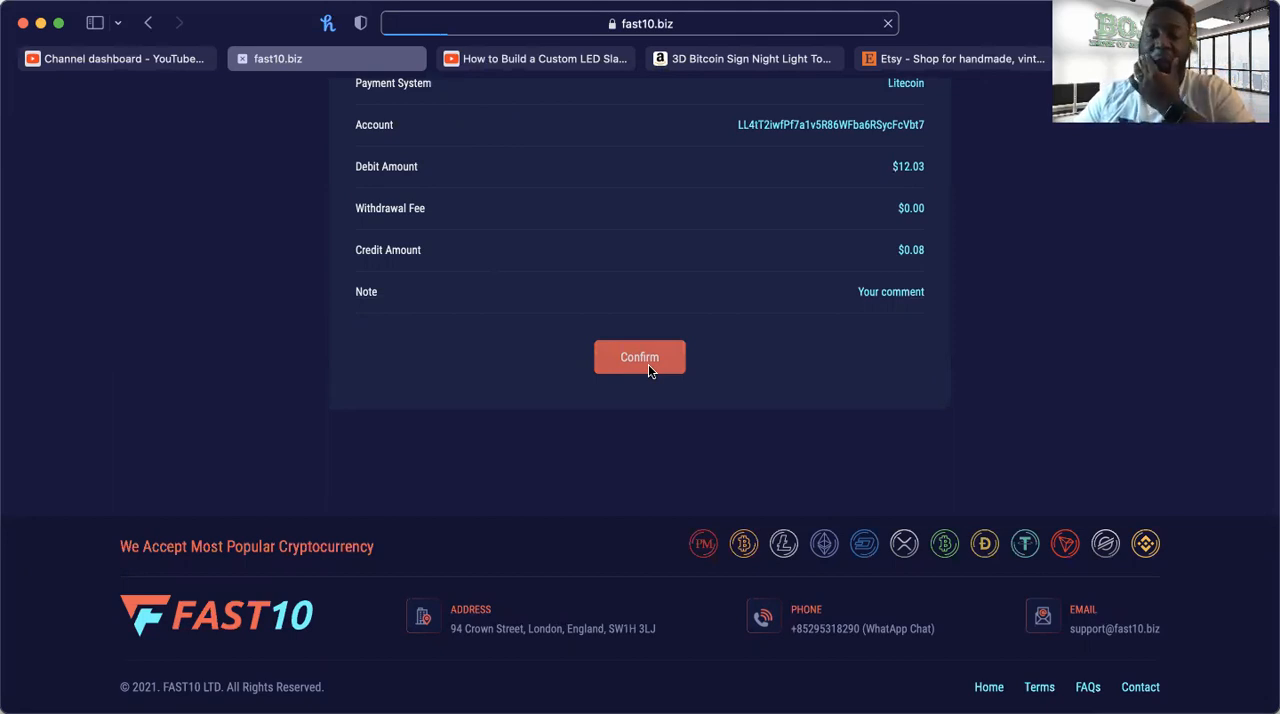
{"action": "left_click", "coordinate": [639, 357]}
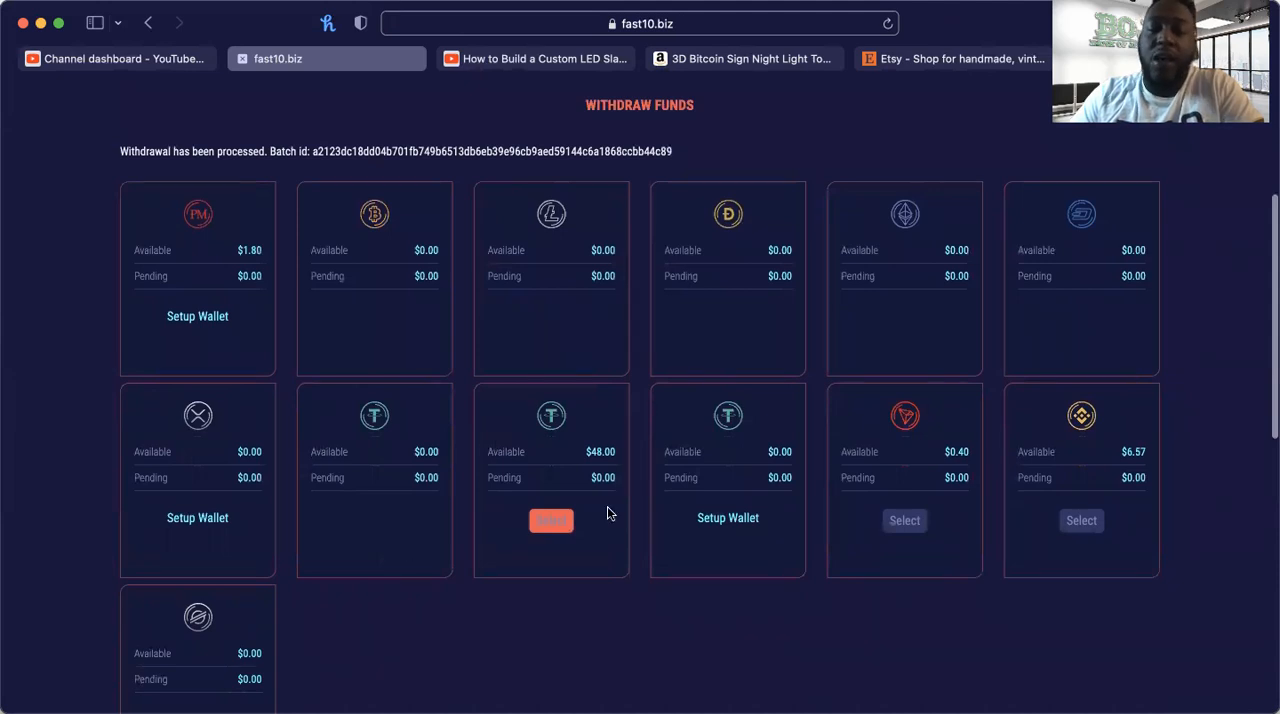
Step: Request and confirm a $48.00 Tether TRC20 withdrawal, leaving Tether at $0.00
{"action": "scroll", "scroll_direction": "down", "scroll_amount": 3}
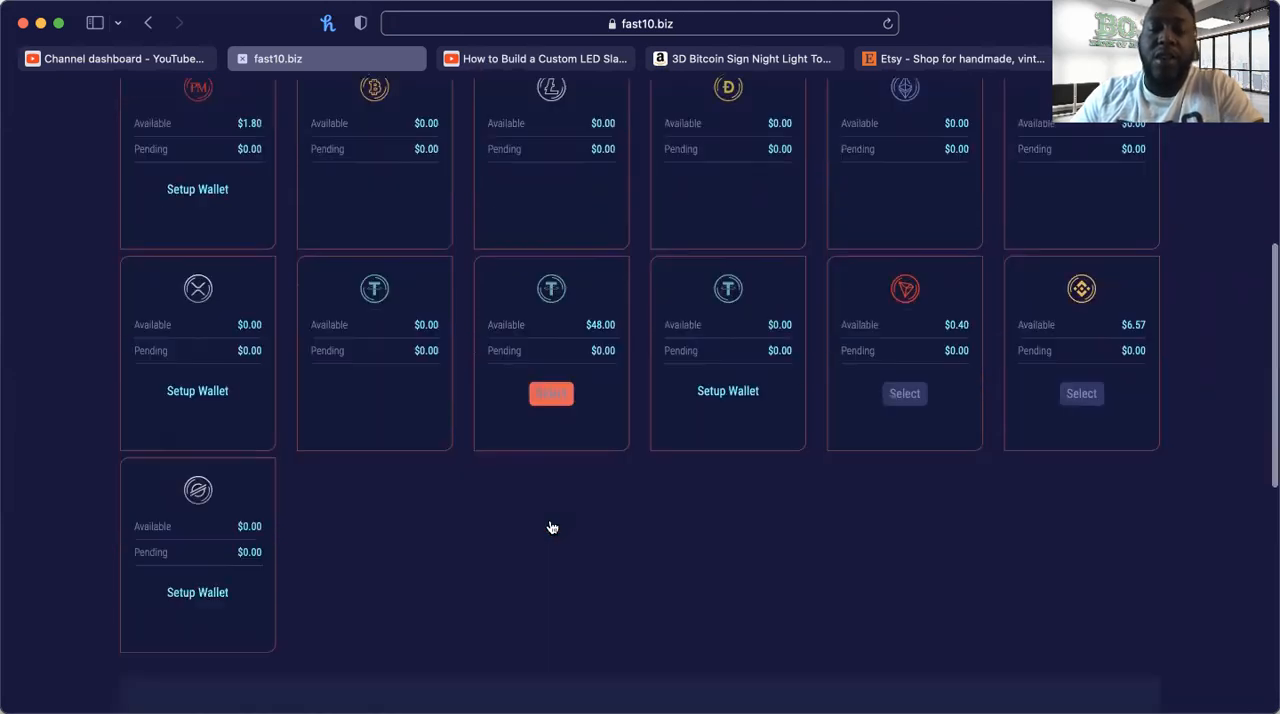
{"action": "scroll", "scroll_direction": "down", "scroll_amount": 3}
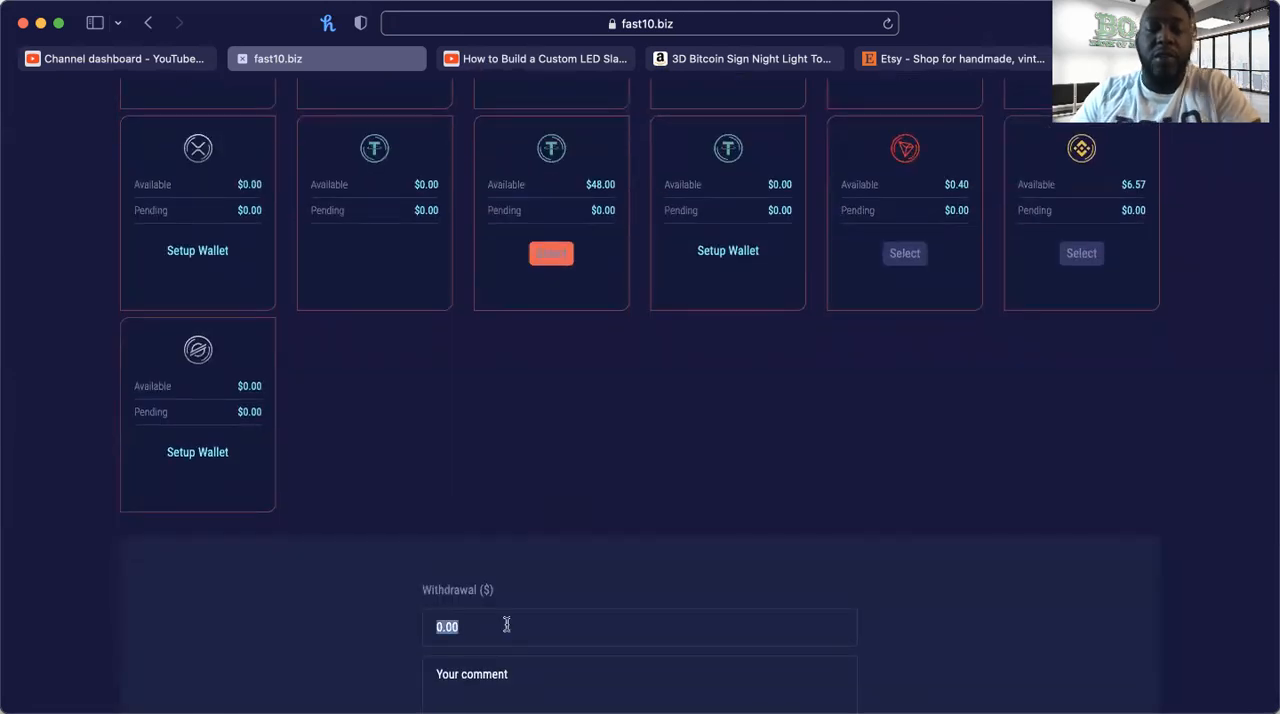
{"action": "type", "text": "48"}
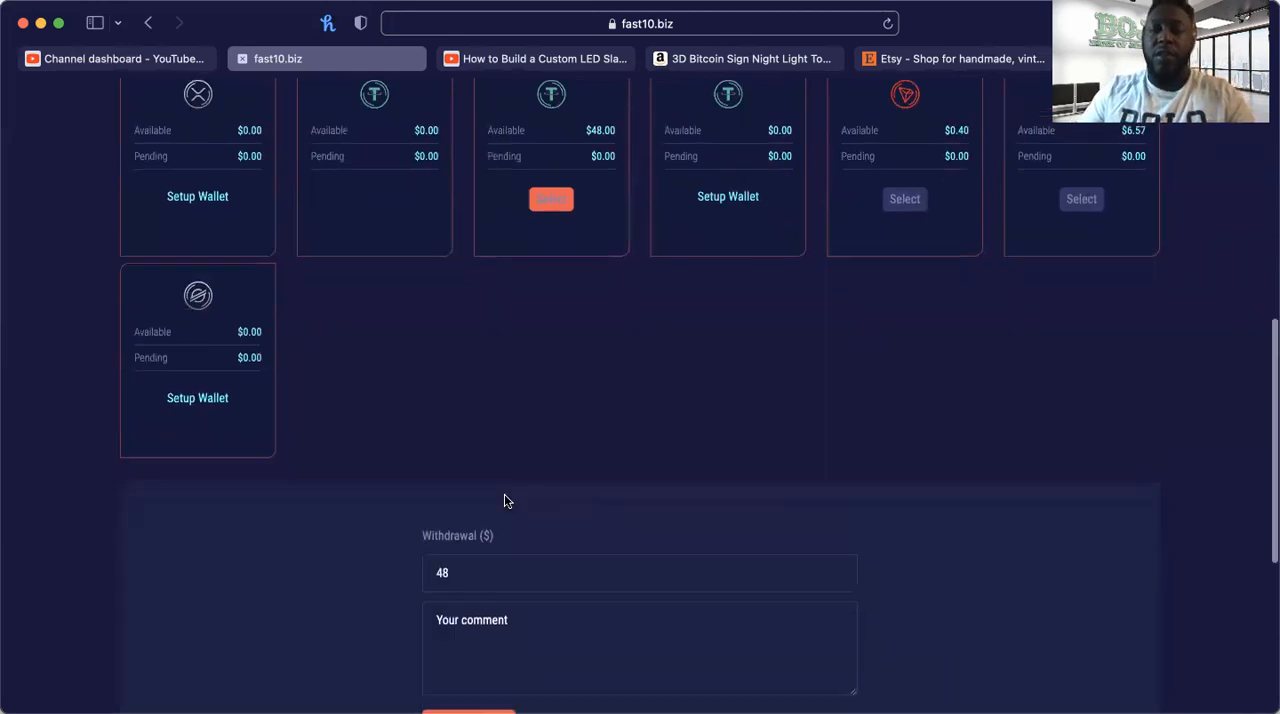
{"action": "scroll", "scroll_direction": "up", "scroll_amount": 3}
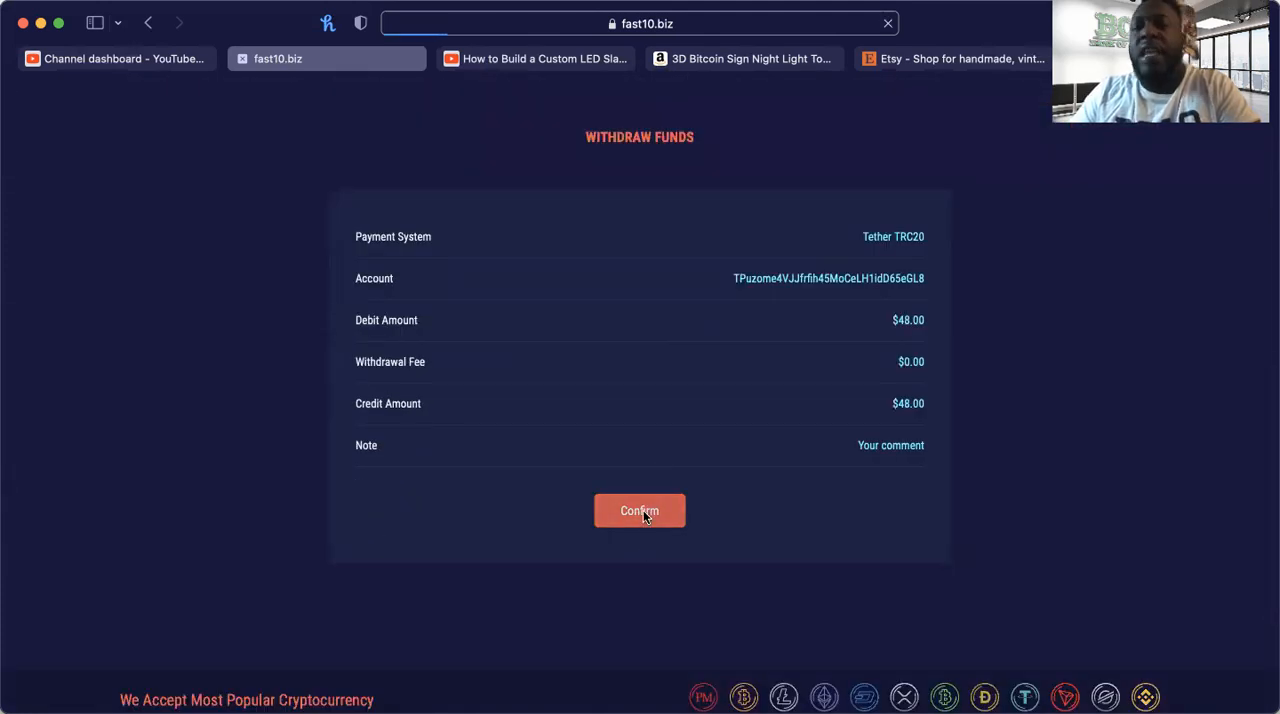
{"action": "left_click", "coordinate": [639, 510]}
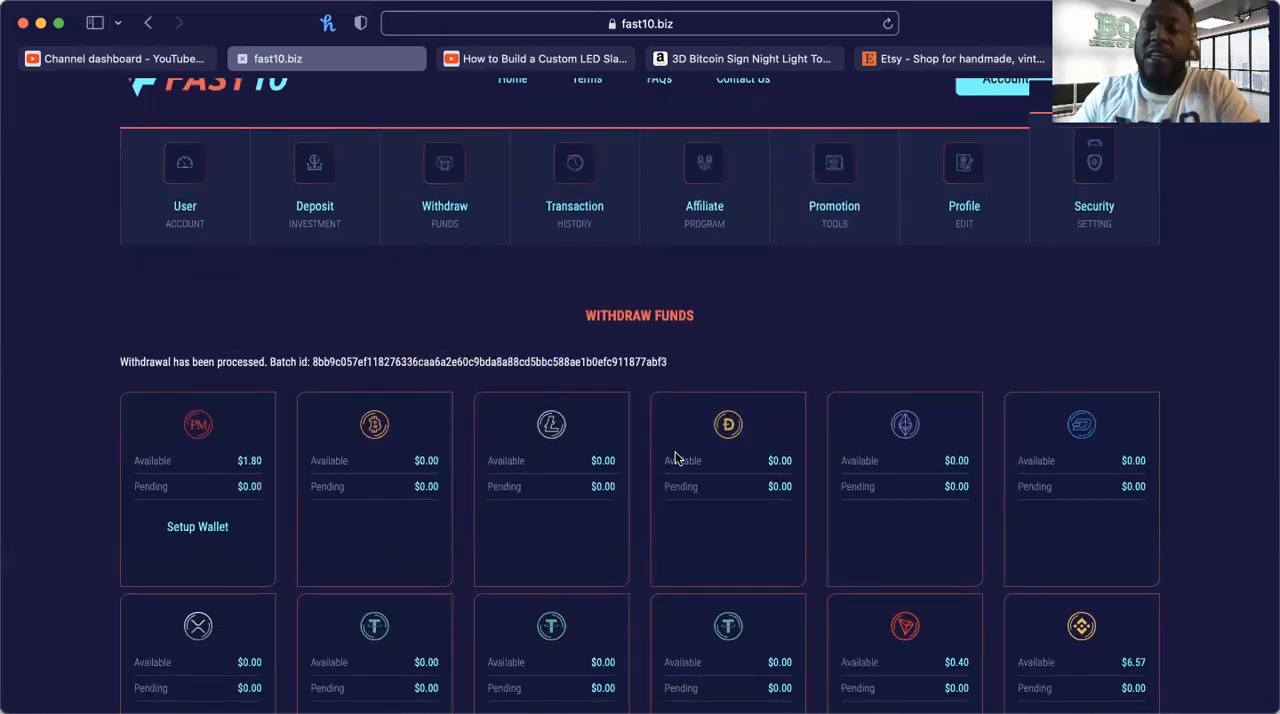
Step: Request and confirm a $6.57 BNB withdrawal, getting its own batch id
{"action": "scroll", "scroll_direction": "down", "scroll_amount": 3}
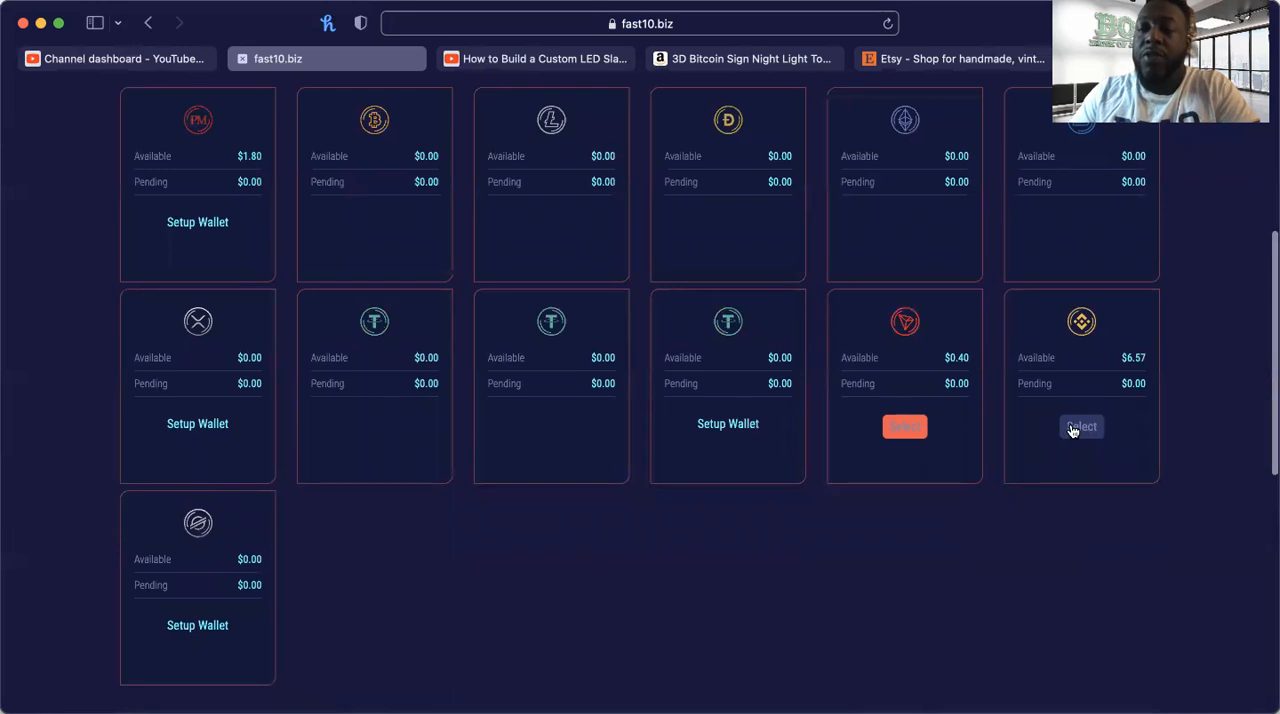
{"action": "scroll", "scroll_direction": "down", "scroll_amount": 3}
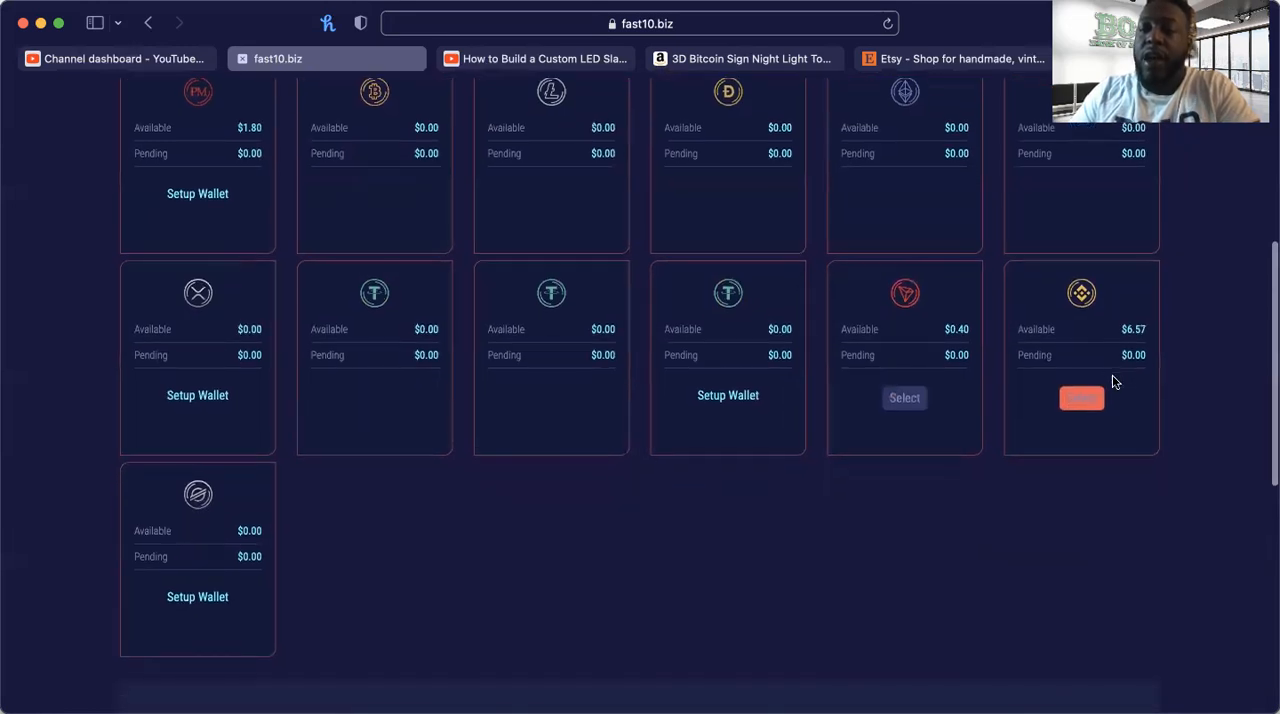
{"action": "mouse_move", "coordinate": [806, 386]}
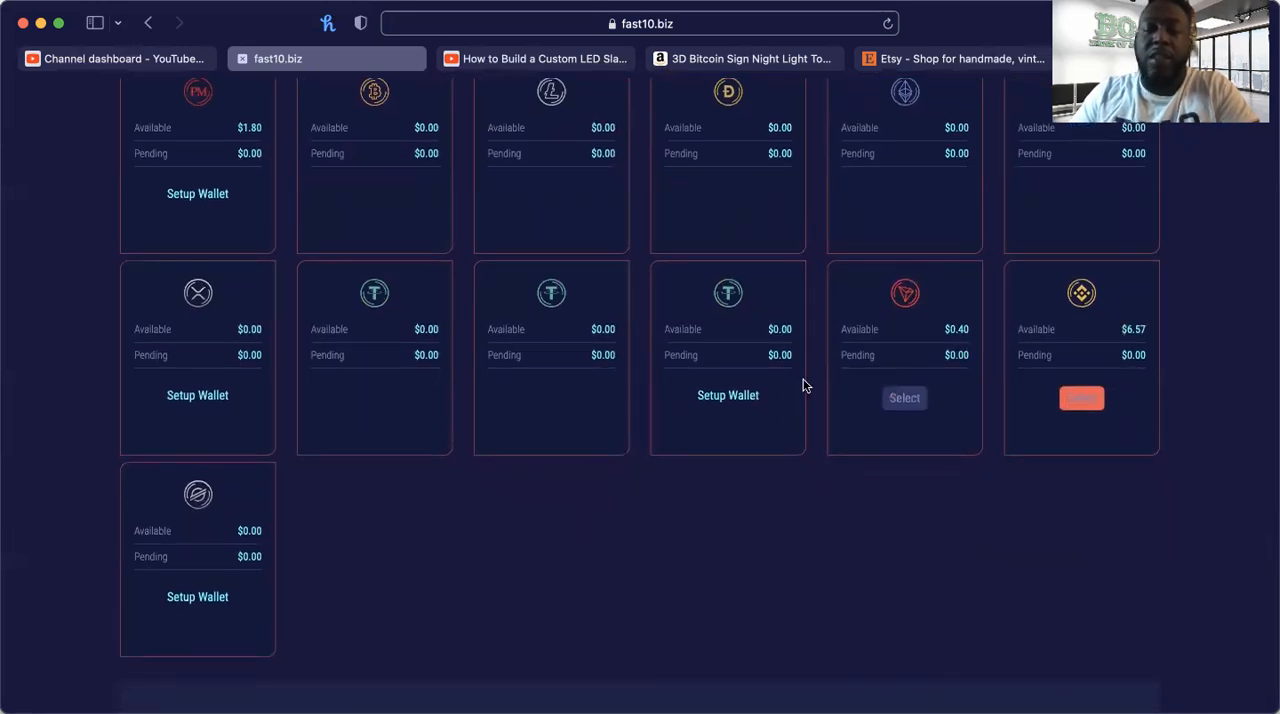
{"action": "scroll", "scroll_direction": "down", "scroll_amount": 3}
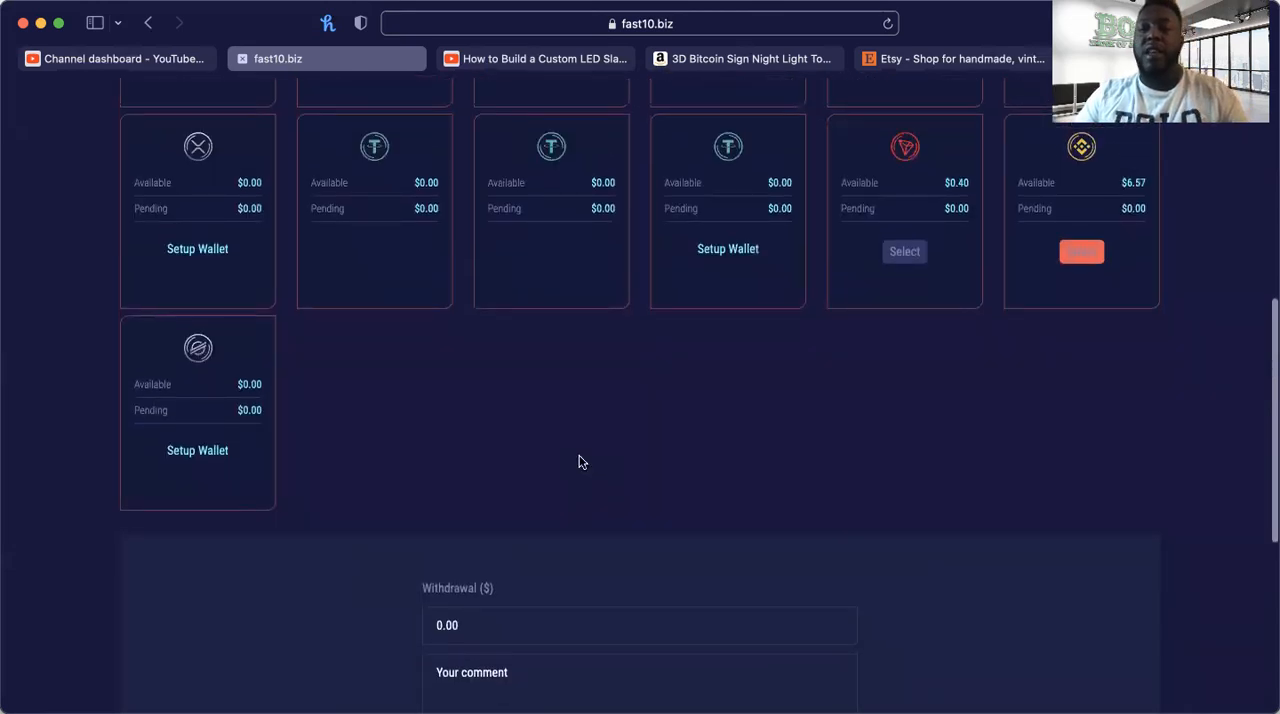
{"action": "type", "text": "6"}
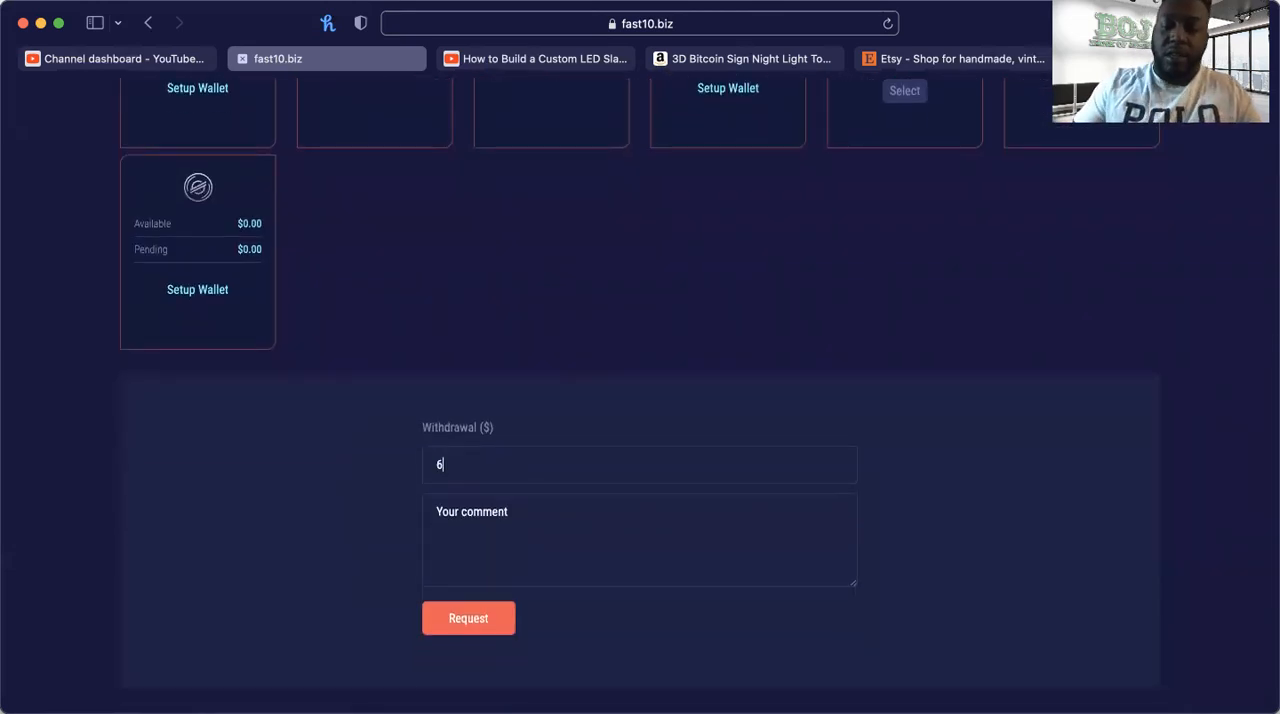
{"action": "type", "text": ".57"}
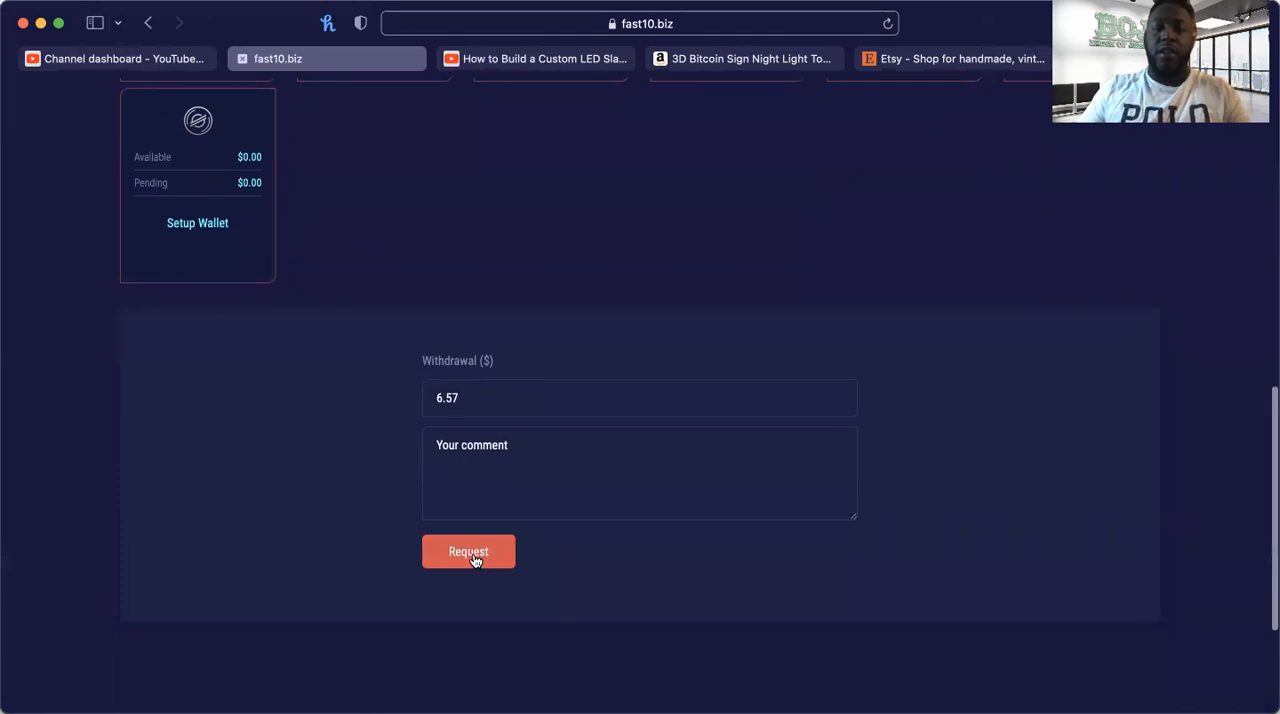
{"action": "left_click", "coordinate": [468, 551]}
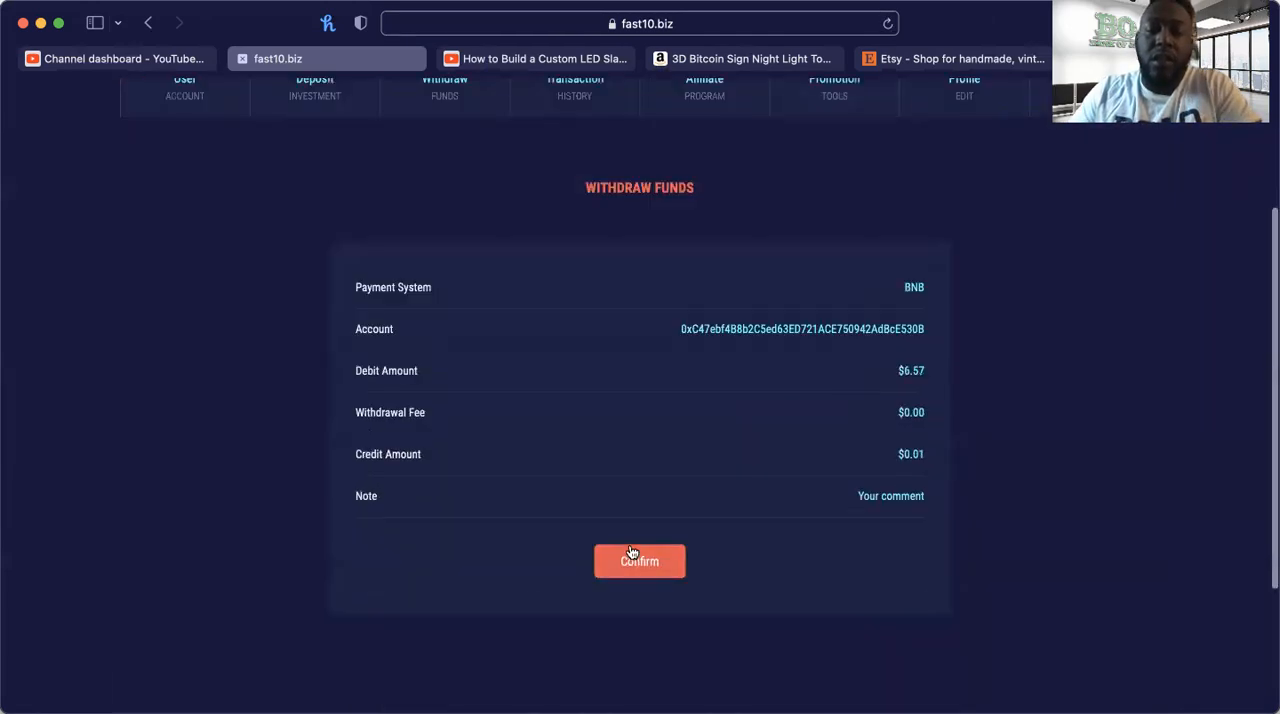
{"action": "left_click", "coordinate": [639, 561]}
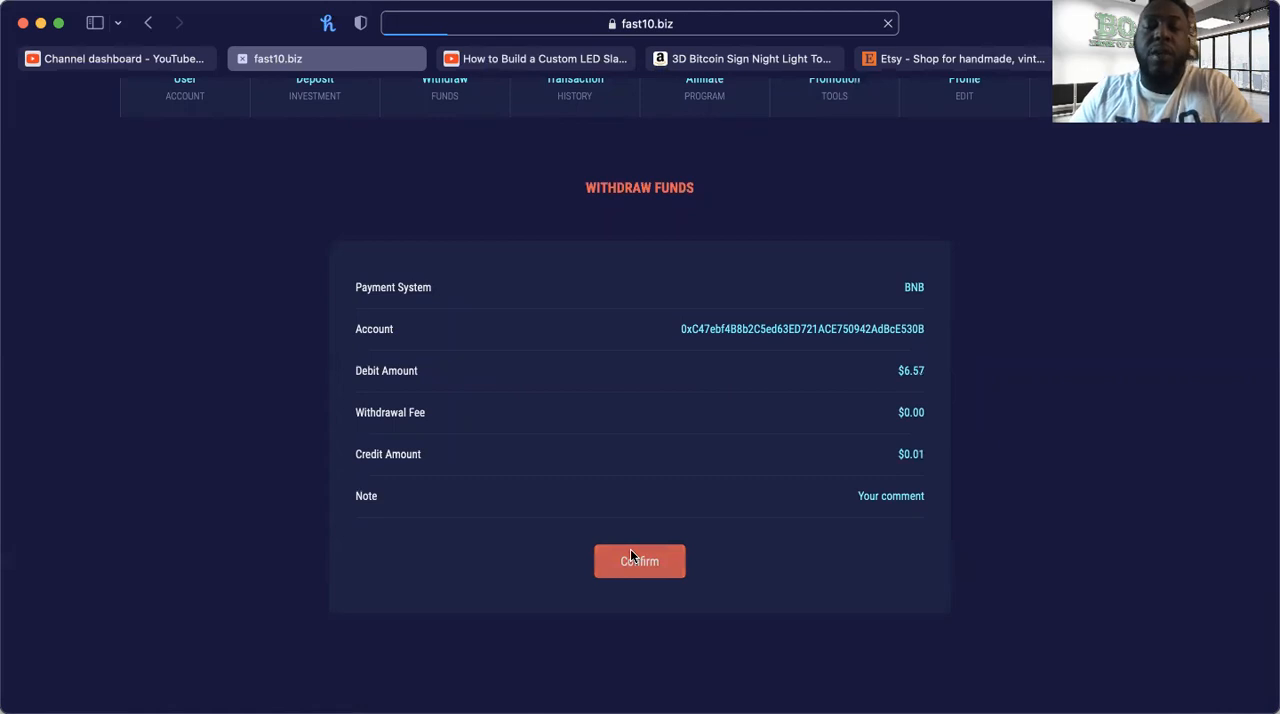
{"action": "left_click", "coordinate": [639, 561]}
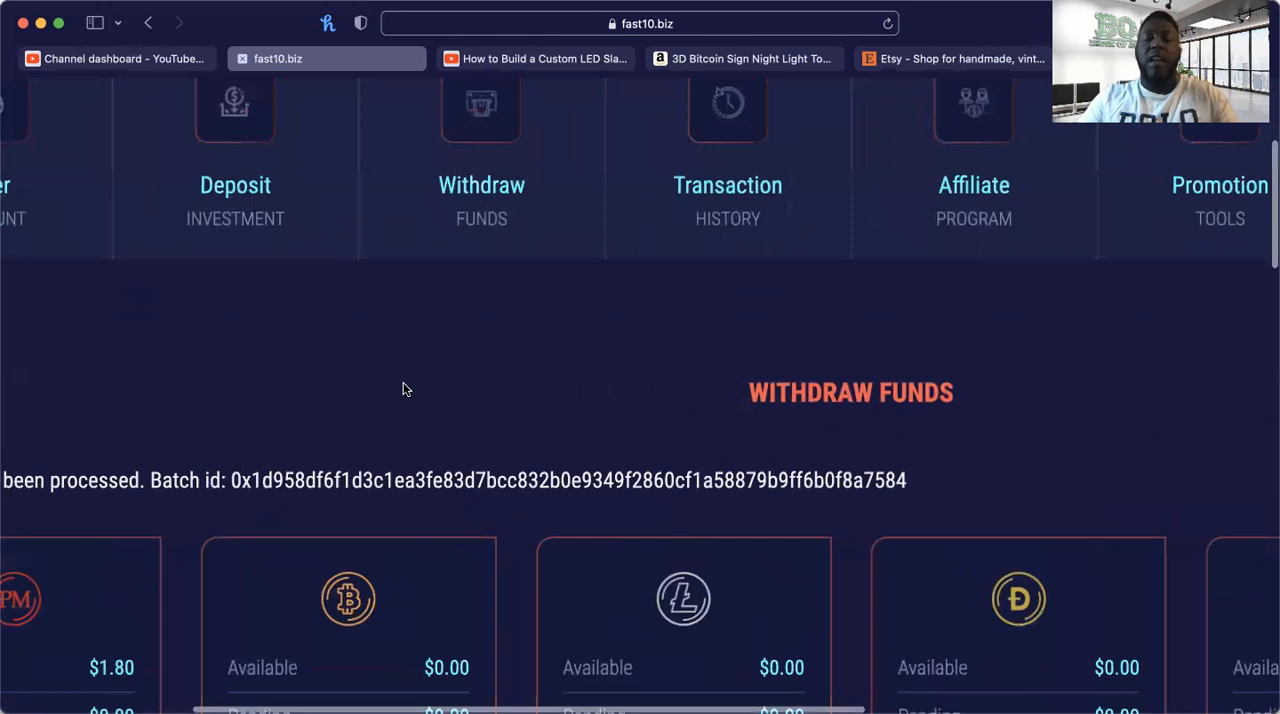
{"action": "scroll", "scroll_direction": "up", "scroll_amount": 3}
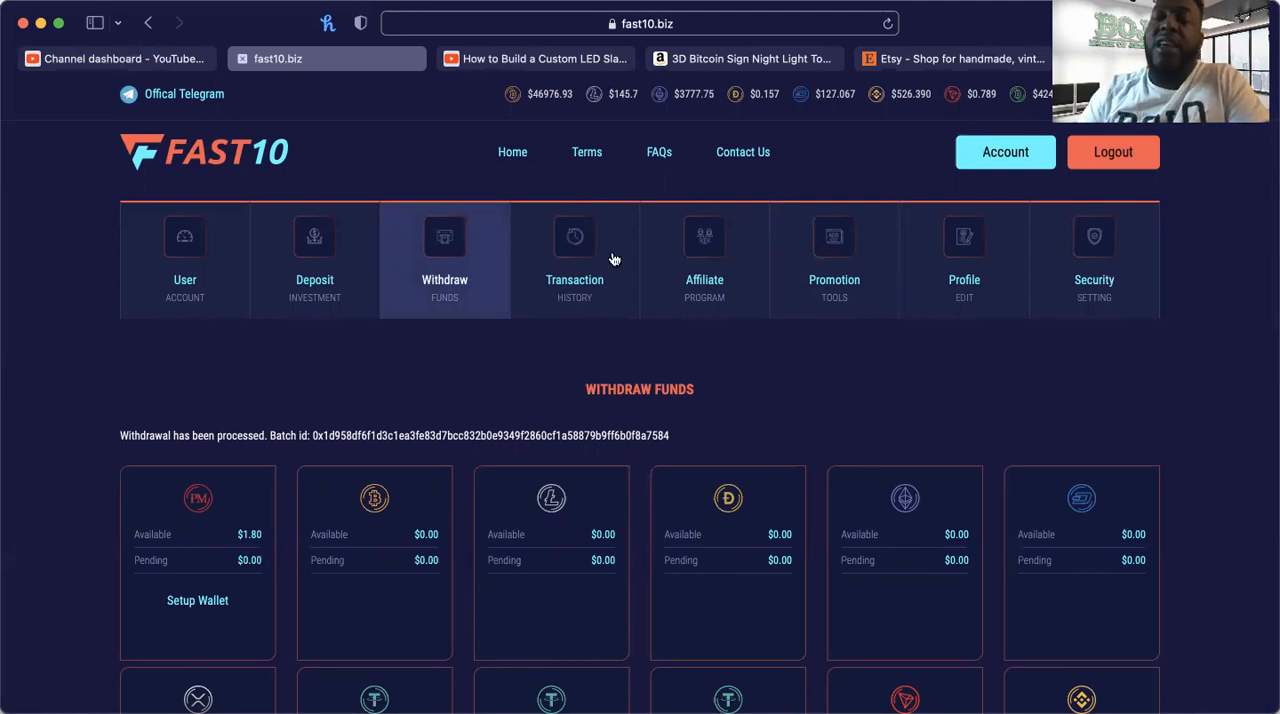
{"action": "mouse_move", "coordinate": [152, 270]}
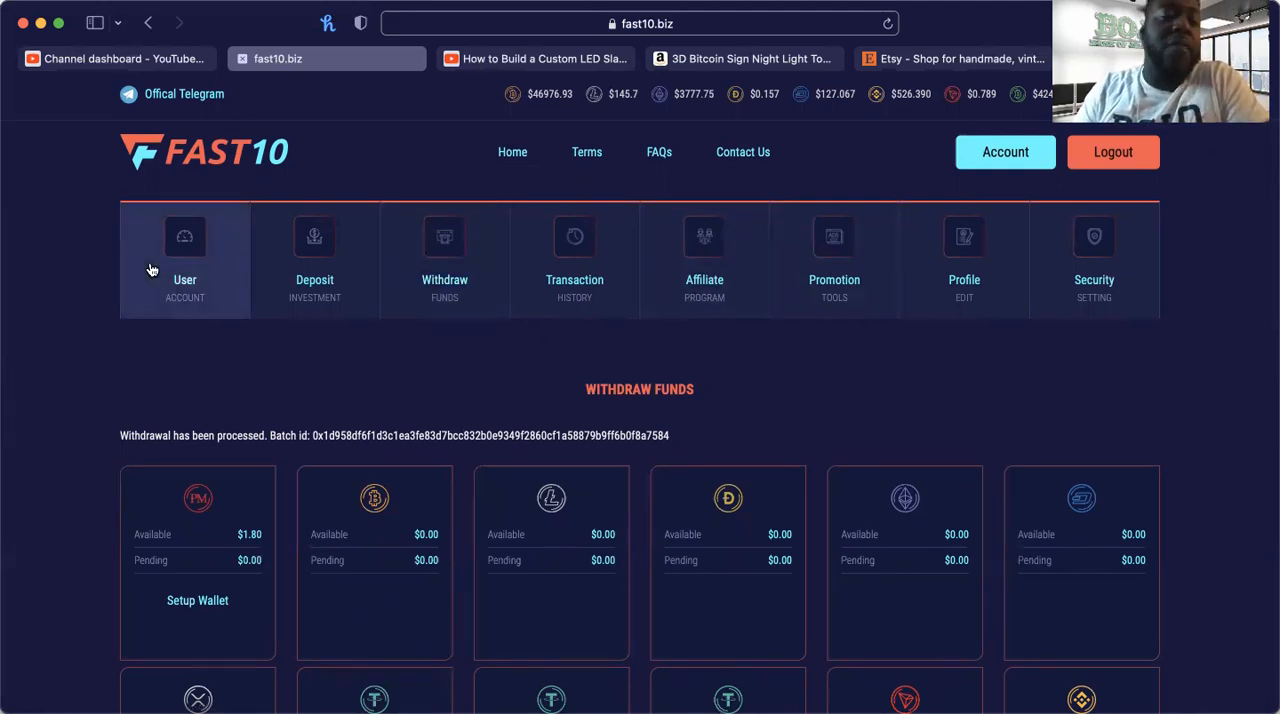
{"action": "mouse_move", "coordinate": [583, 388]}
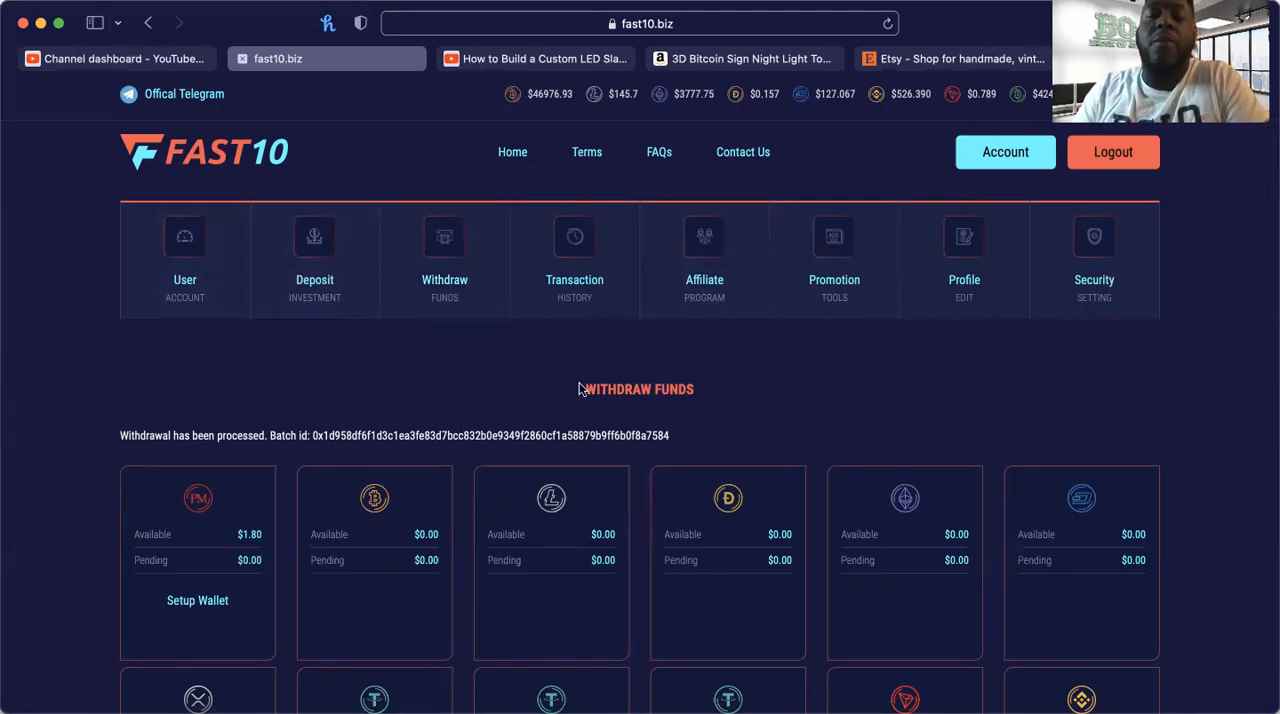
{"action": "mouse_move", "coordinate": [568, 363]}
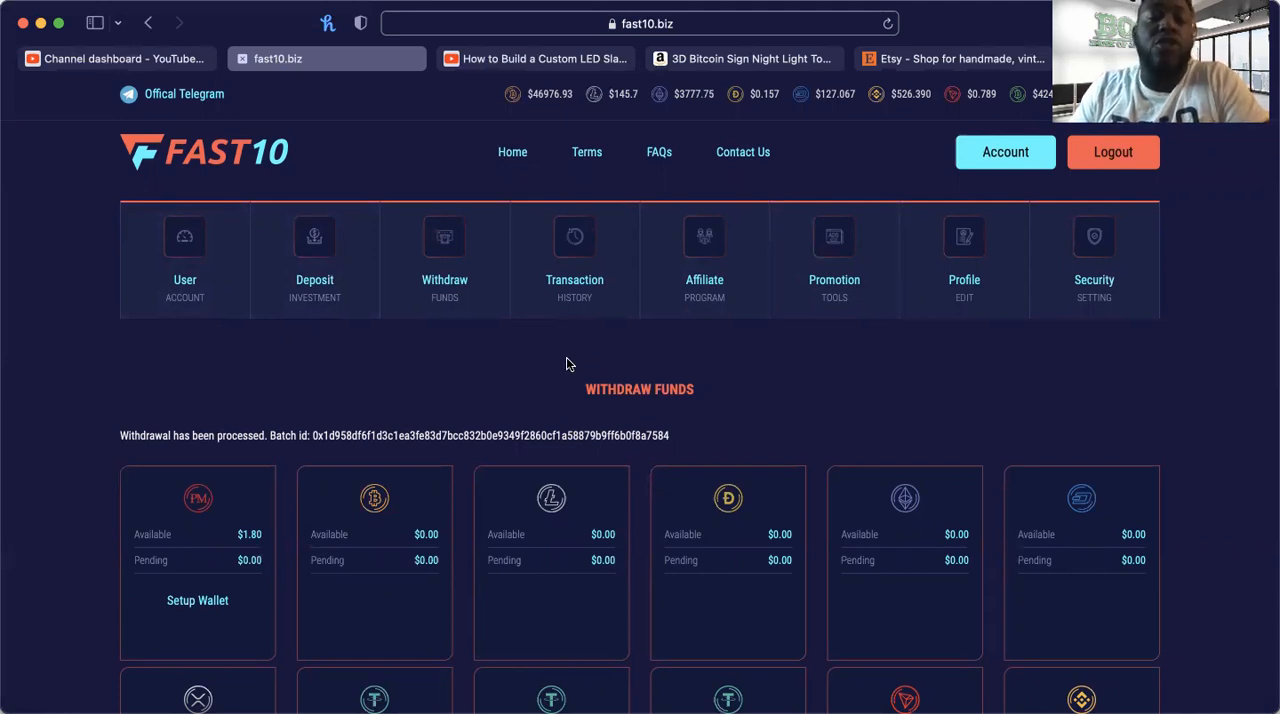
{"action": "mouse_move", "coordinate": [219, 176]}
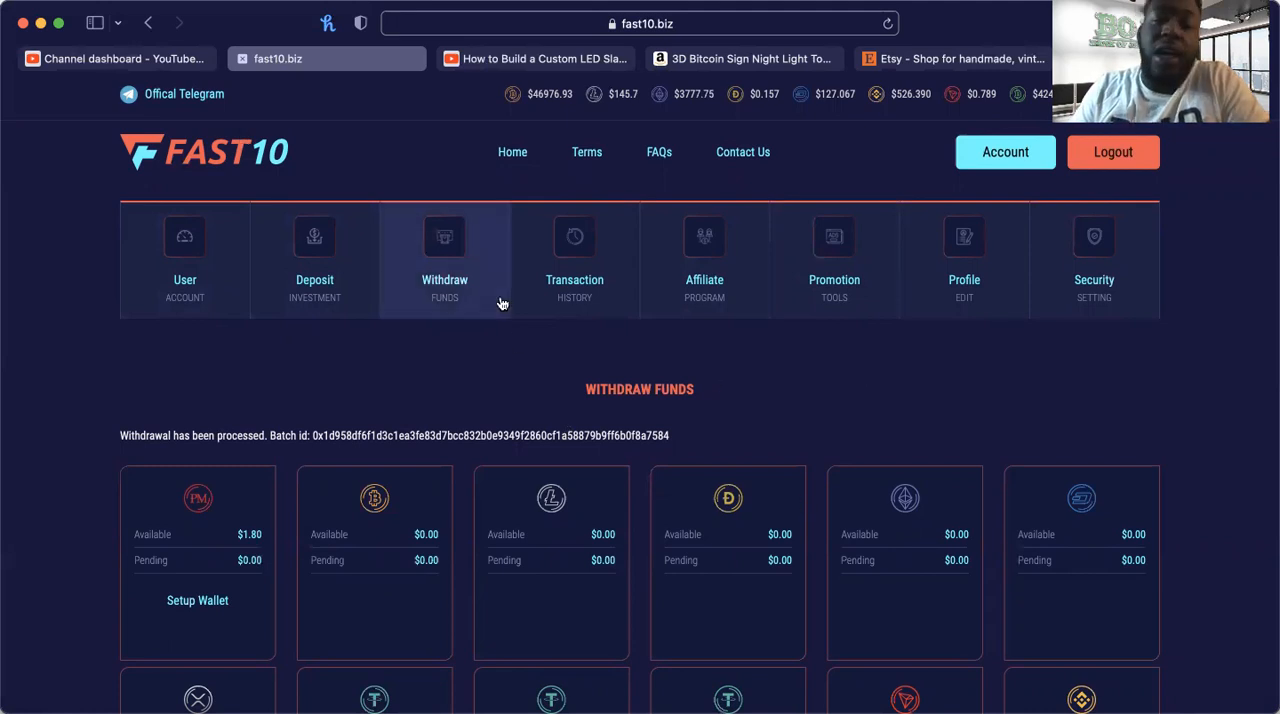
{"action": "mouse_move", "coordinate": [574, 378]}
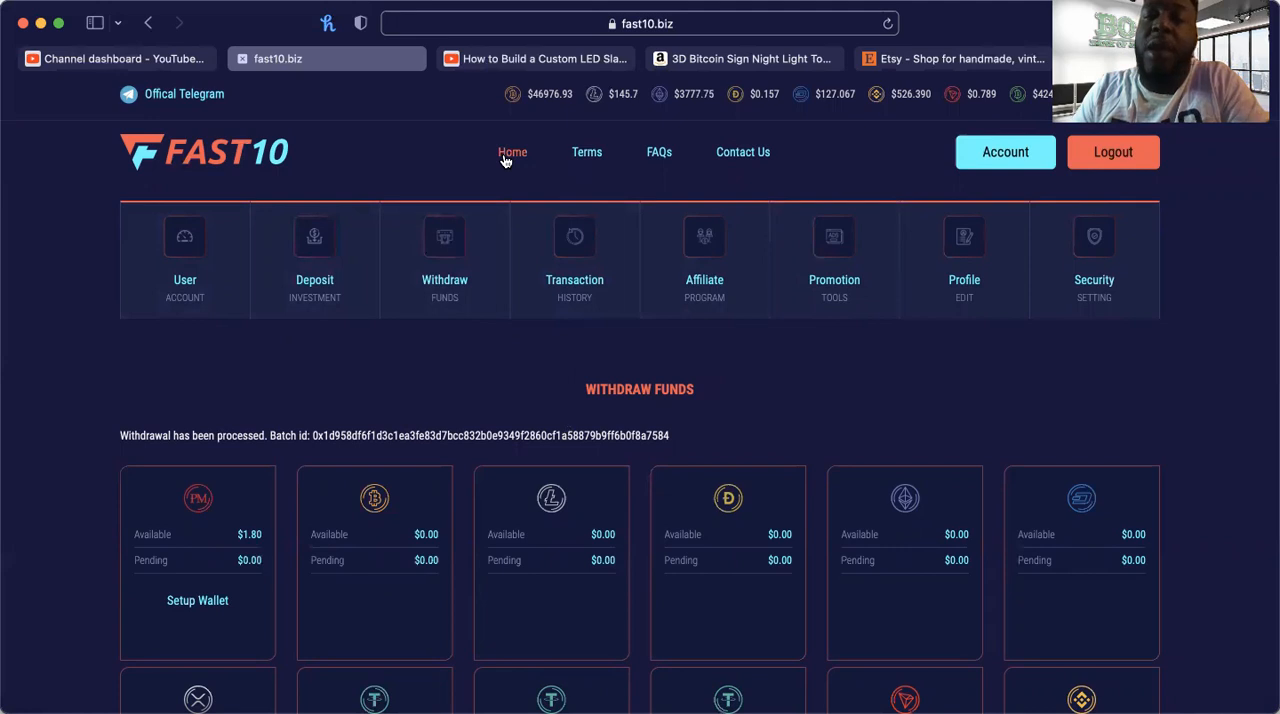
{"action": "mouse_move", "coordinate": [612, 419]}
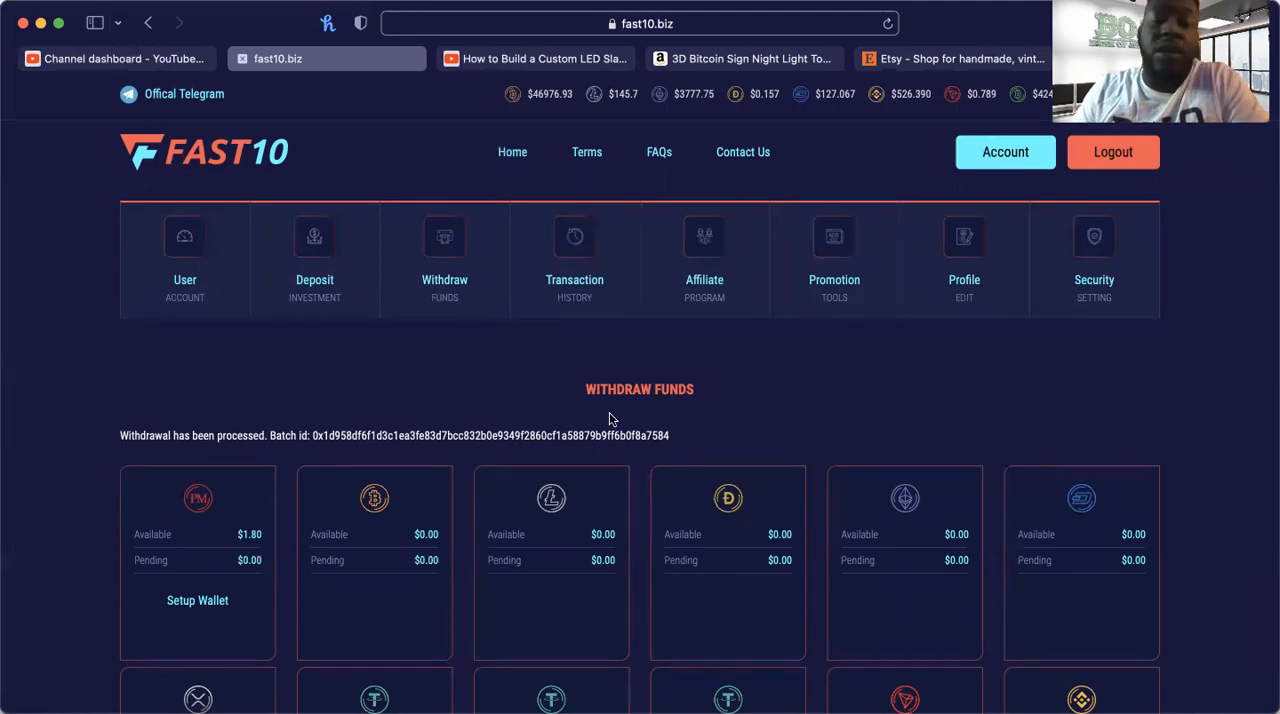
{"action": "mouse_move", "coordinate": [686, 445]}
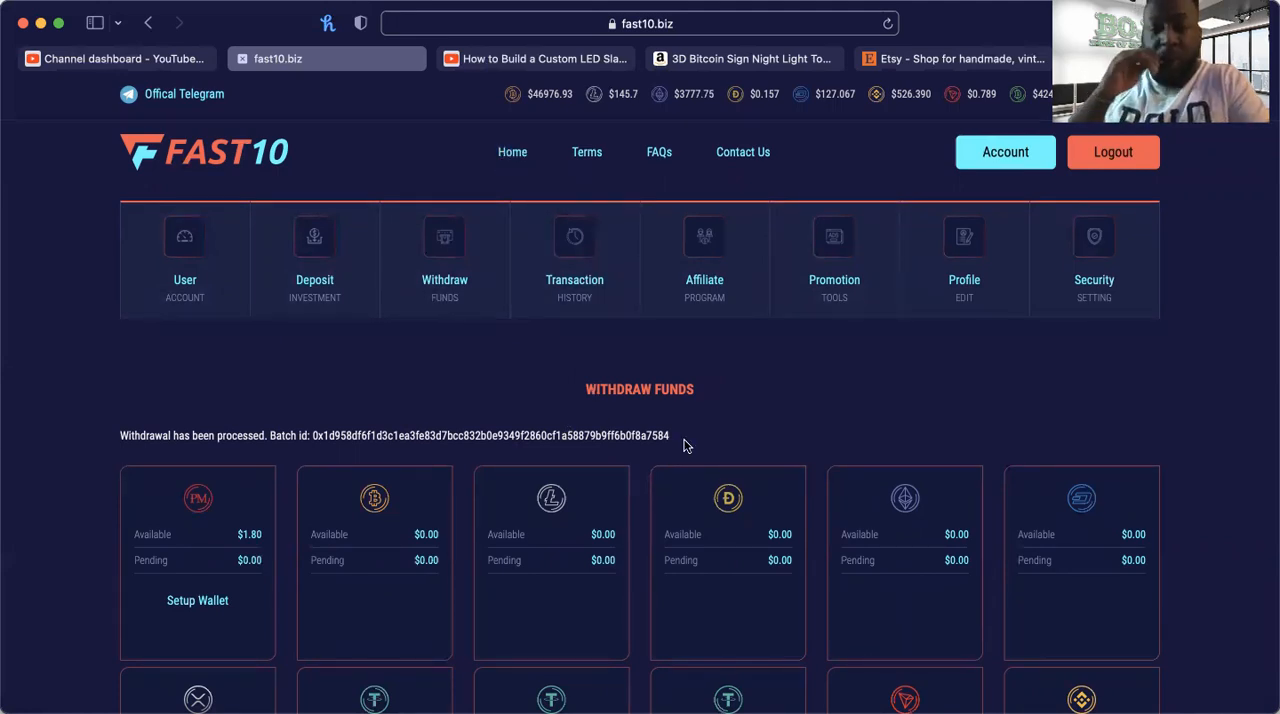
{"action": "mouse_move", "coordinate": [665, 432]}
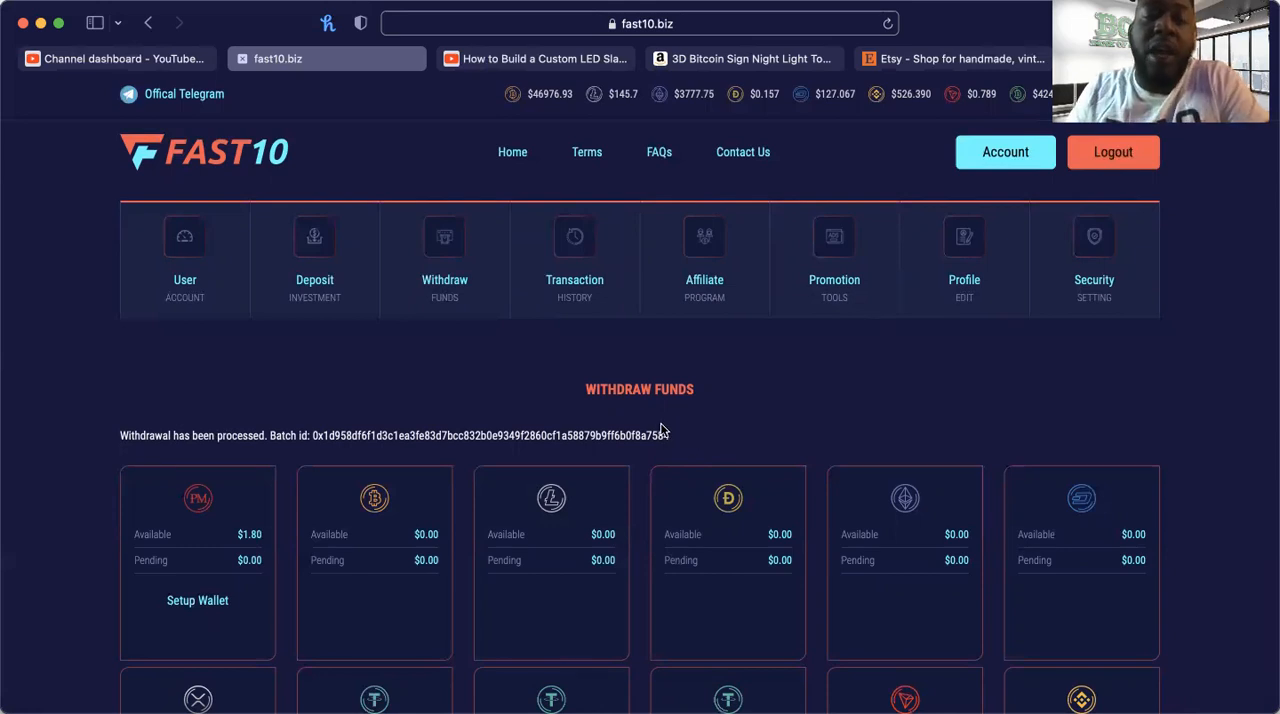
{"action": "scroll", "scroll_direction": "down", "scroll_amount": 3}
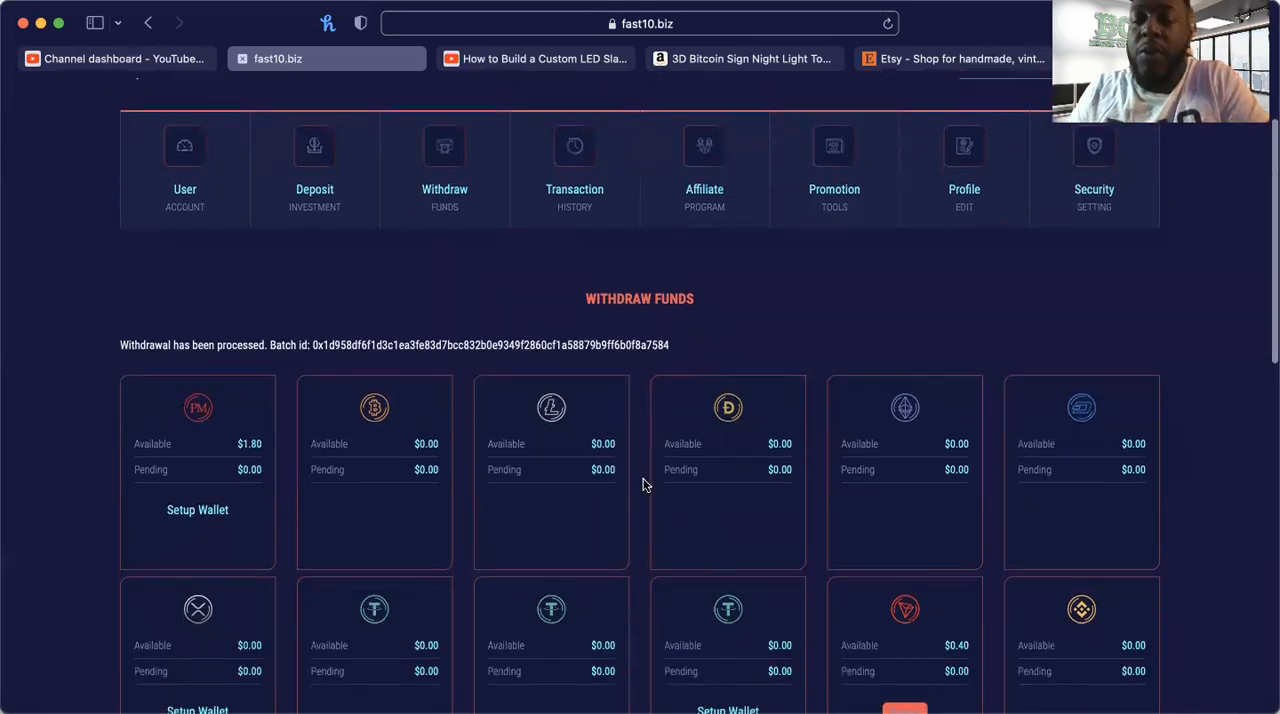
{"action": "scroll", "scroll_direction": "up", "scroll_amount": 3}
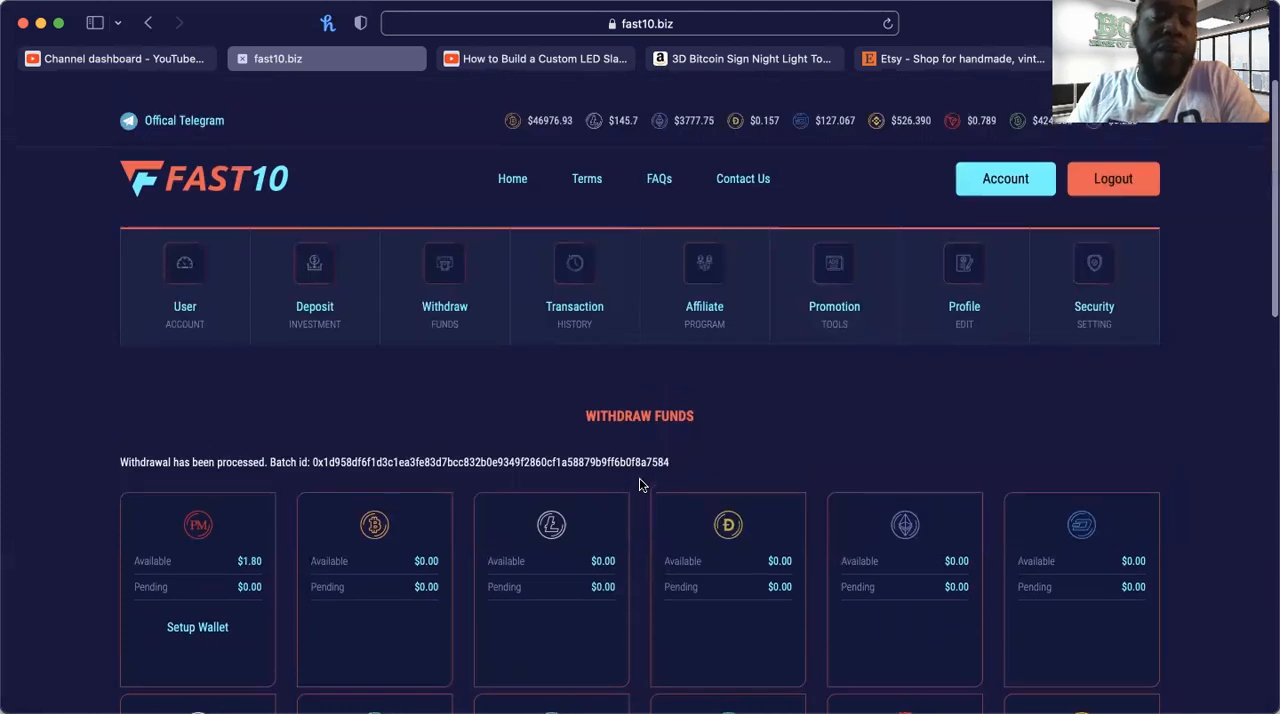
{"action": "scroll", "scroll_direction": "down", "scroll_amount": 3}
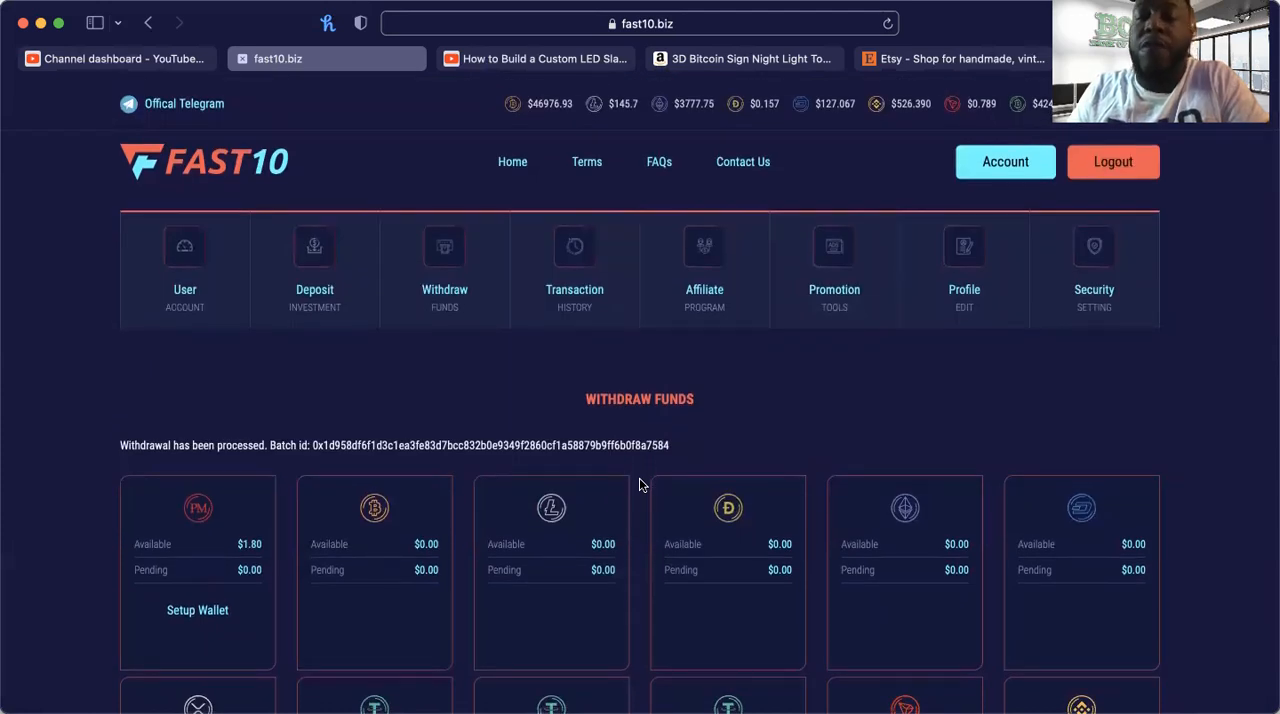
{"action": "mouse_move", "coordinate": [447, 358]}
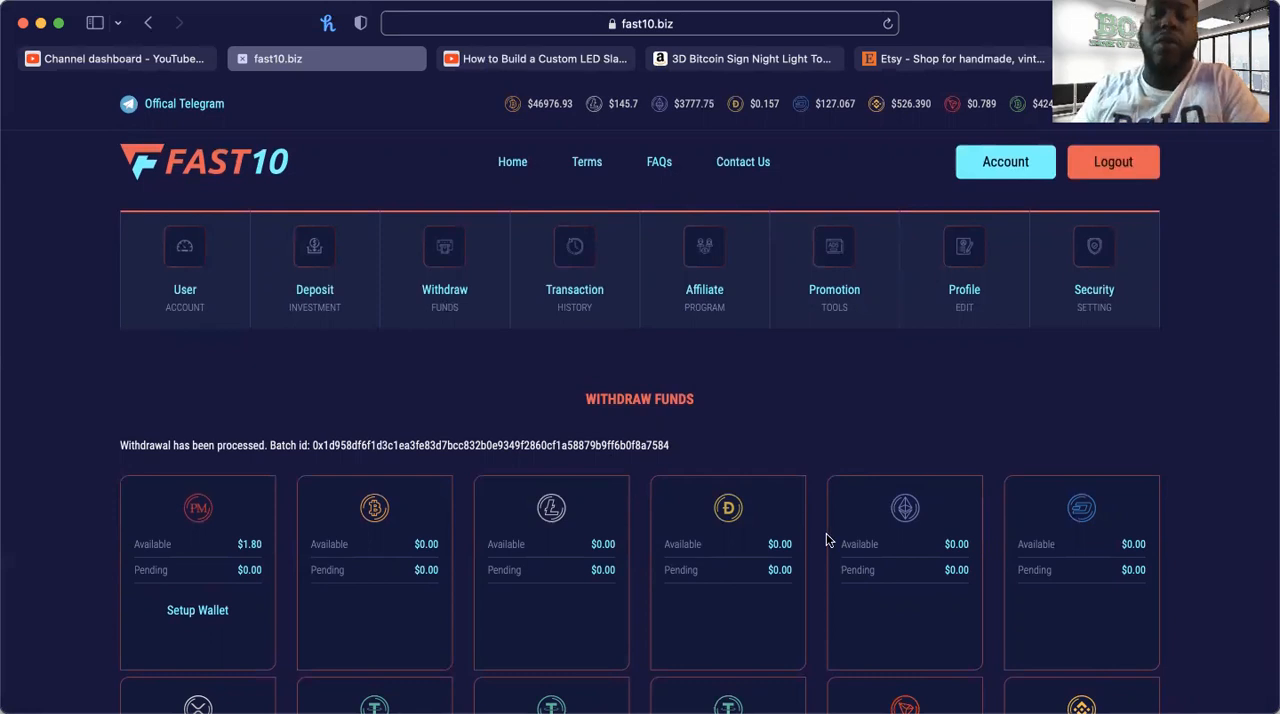
{"action": "mouse_move", "coordinate": [919, 394]}
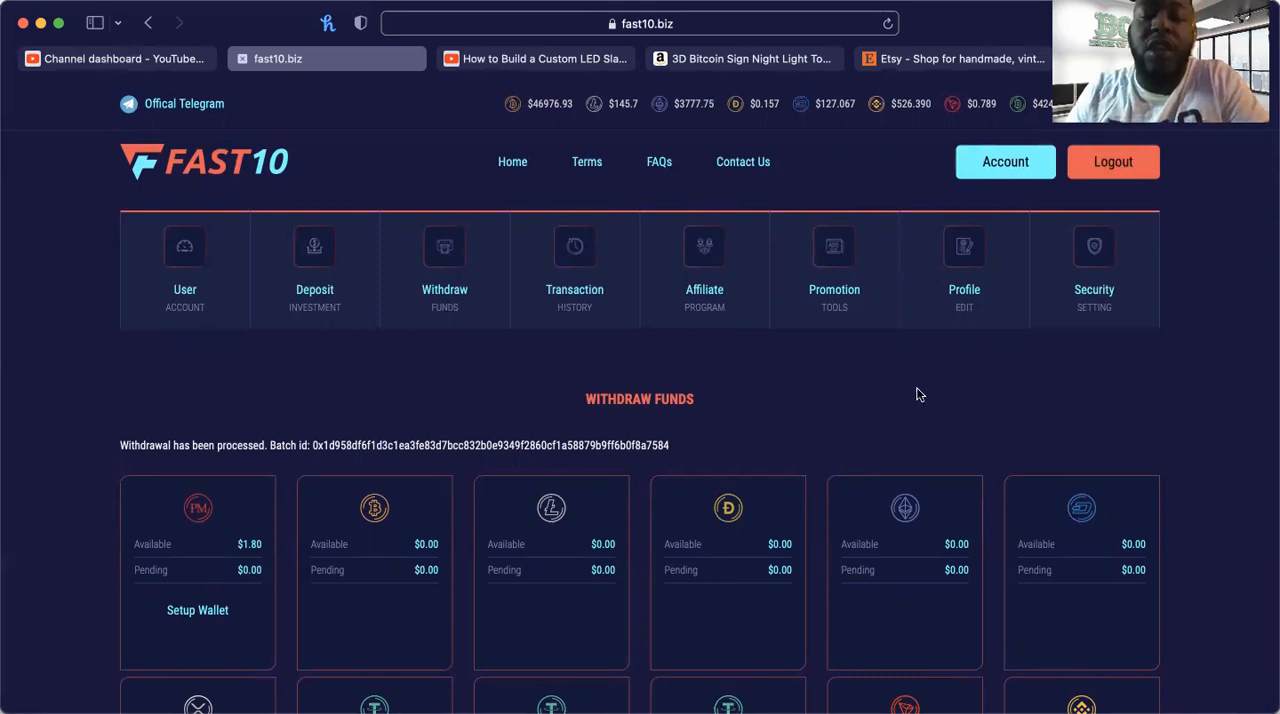
{"action": "mouse_move", "coordinate": [820, 518]}
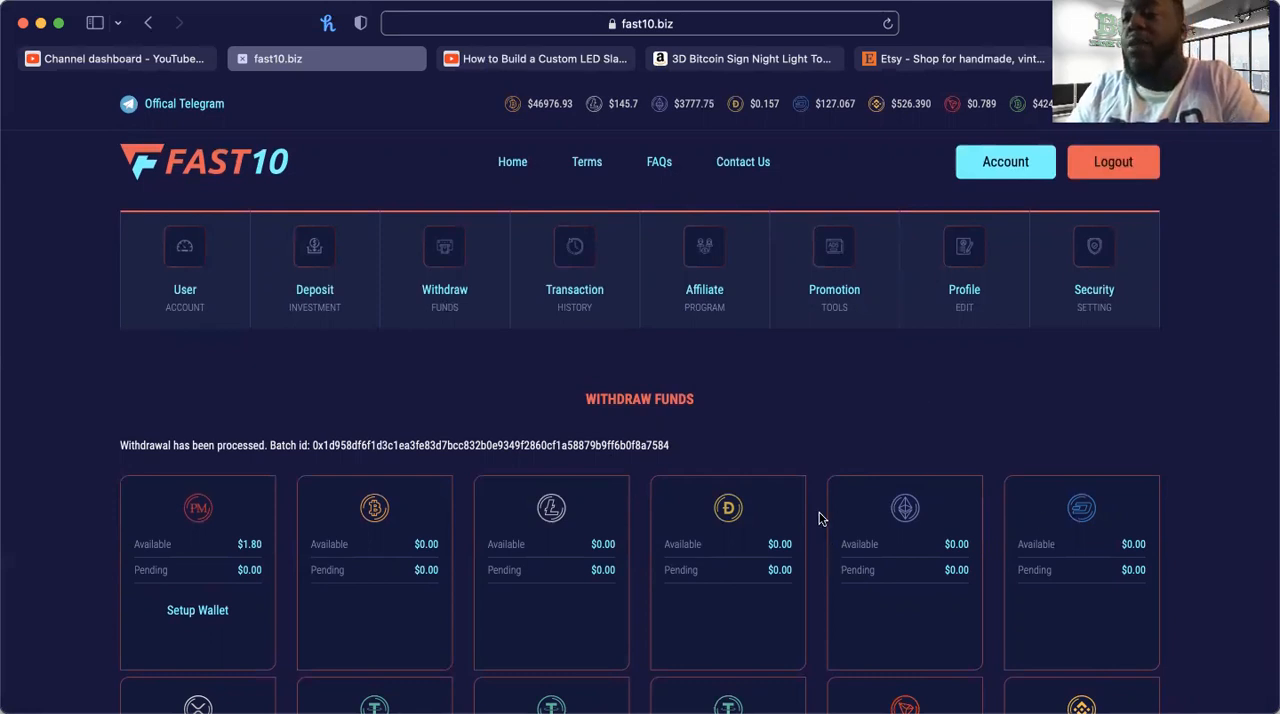
{"action": "mouse_move", "coordinate": [813, 505]}
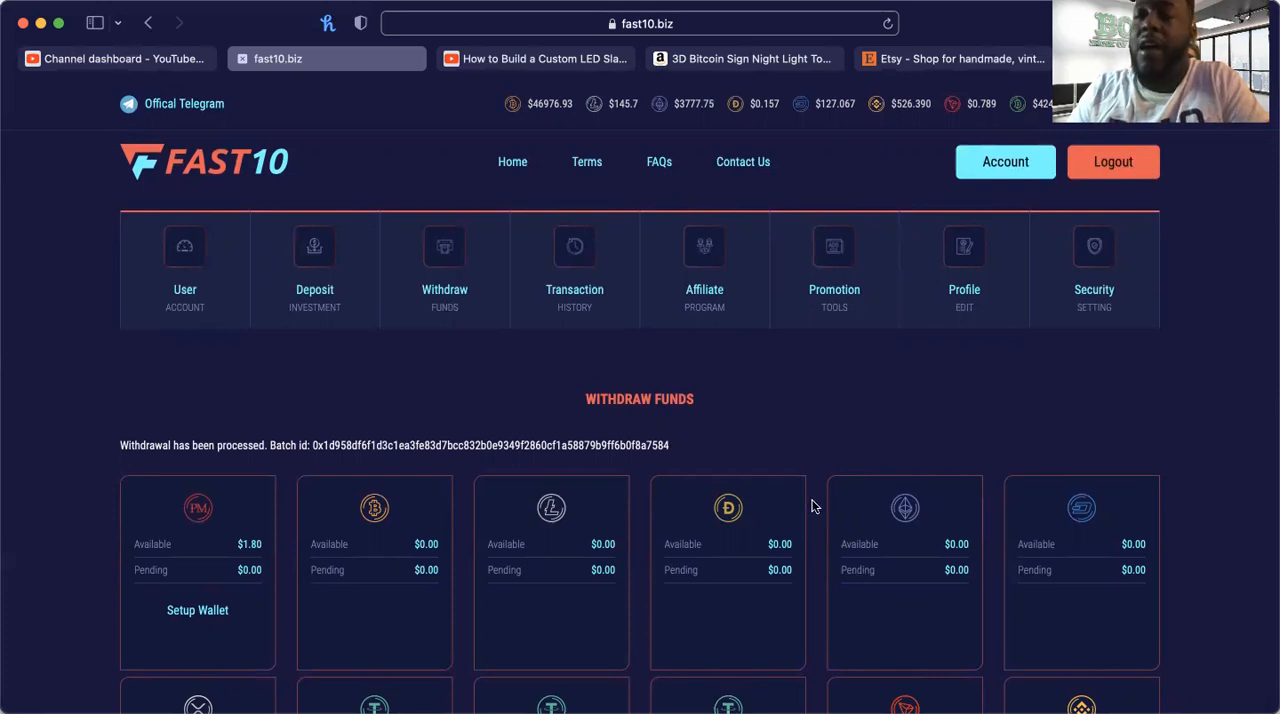
{"action": "mouse_move", "coordinate": [750, 30]}
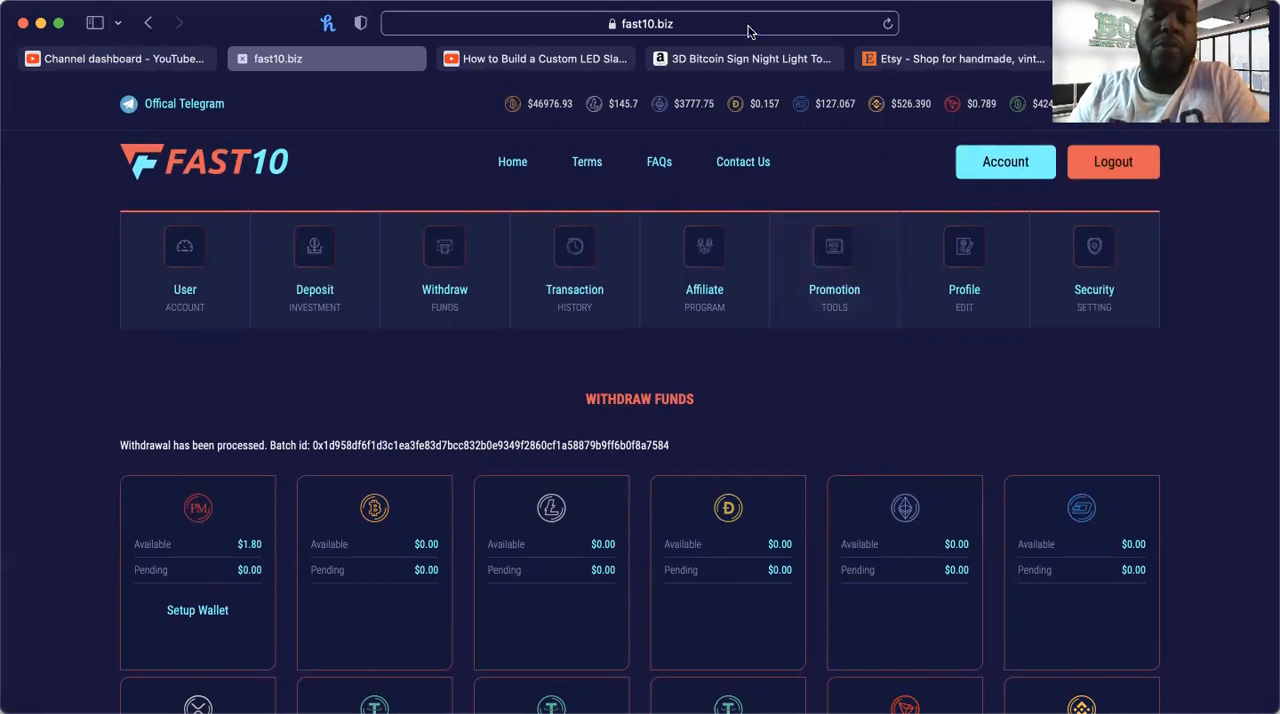